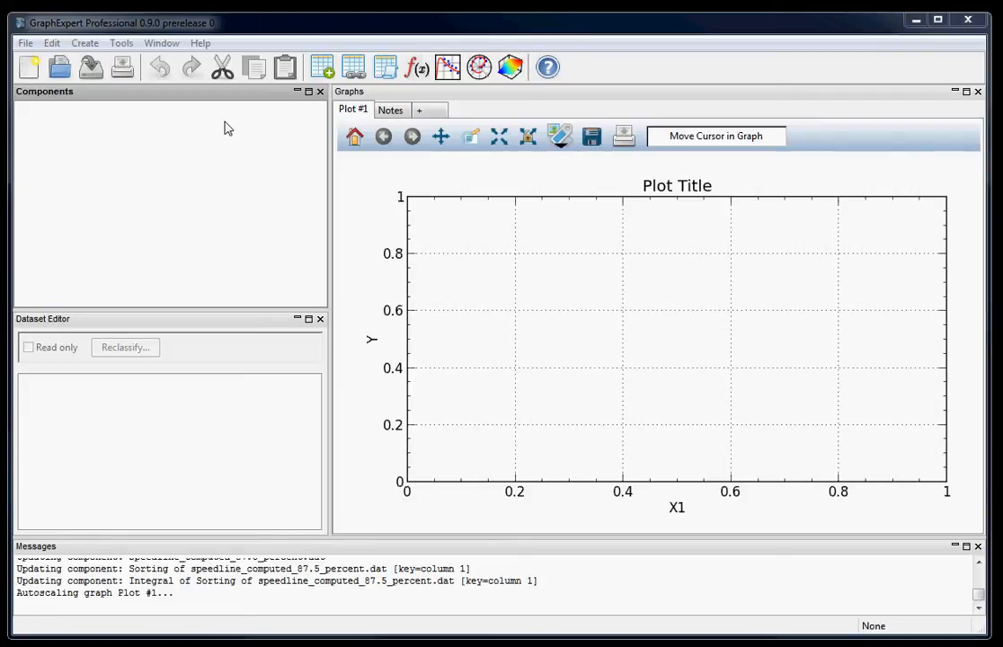
Step: Start a data import and scroll the example_data folder down to the speedline files
{"action": "left_click", "coordinate": [25, 43]}
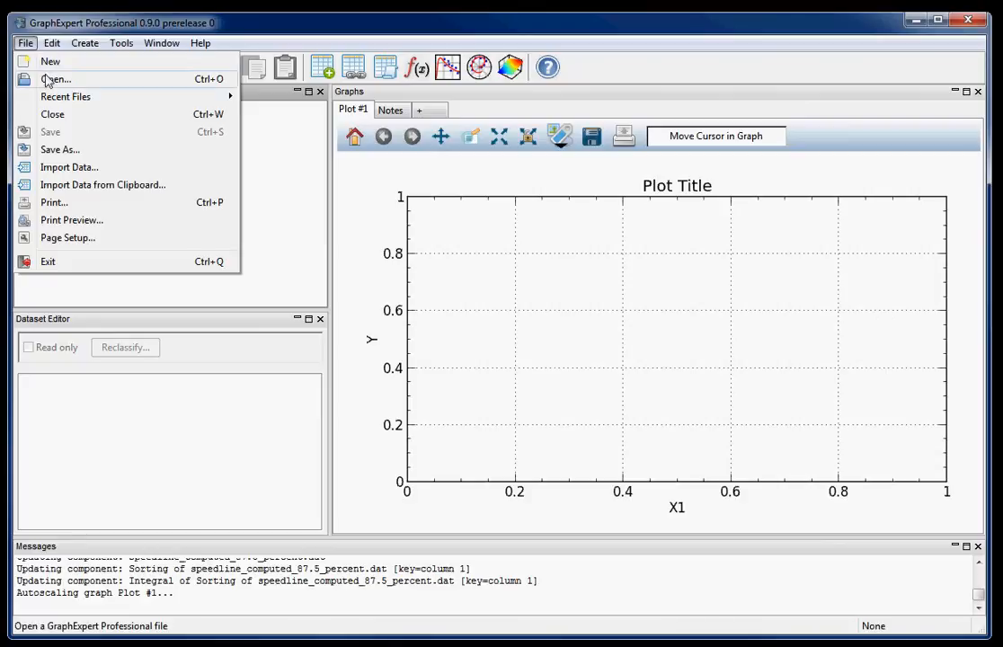
{"action": "mouse_move", "coordinate": [69, 167]}
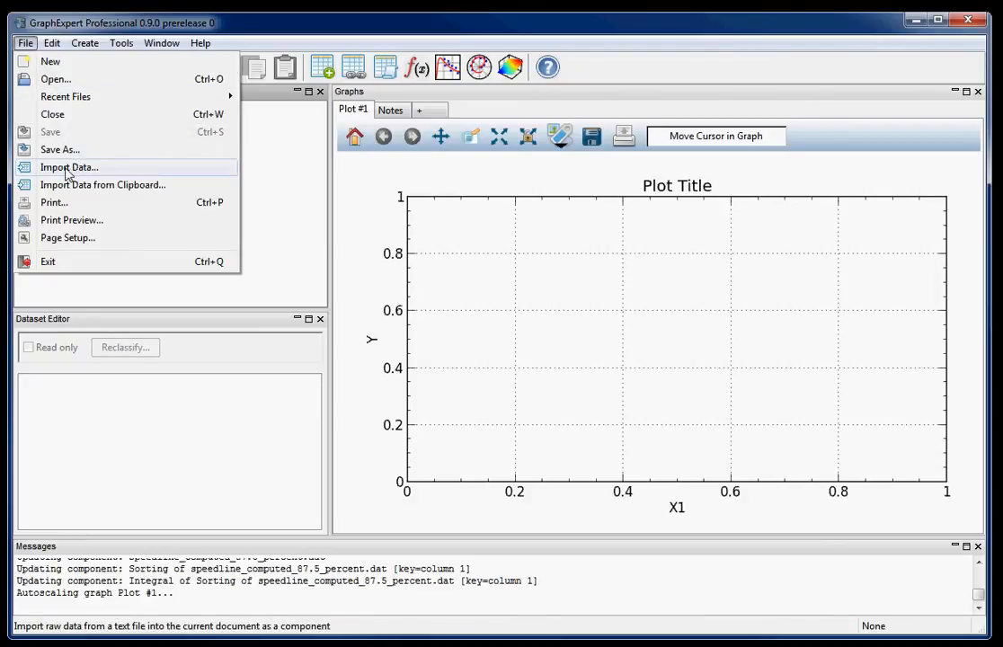
{"action": "left_click", "coordinate": [68, 167]}
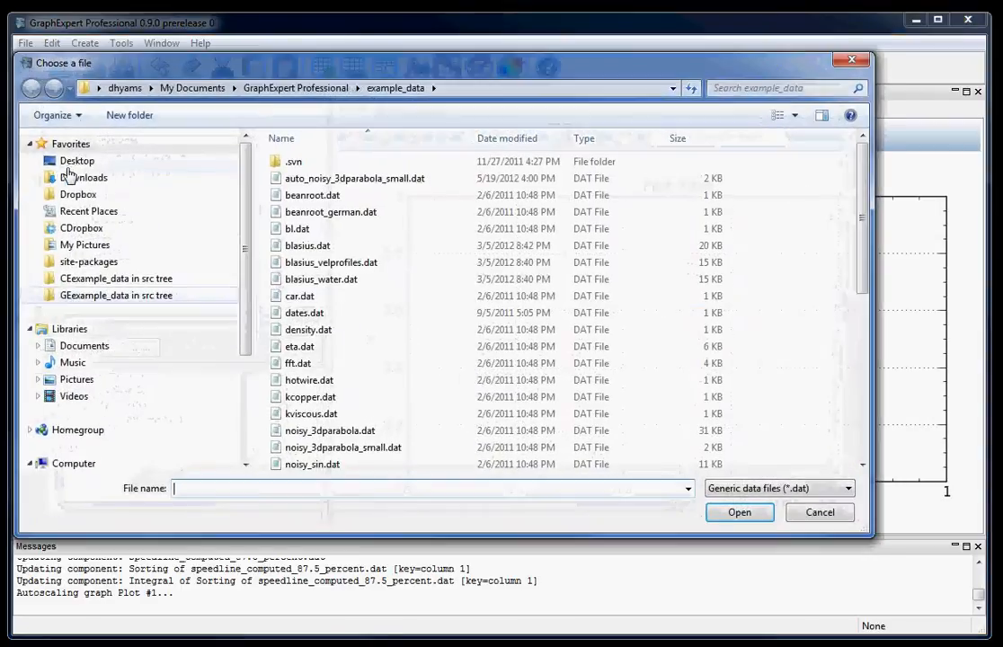
{"action": "mouse_move", "coordinate": [832, 238]}
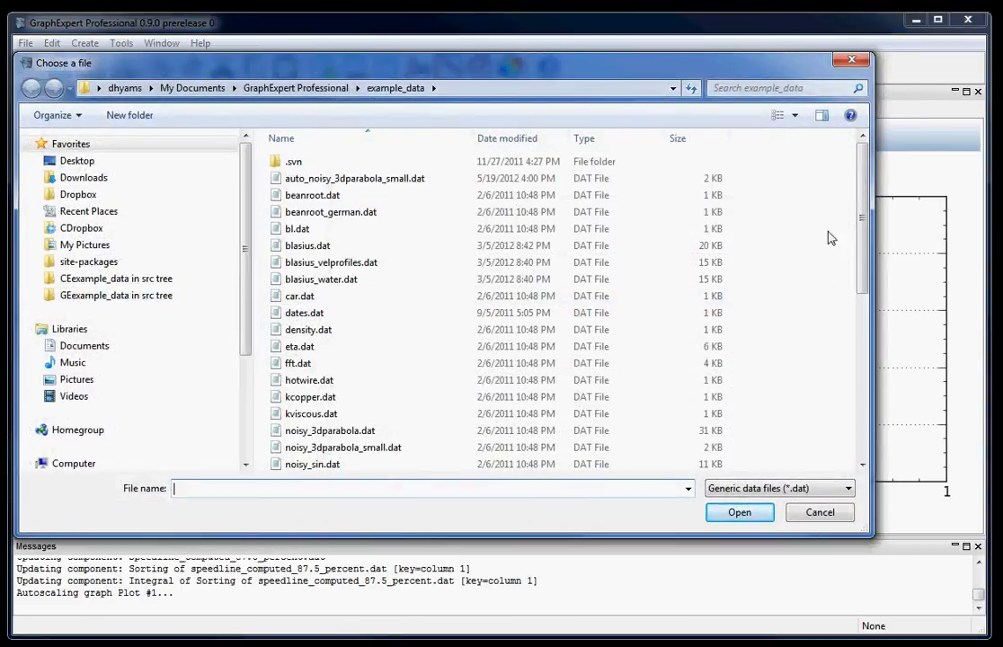
{"action": "scroll", "scroll_direction": "down", "scroll_amount": 3}
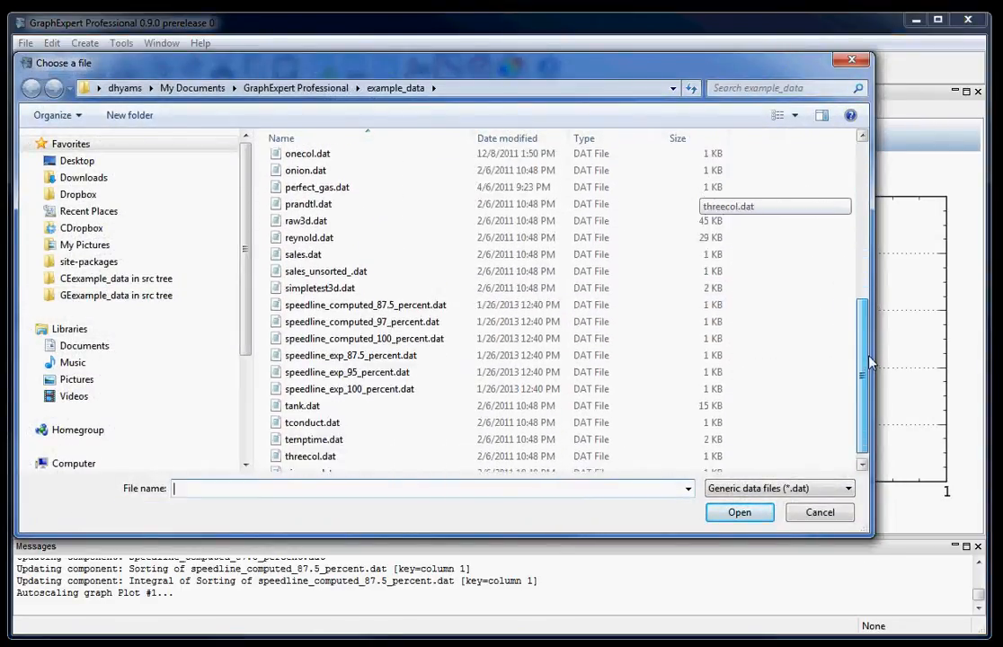
{"action": "scroll", "scroll_direction": "down", "scroll_amount": 3}
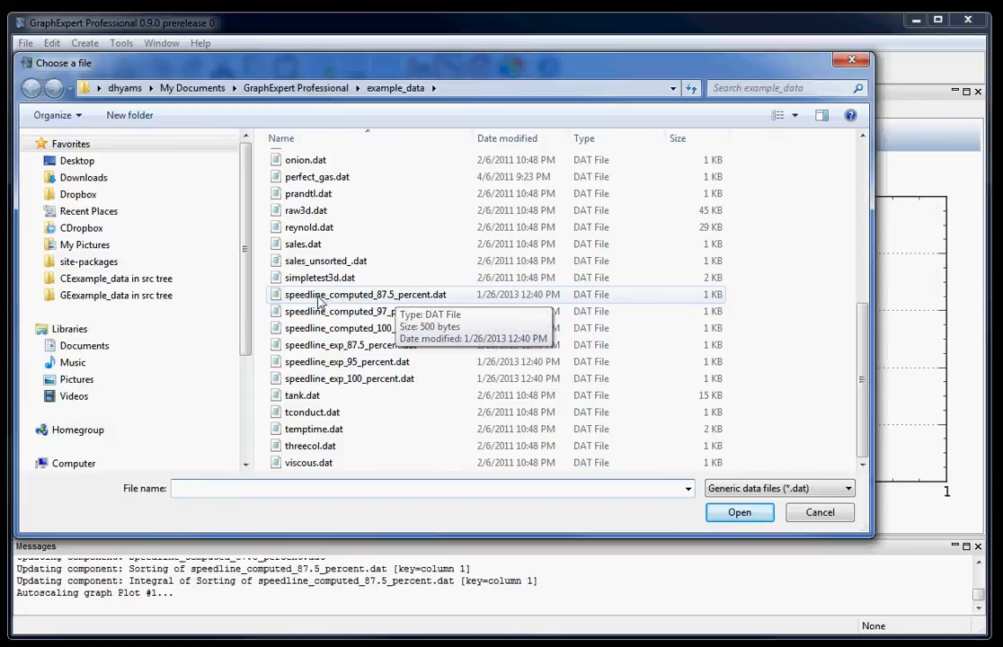
Step: Import speedline_computed_87.5_percent.dat as a two-column X/Y component
{"action": "left_click", "coordinate": [739, 512]}
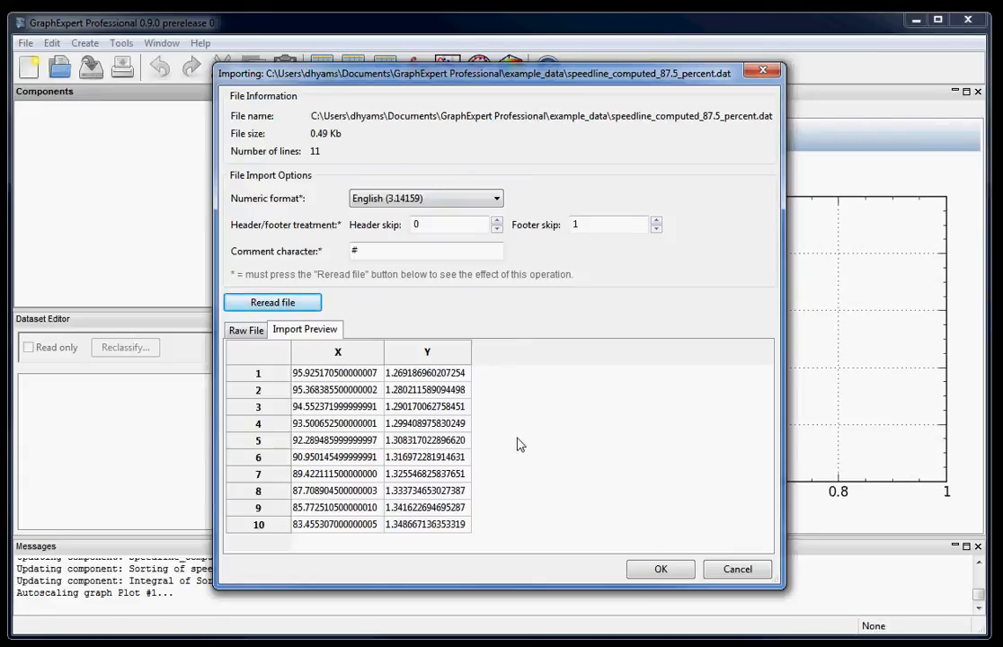
{"action": "mouse_move", "coordinate": [531, 439]}
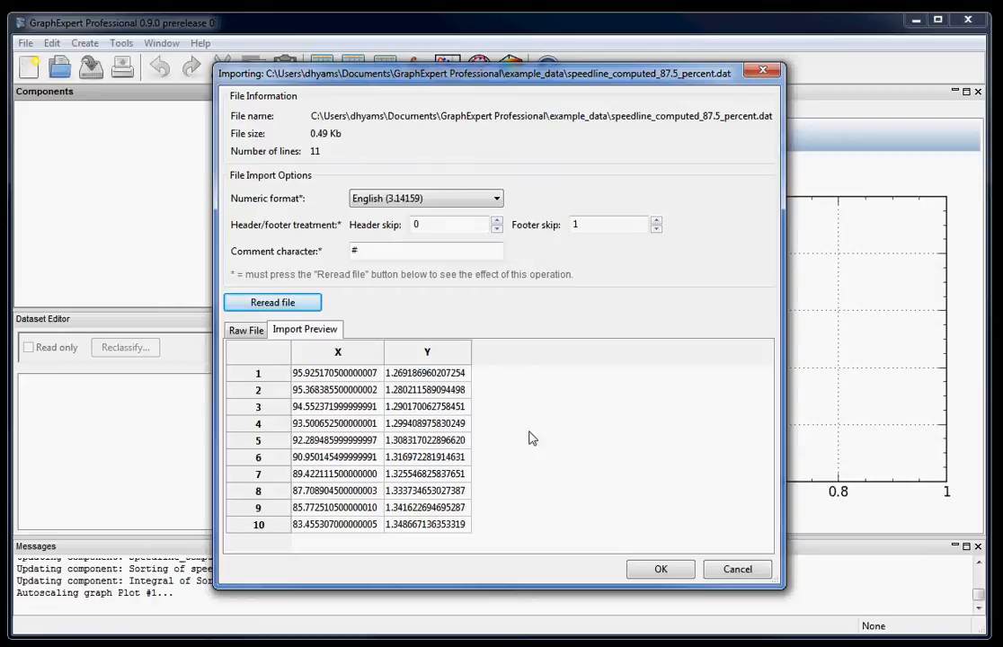
{"action": "mouse_move", "coordinate": [634, 533]}
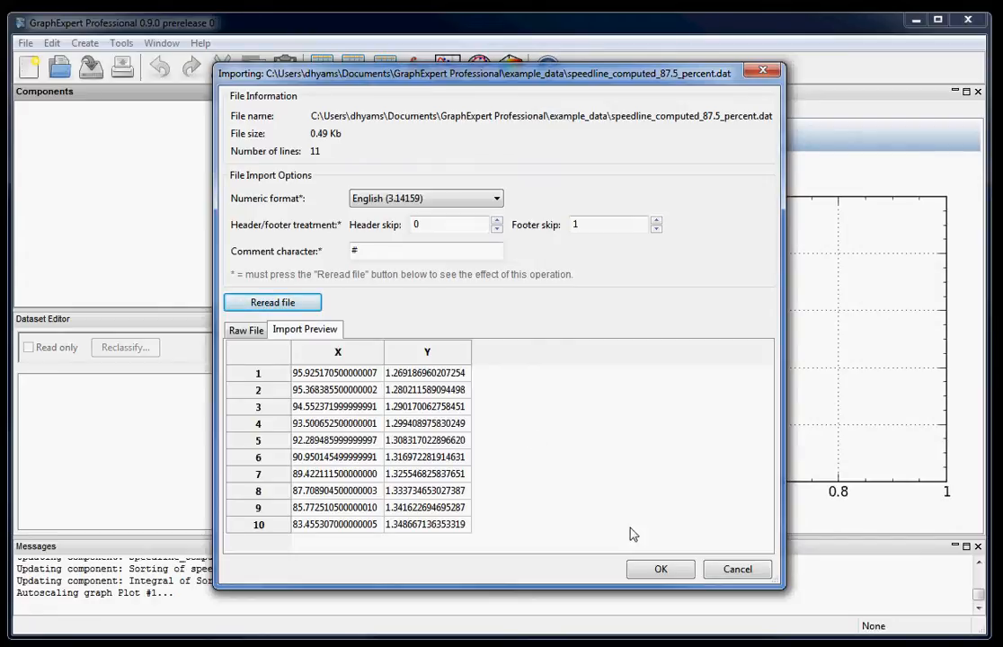
{"action": "left_click", "coordinate": [661, 569]}
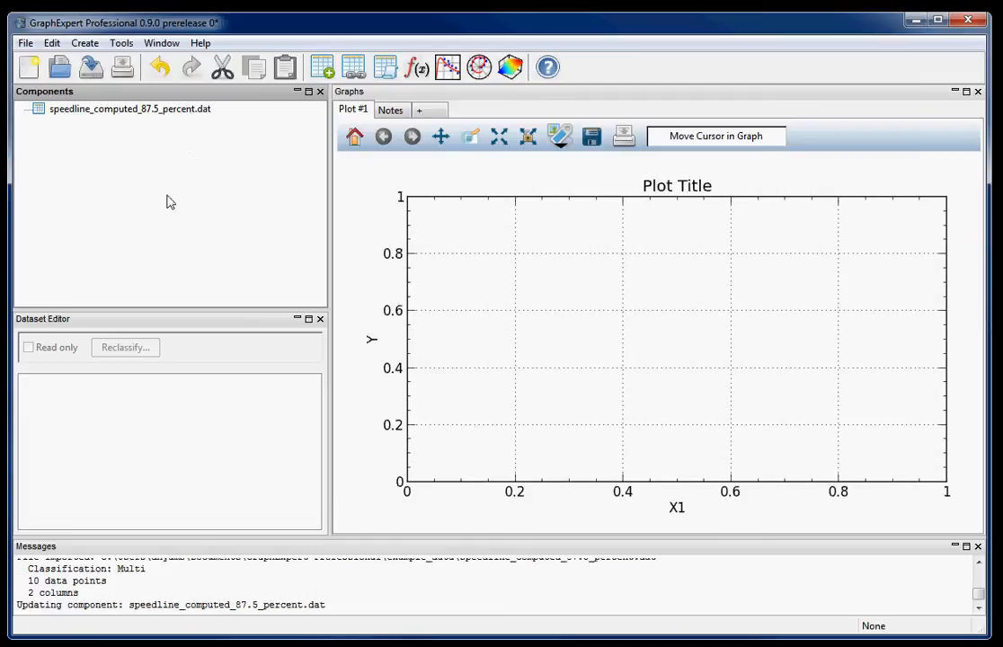
{"action": "mouse_move", "coordinate": [230, 196]}
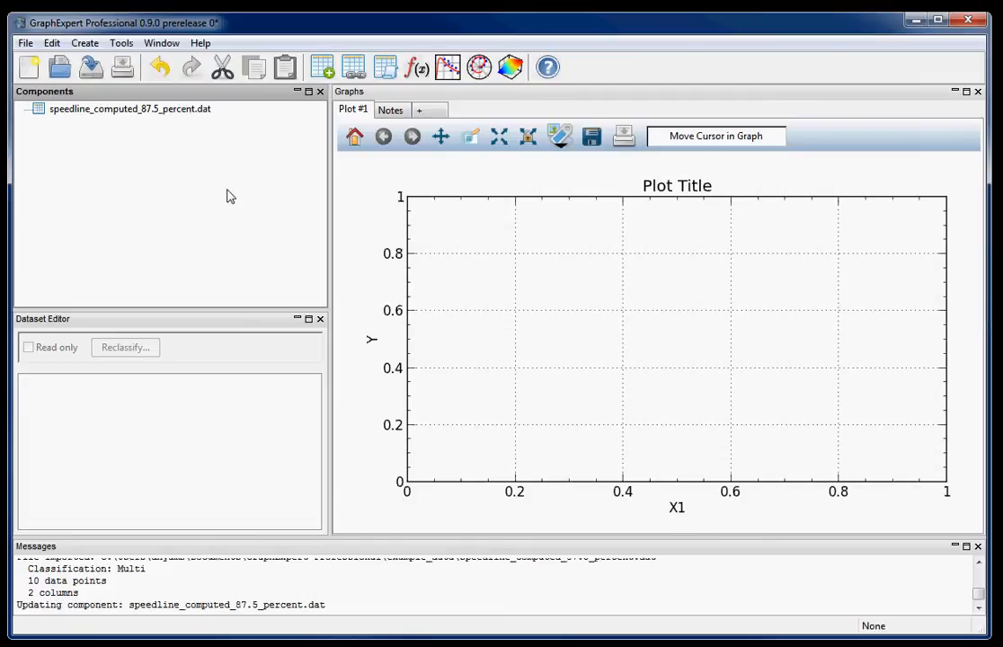
{"action": "mouse_move", "coordinate": [188, 139]}
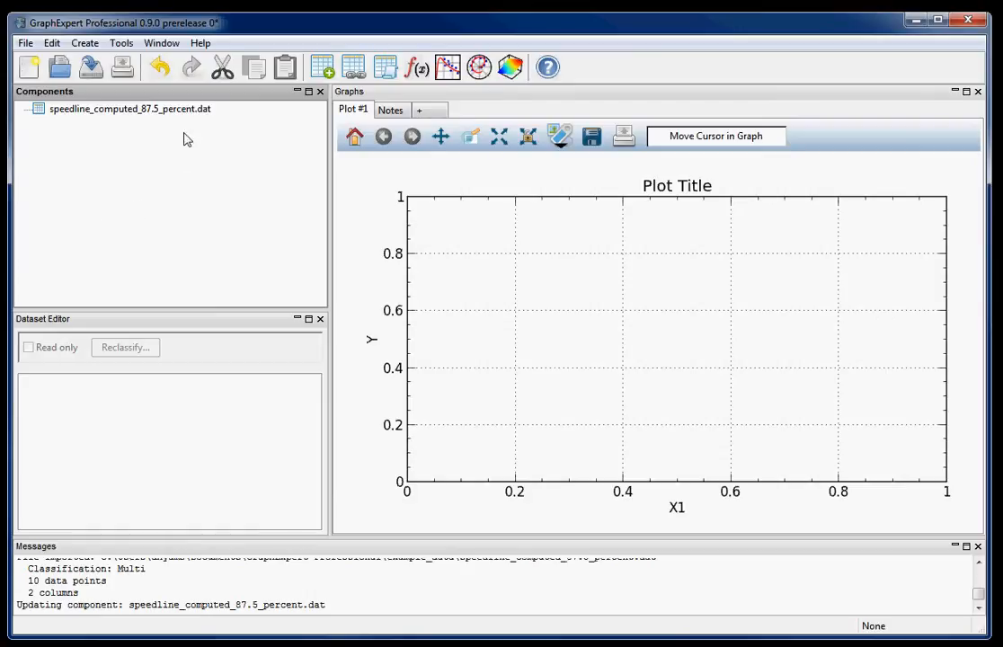
{"action": "mouse_move", "coordinate": [155, 216]}
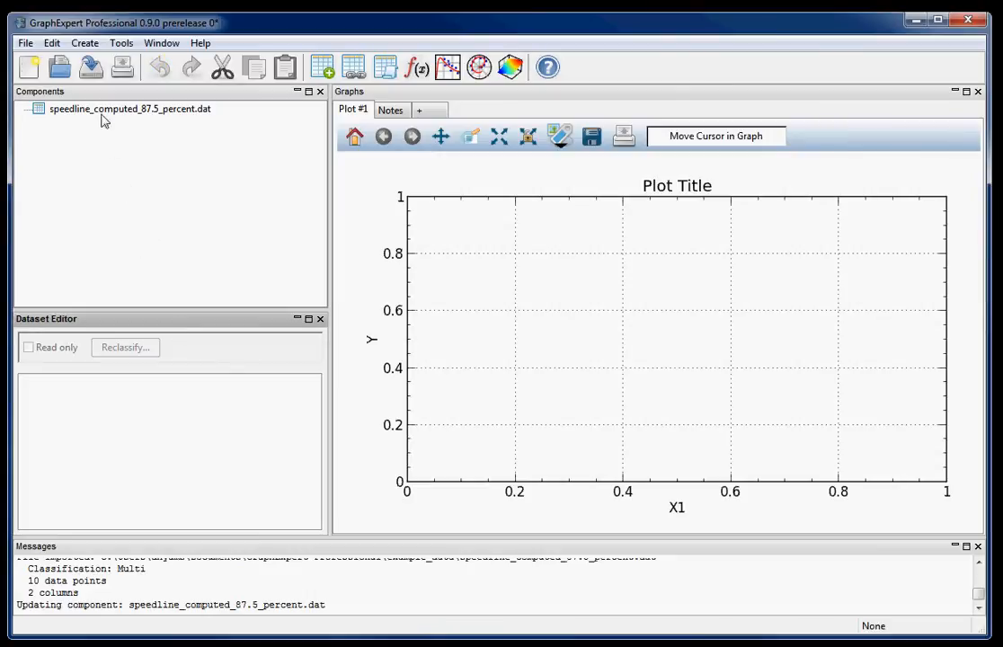
Step: Load the 87.5 percent computed component's values into the Dataset Editor
{"action": "left_click", "coordinate": [129, 109]}
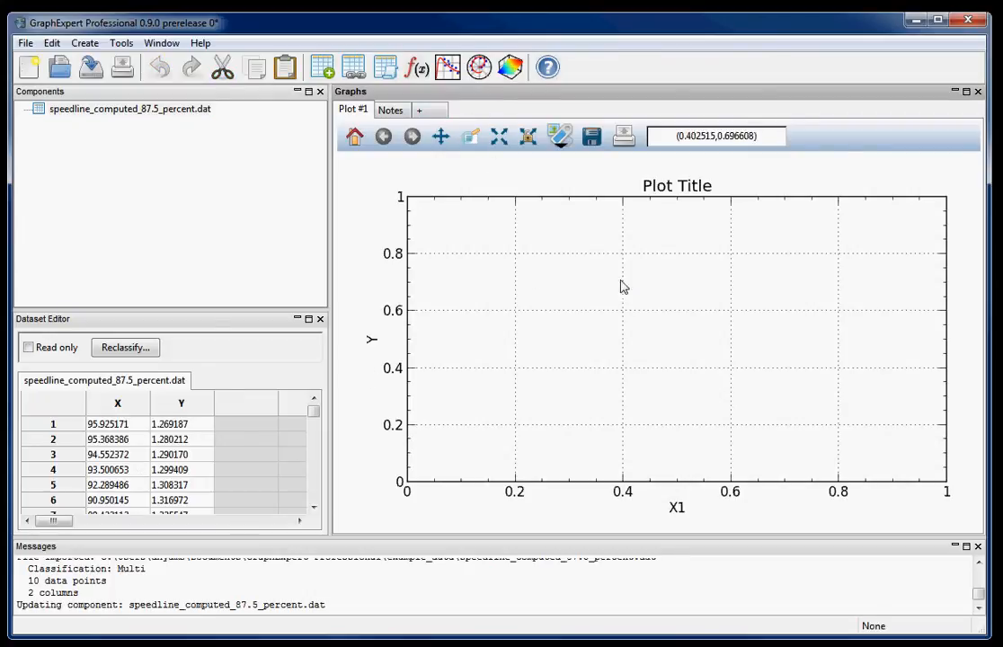
{"action": "mouse_move", "coordinate": [583, 253]}
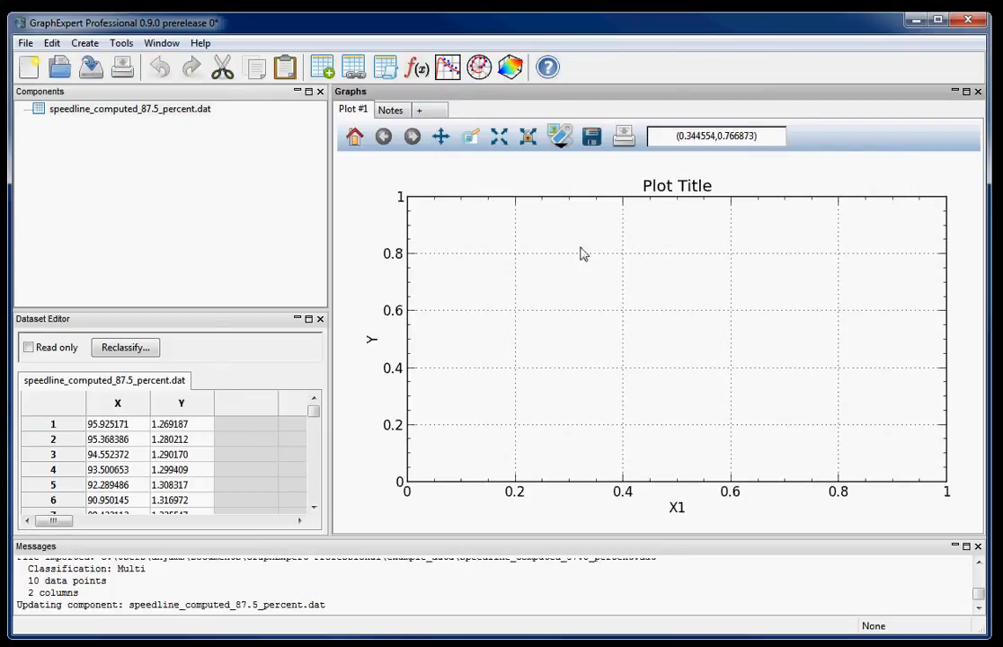
{"action": "mouse_move", "coordinate": [650, 326]}
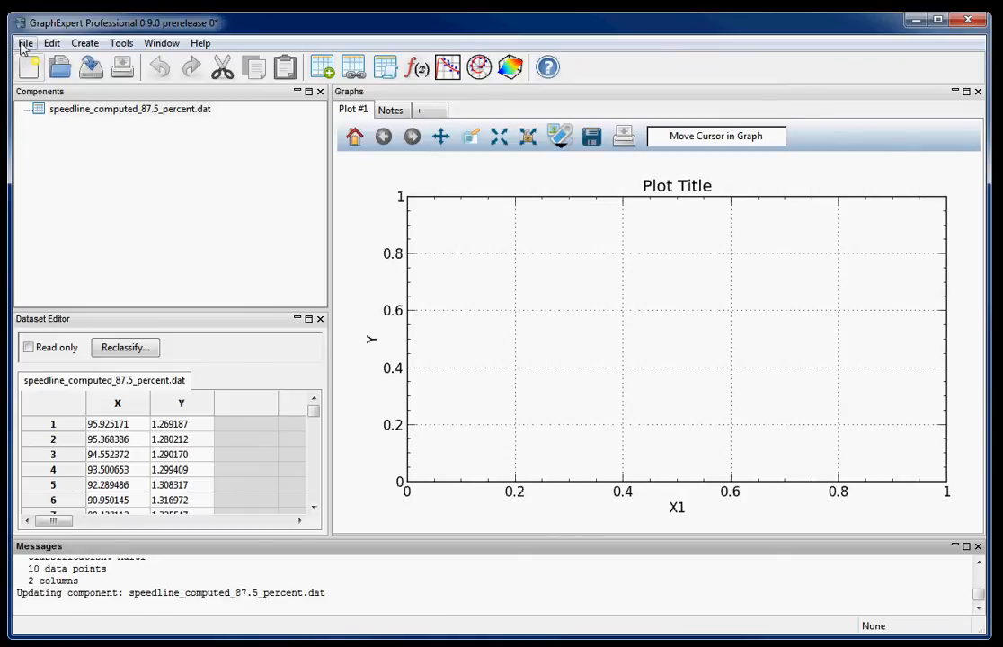
Step: Import the five remaining speedline files: 97 and 100 percent computed plus three experimental
{"action": "left_click", "coordinate": [26, 42]}
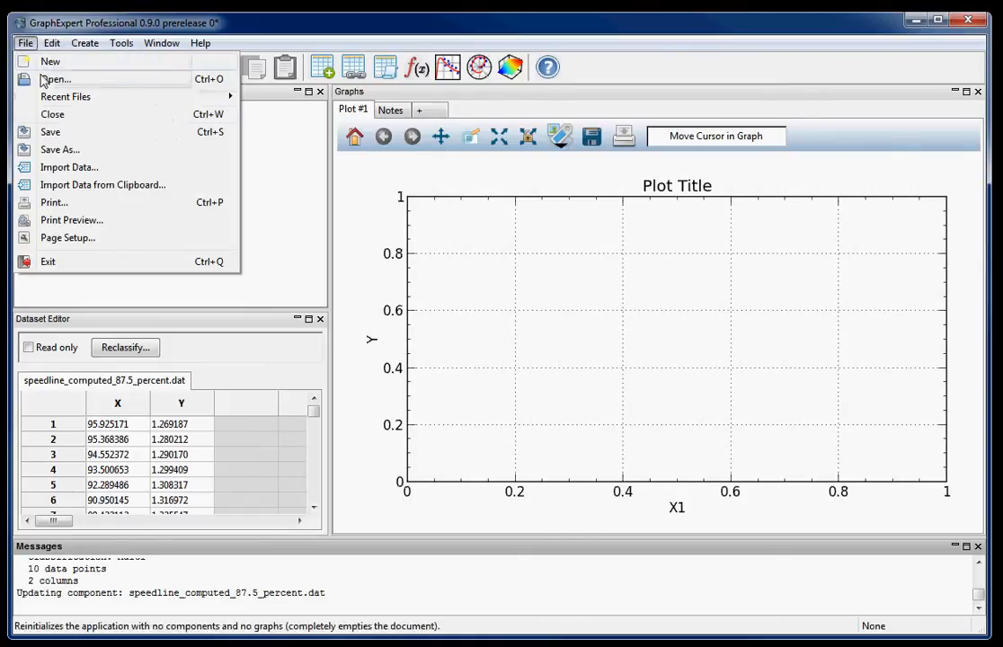
{"action": "left_click", "coordinate": [56, 79]}
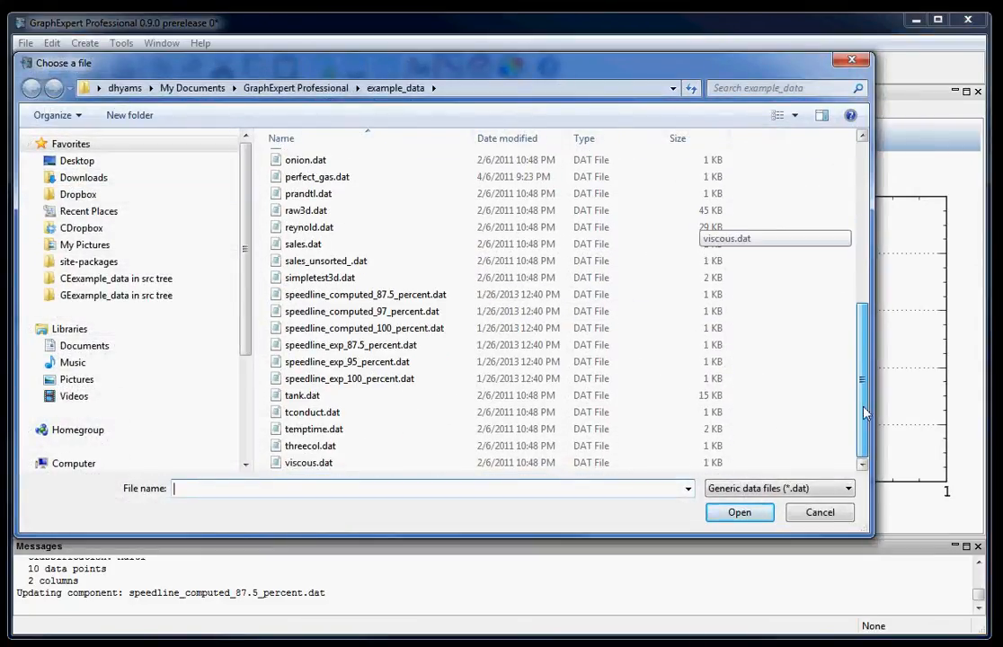
{"action": "left_click", "coordinate": [348, 378]}
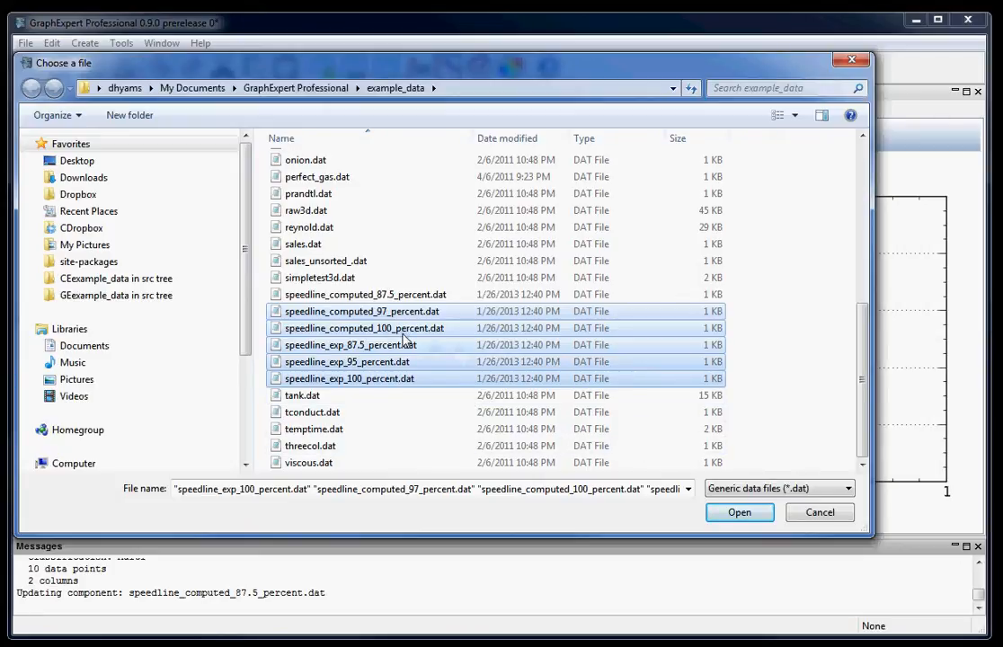
{"action": "mouse_move", "coordinate": [739, 513]}
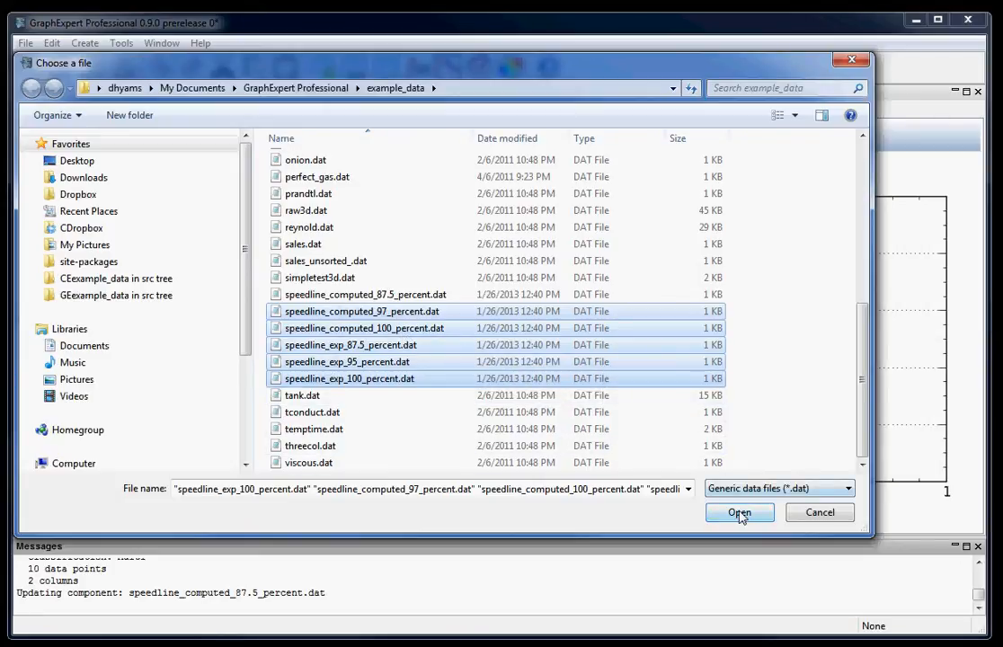
{"action": "left_click", "coordinate": [739, 512]}
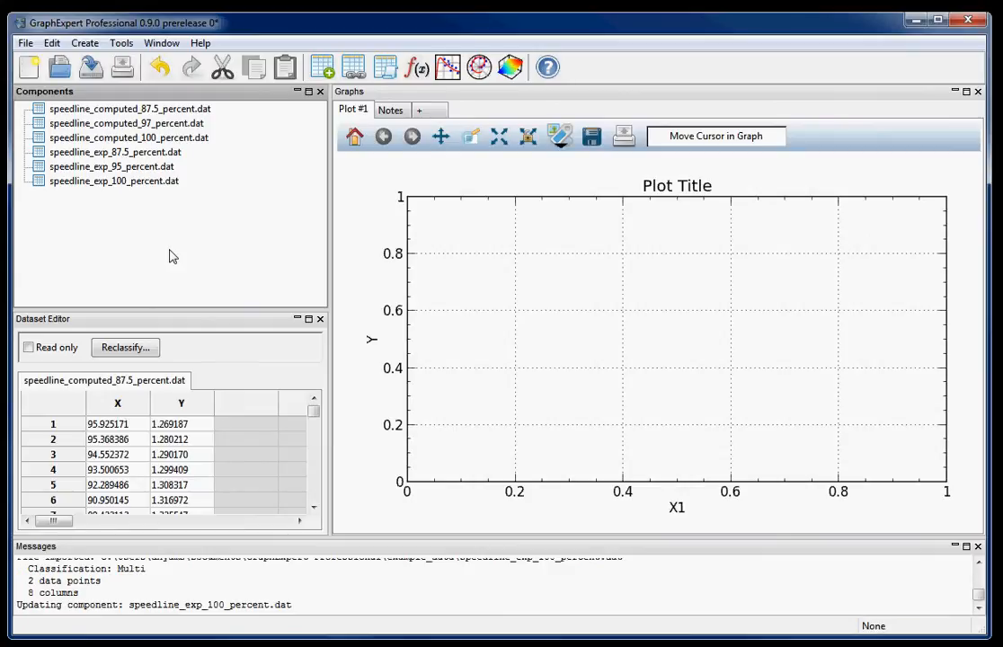
{"action": "mouse_move", "coordinate": [164, 110]}
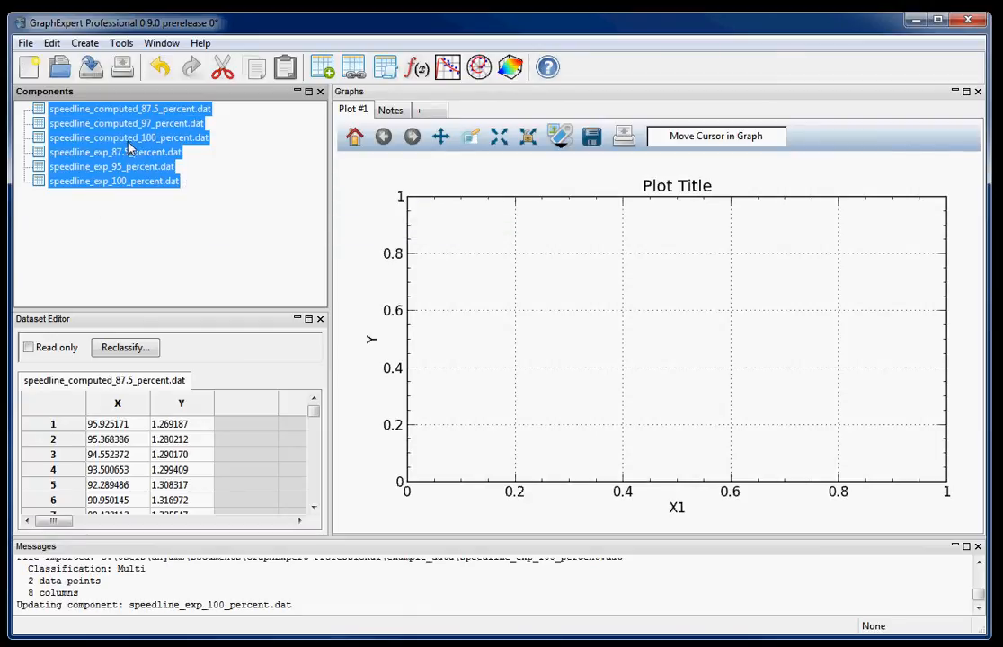
Step: Send all six selected speedline components to the current graph
{"action": "right_click", "coordinate": [129, 138]}
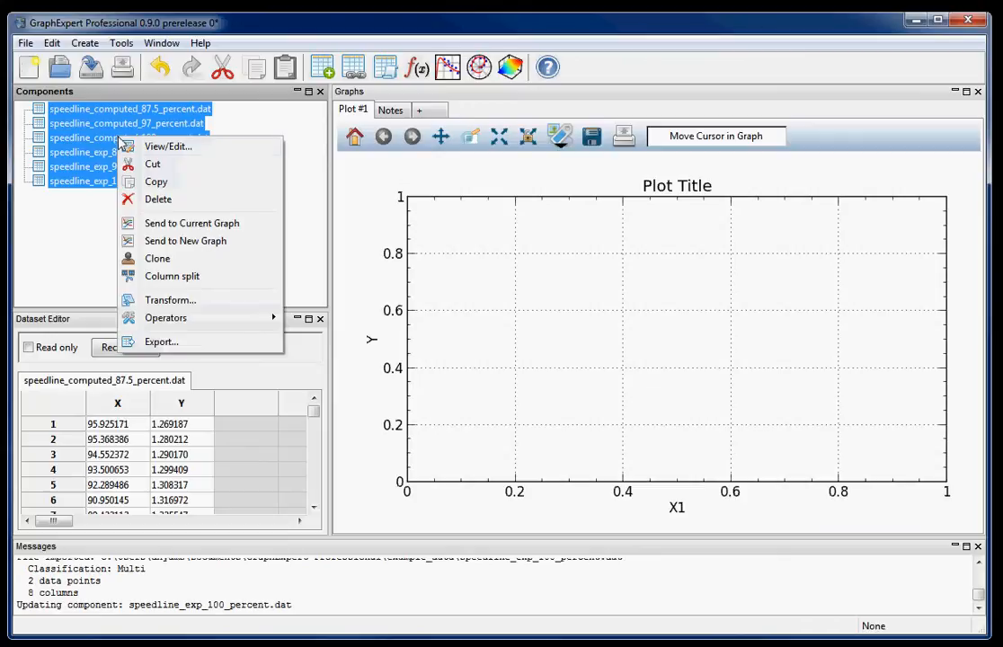
{"action": "mouse_move", "coordinate": [191, 223]}
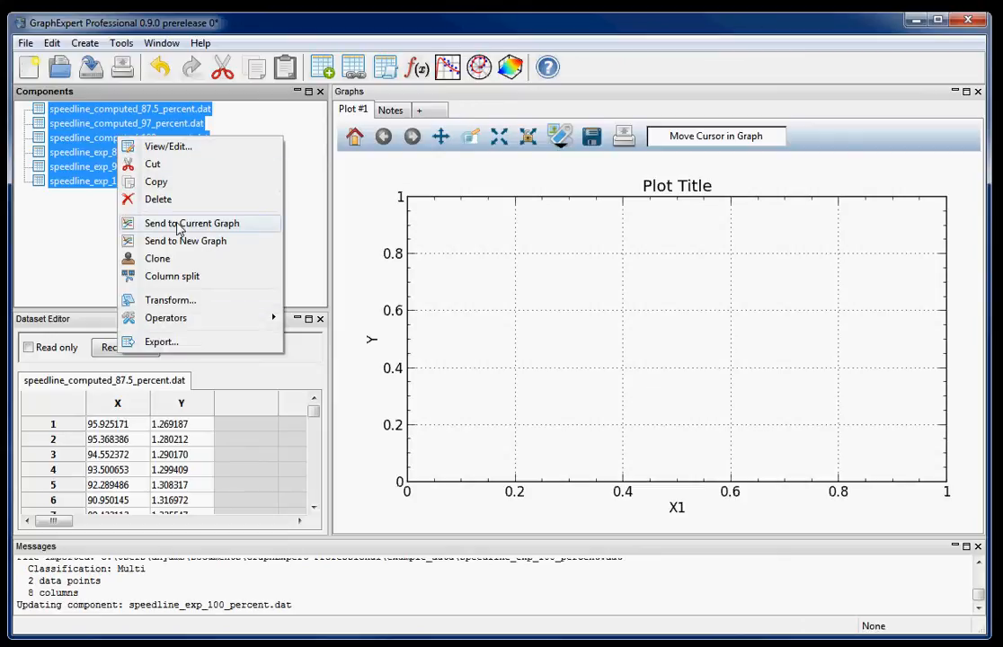
{"action": "left_click", "coordinate": [191, 223]}
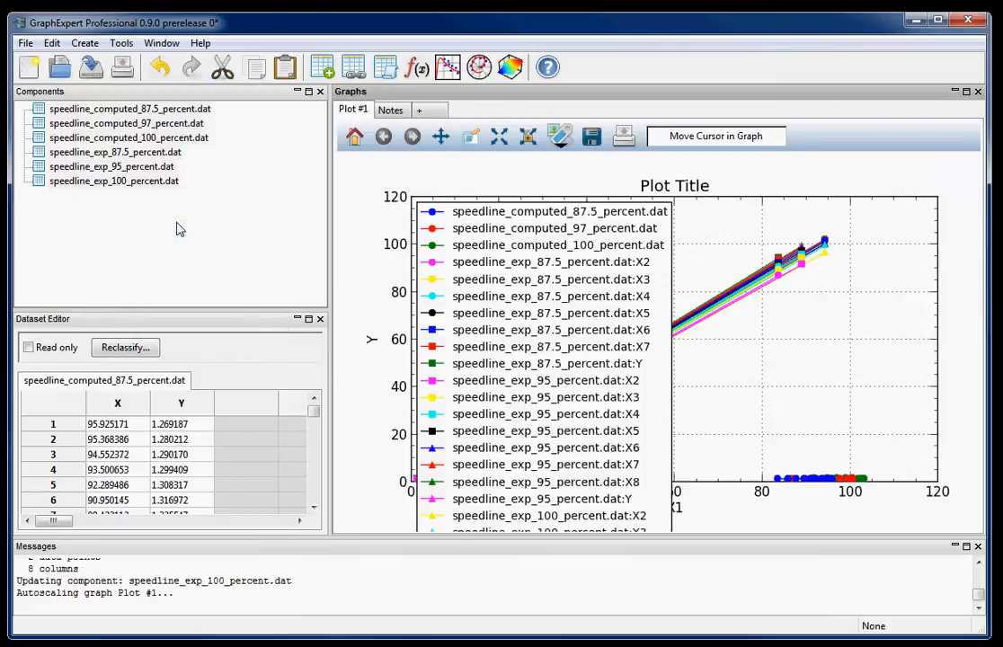
{"action": "mouse_move", "coordinate": [790, 259]}
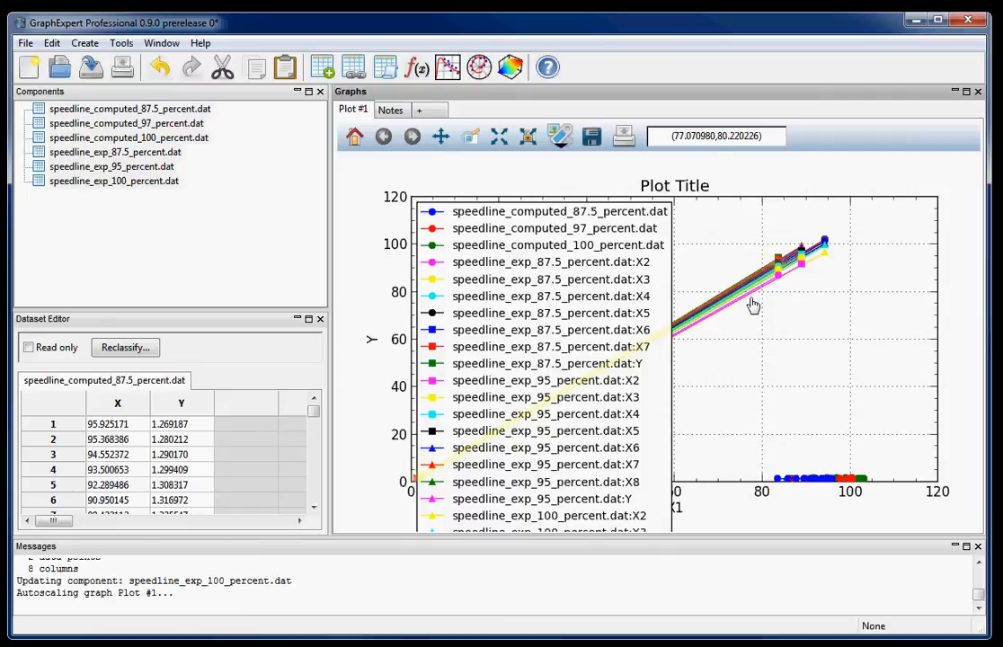
{"action": "mouse_move", "coordinate": [830, 441]}
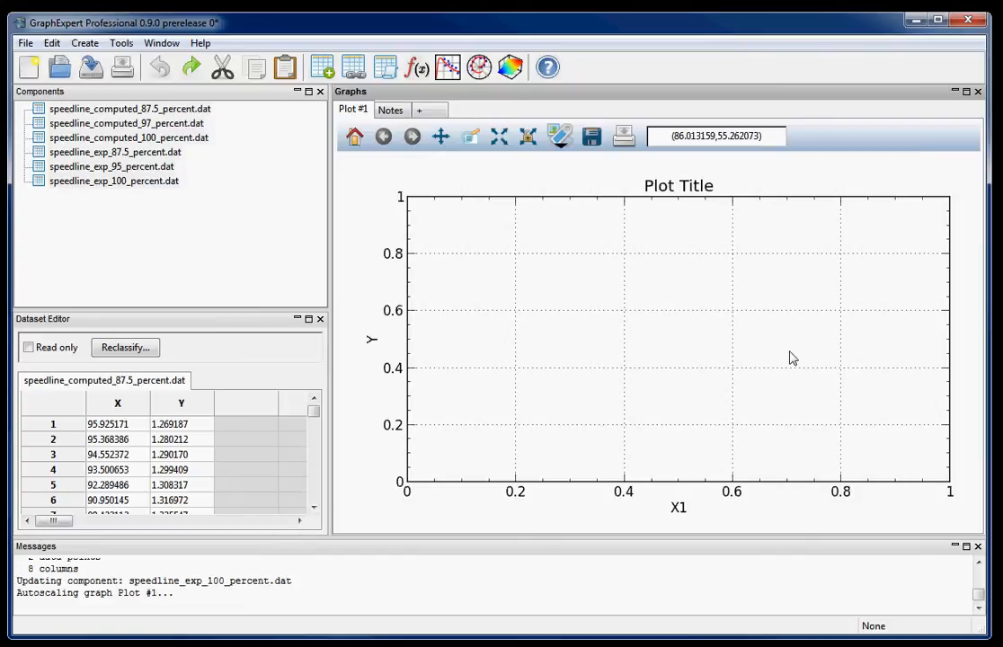
{"action": "mouse_move", "coordinate": [356, 190]}
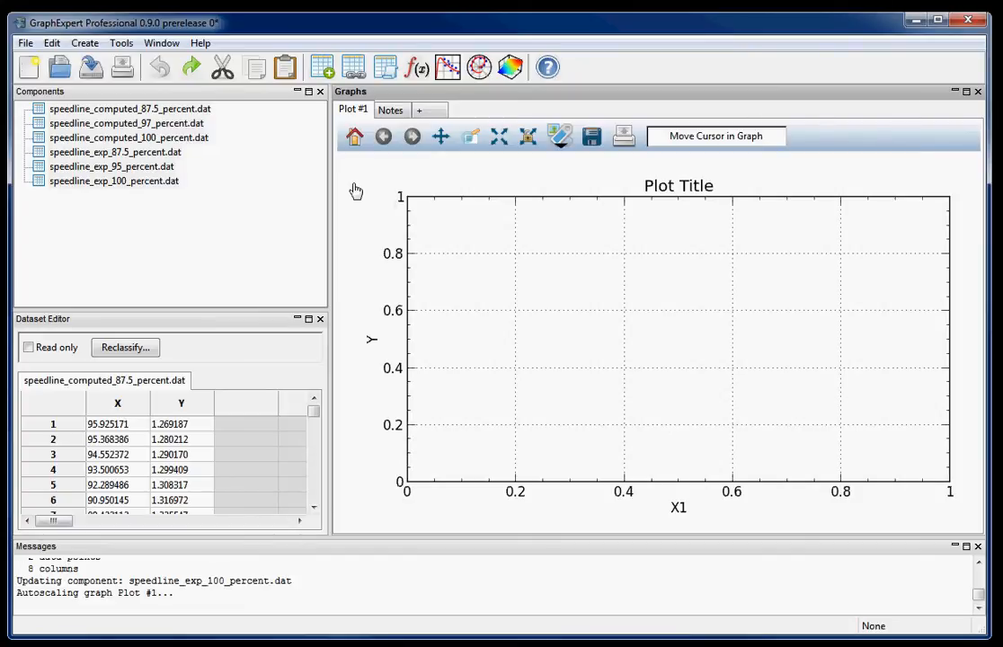
Step: Inspect the 97% and 100% computed and experimental 87.5% datasets in the Dataset Editor
{"action": "left_click", "coordinate": [128, 109]}
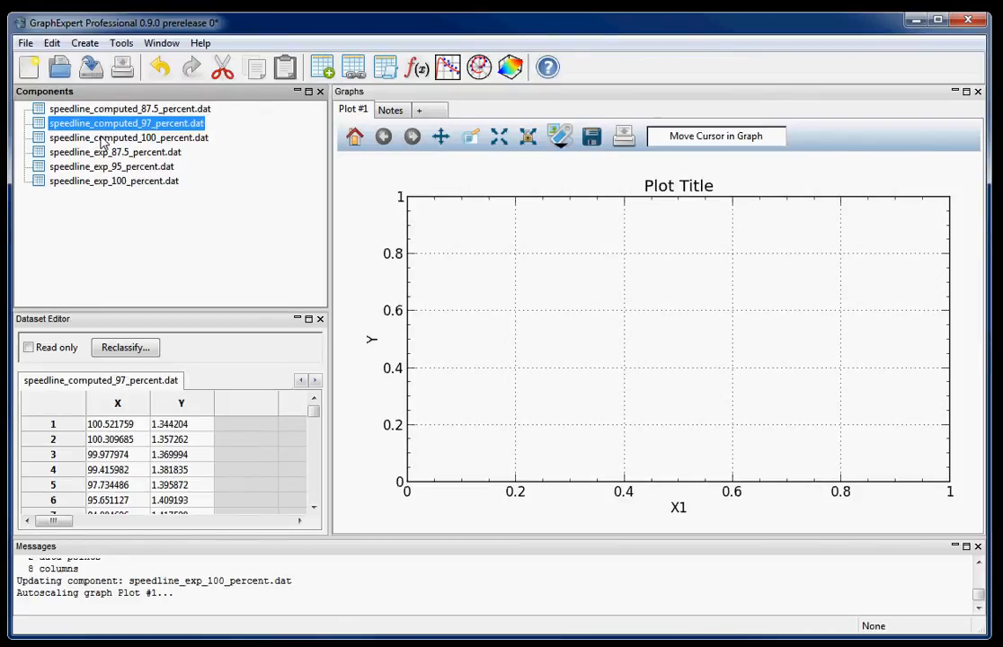
{"action": "left_click", "coordinate": [128, 137]}
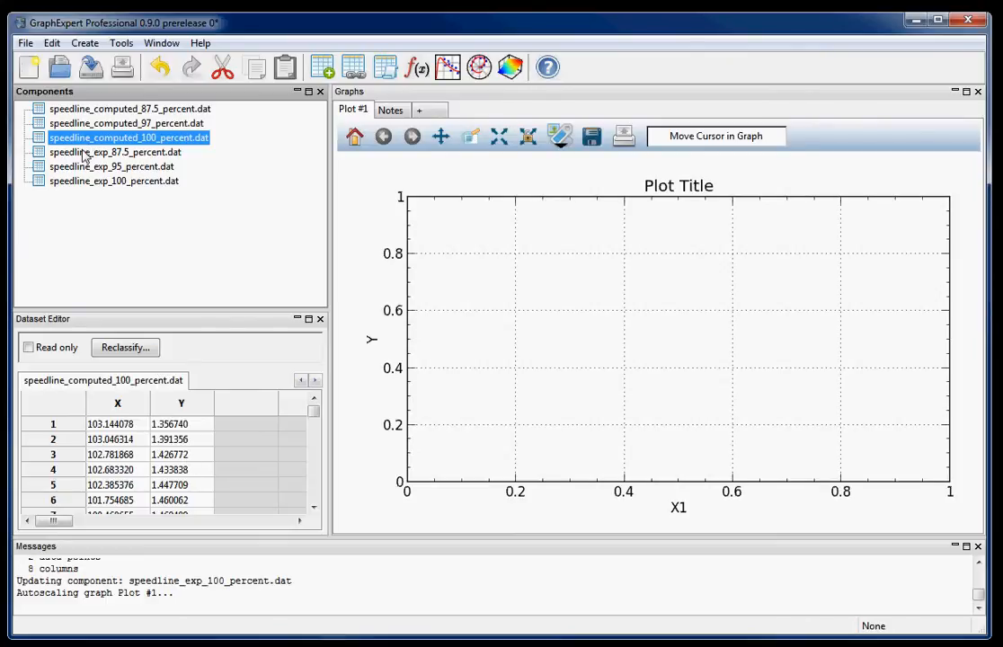
{"action": "left_click", "coordinate": [115, 152]}
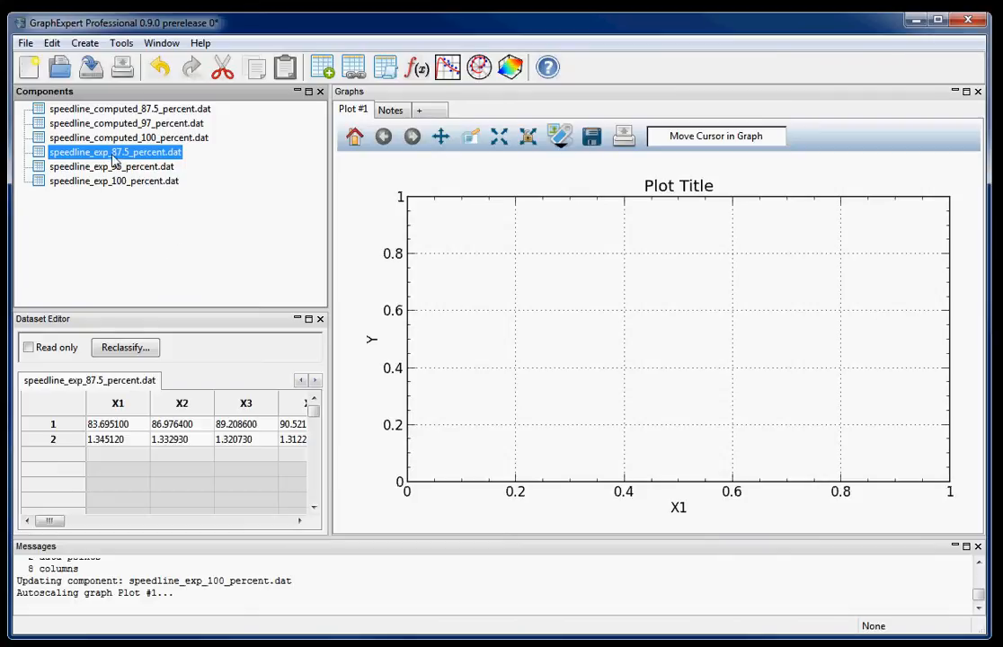
Step: Add a [DSET.T] transpose transform to speedline_exp_87.5_percent.dat
{"action": "right_click", "coordinate": [115, 152]}
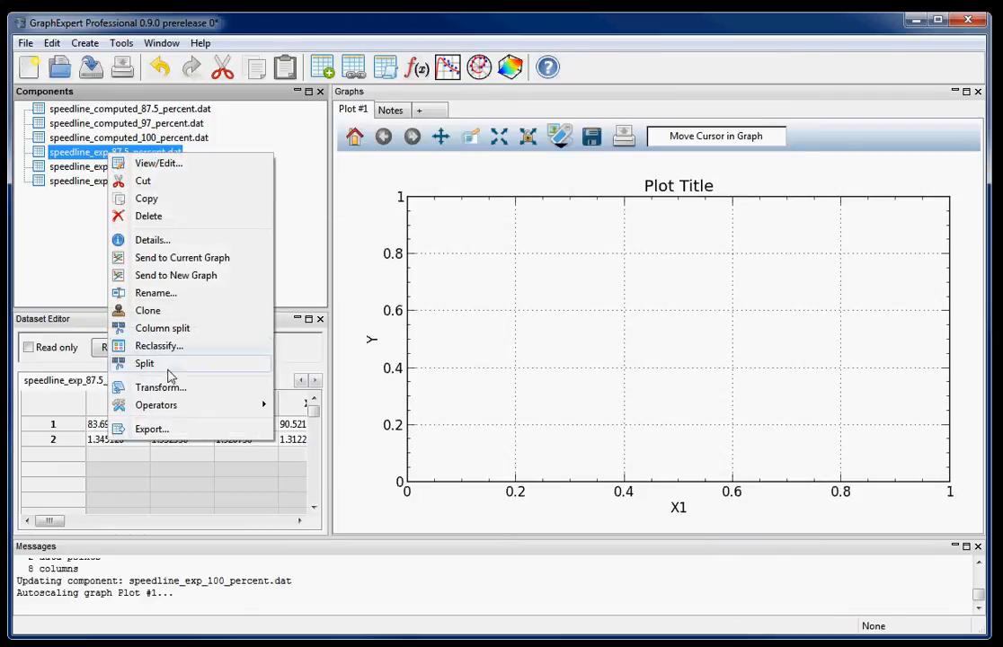
{"action": "left_click", "coordinate": [160, 386]}
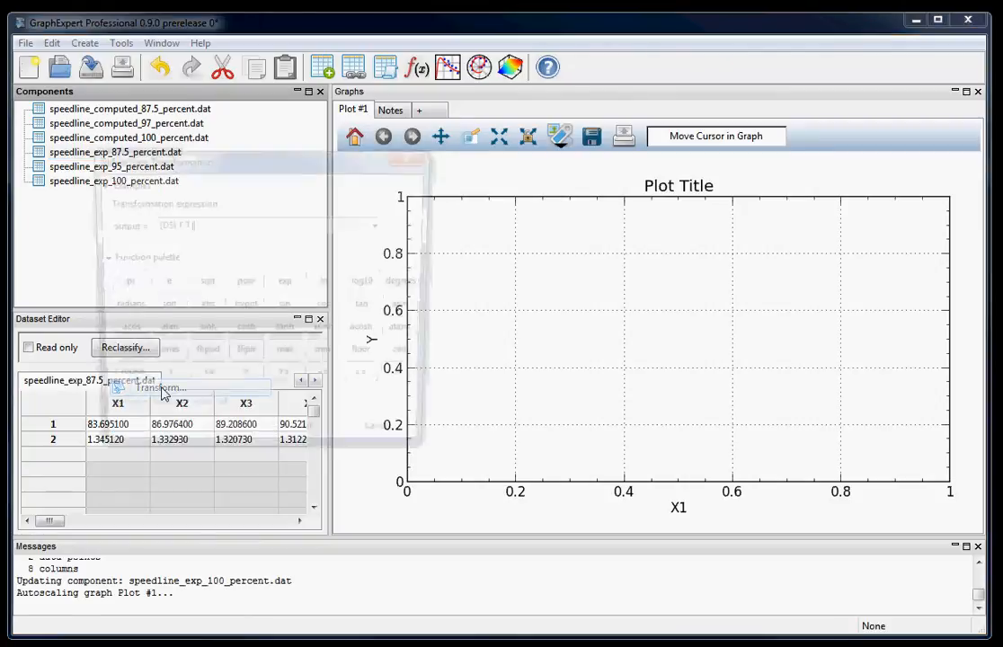
{"action": "left_click", "coordinate": [161, 388]}
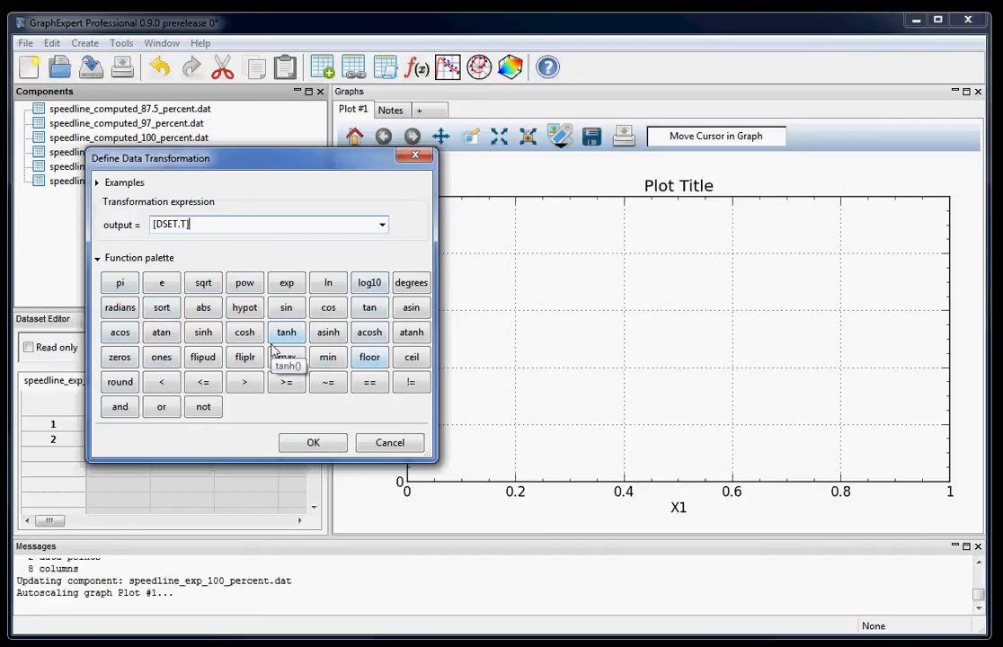
{"action": "mouse_move", "coordinate": [245, 332]}
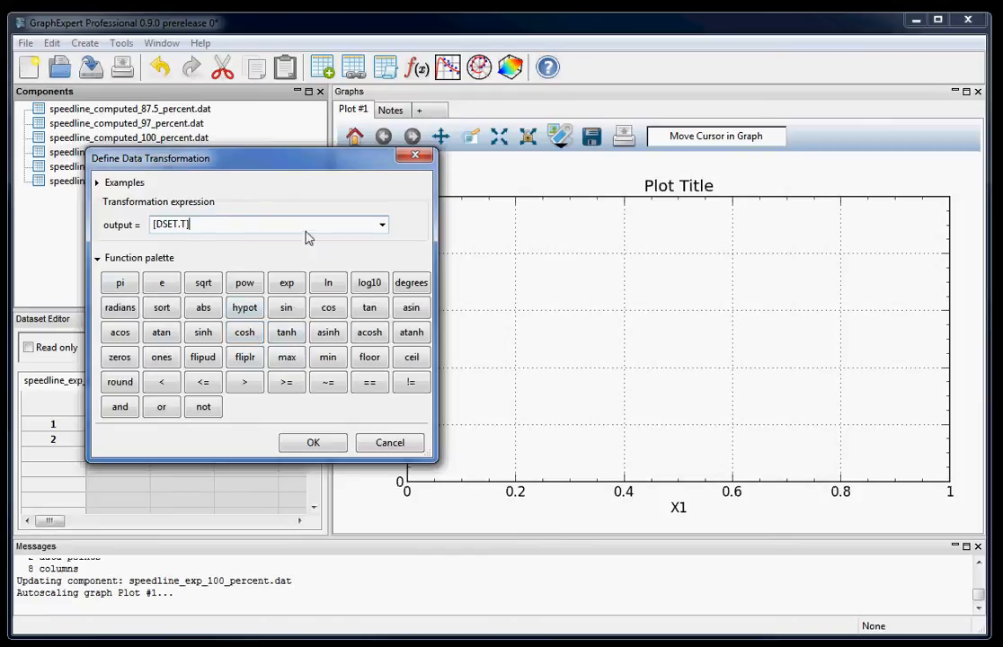
{"action": "mouse_move", "coordinate": [245, 357]}
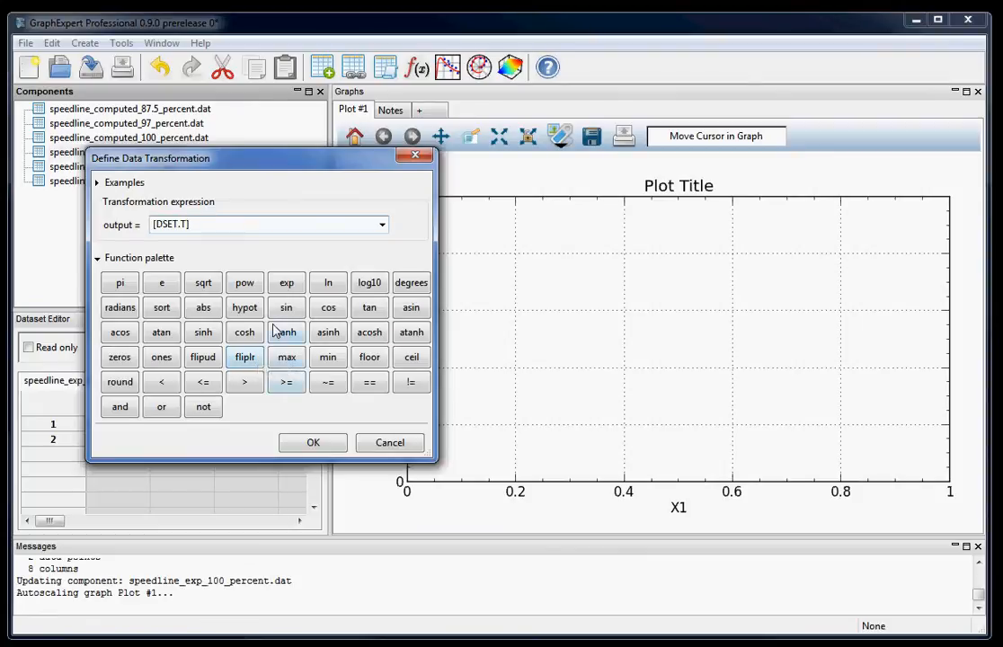
{"action": "mouse_move", "coordinate": [284, 331]}
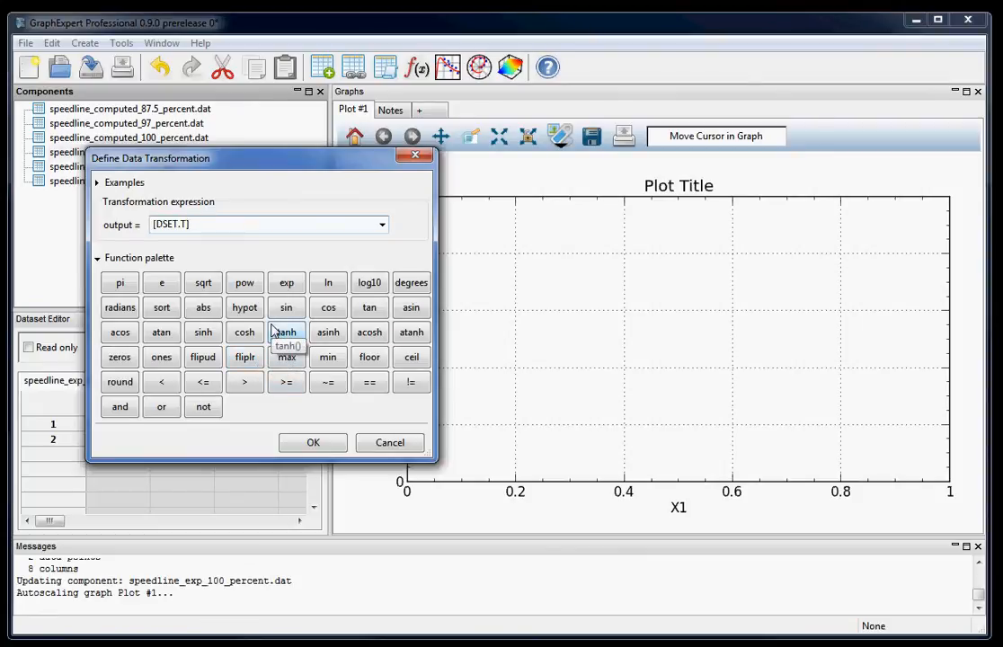
{"action": "left_click", "coordinate": [286, 332]}
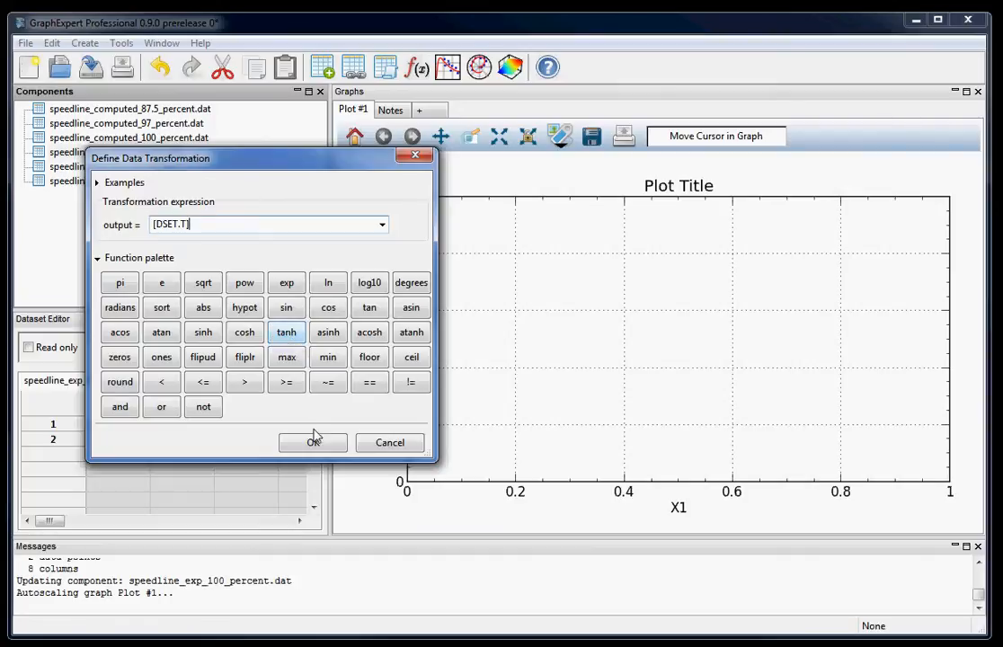
{"action": "left_click", "coordinate": [312, 442]}
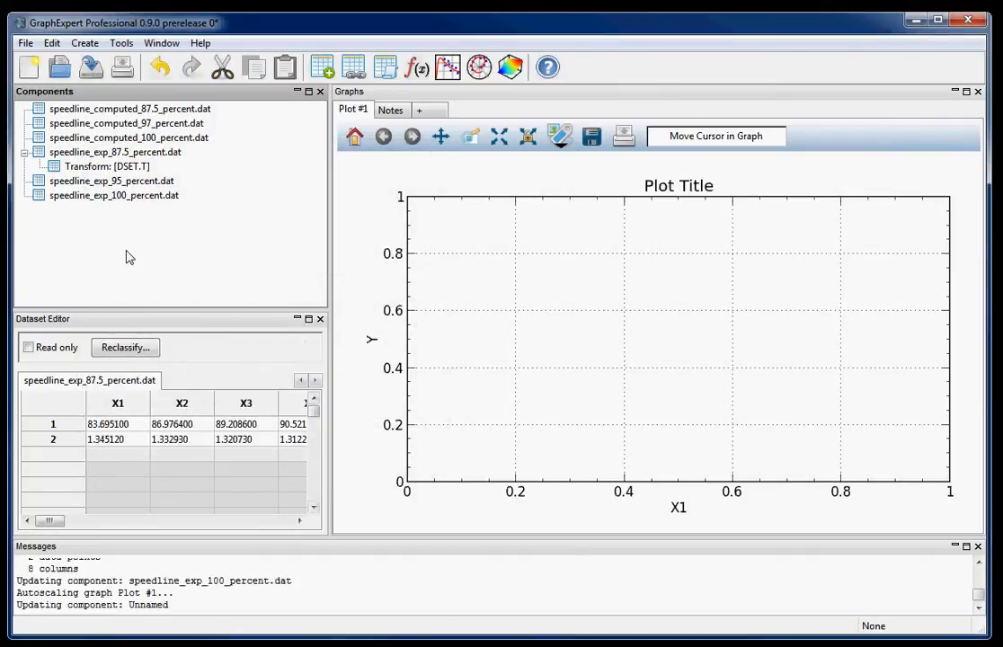
Step: View the transposed 87.5% data, then apply [DSET.T] to exp_95 and exp_100
{"action": "left_click", "coordinate": [106, 167]}
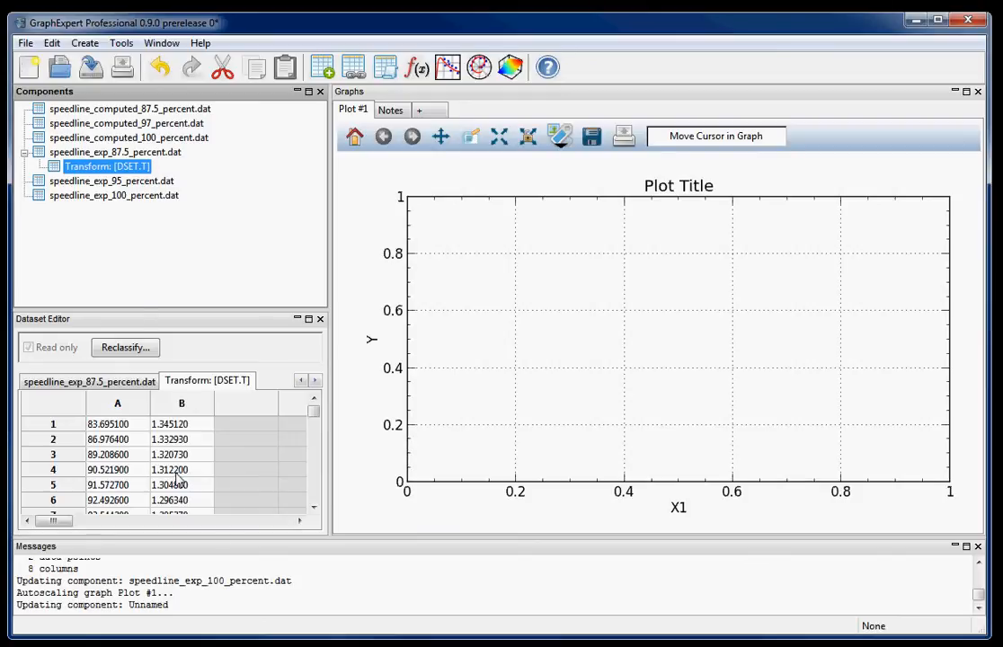
{"action": "mouse_move", "coordinate": [112, 205]}
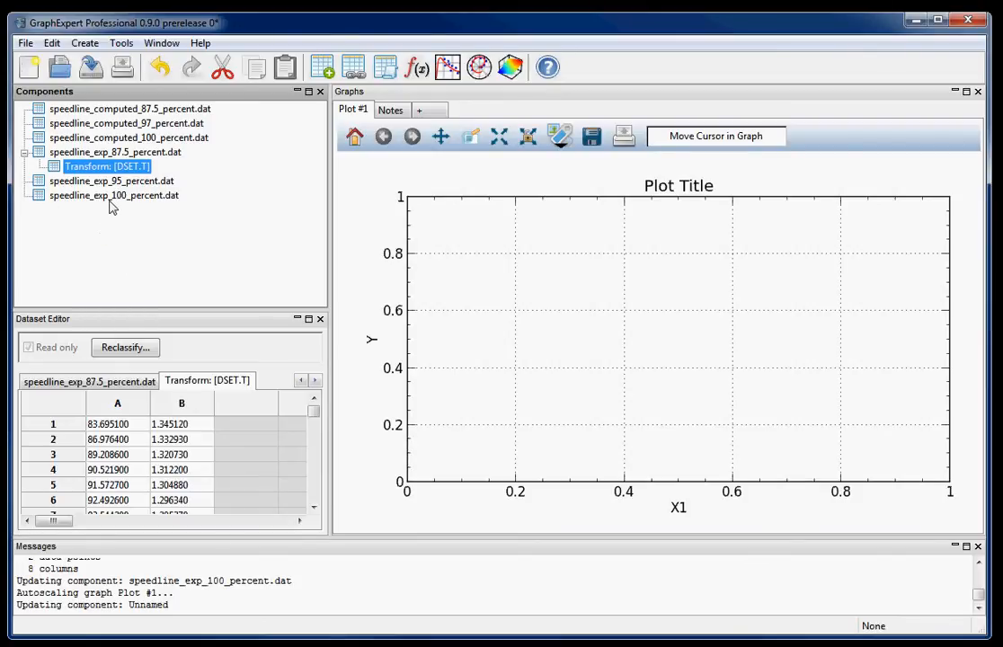
{"action": "left_click", "coordinate": [112, 181]}
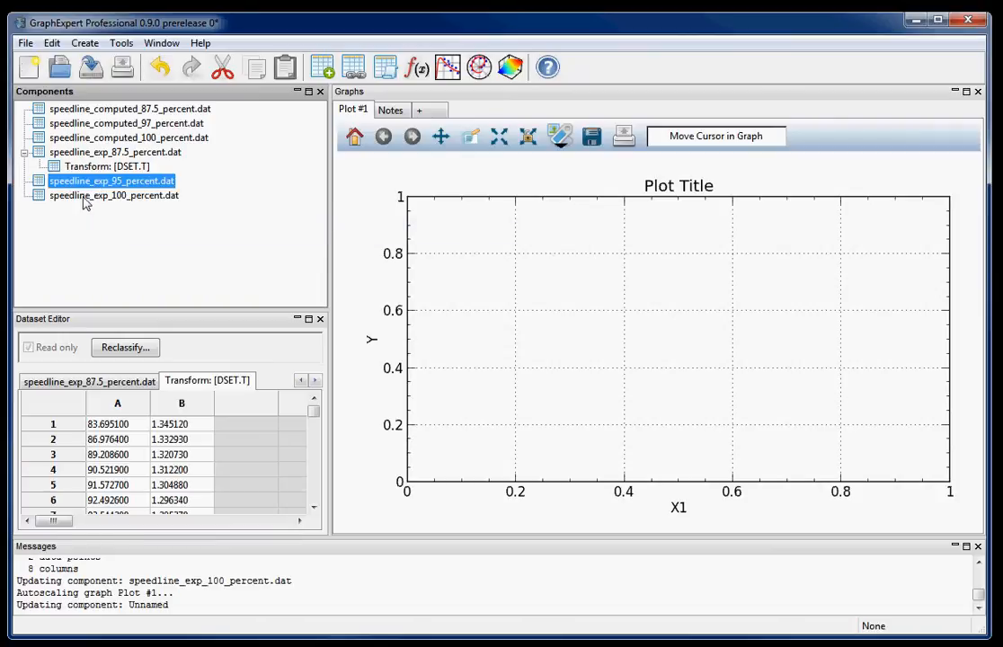
{"action": "right_click", "coordinate": [113, 195]}
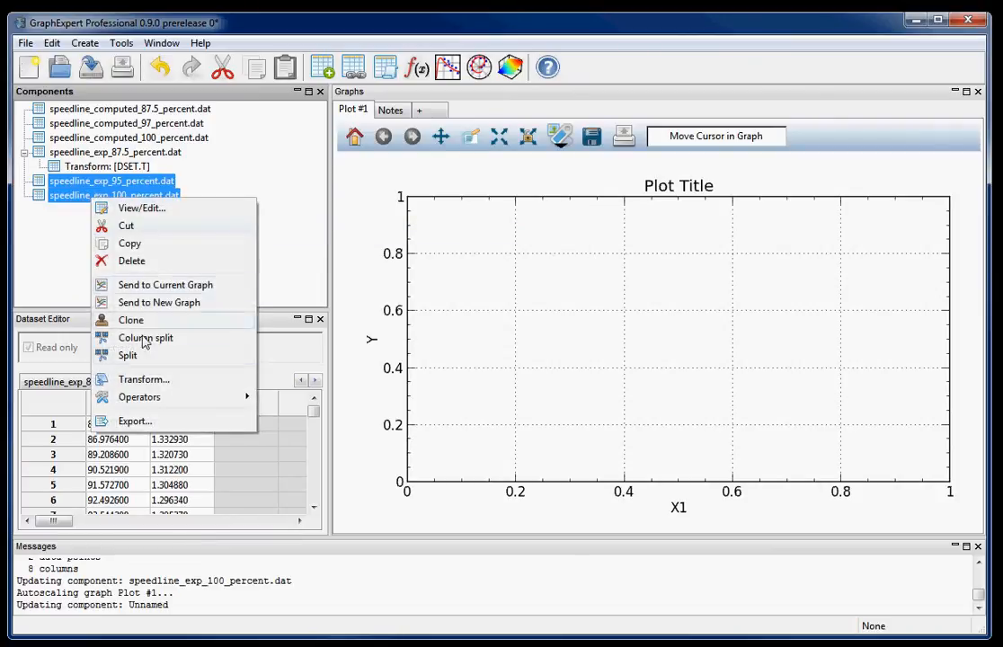
{"action": "left_click", "coordinate": [143, 379]}
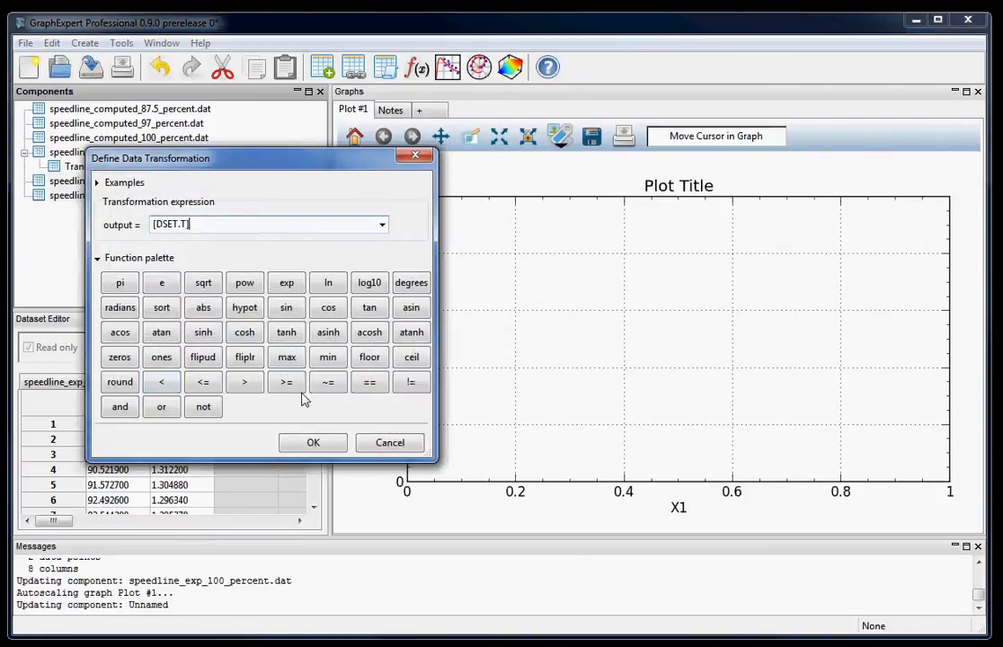
{"action": "left_click", "coordinate": [313, 442]}
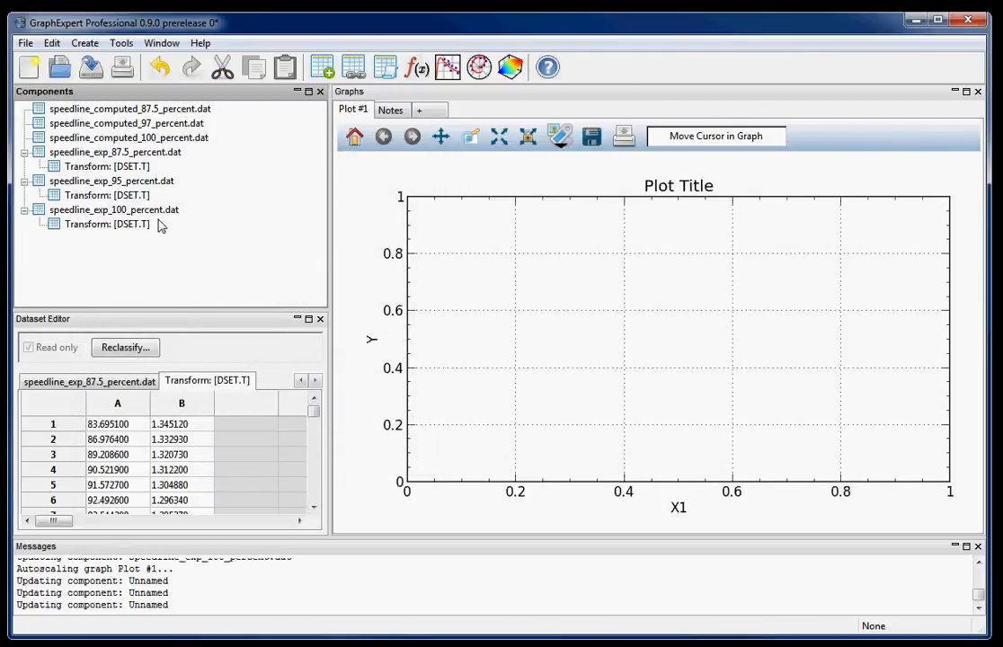
{"action": "left_click", "coordinate": [107, 166]}
{"action": "type", "text": "Computed, 100%"}
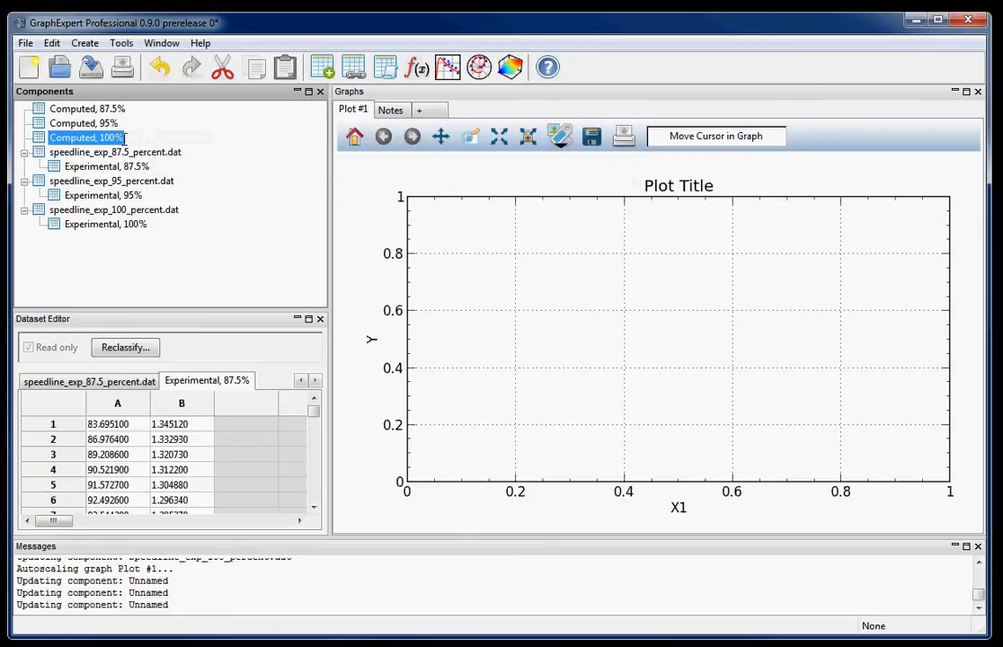
{"action": "mouse_move", "coordinate": [172, 156]}
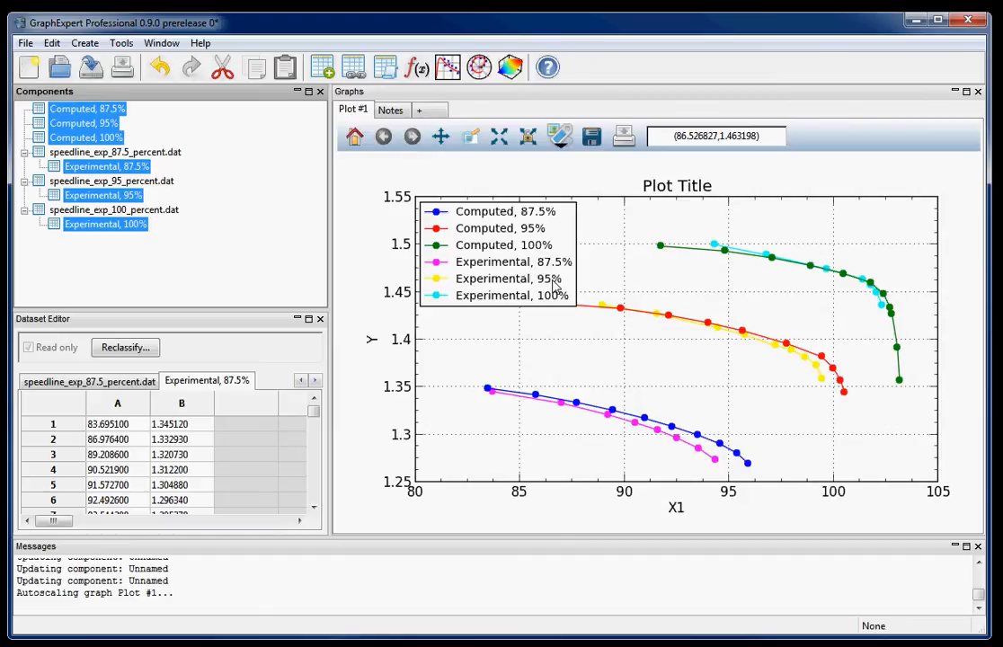
{"action": "mouse_move", "coordinate": [502, 318]}
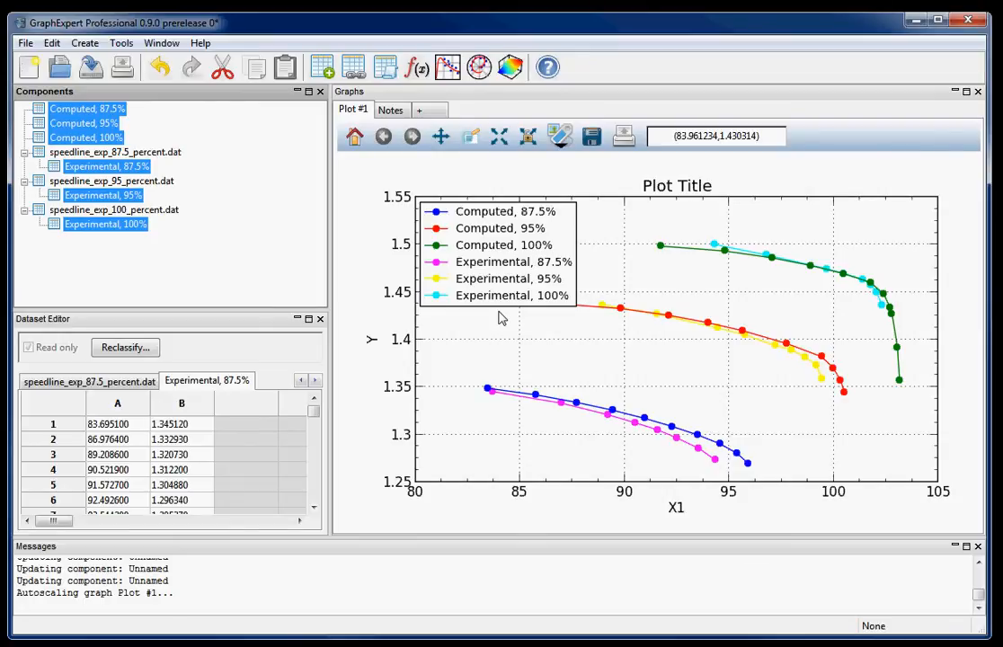
Step: Title the plot 'Stage Performance'
{"action": "double_click", "coordinate": [677, 185]}
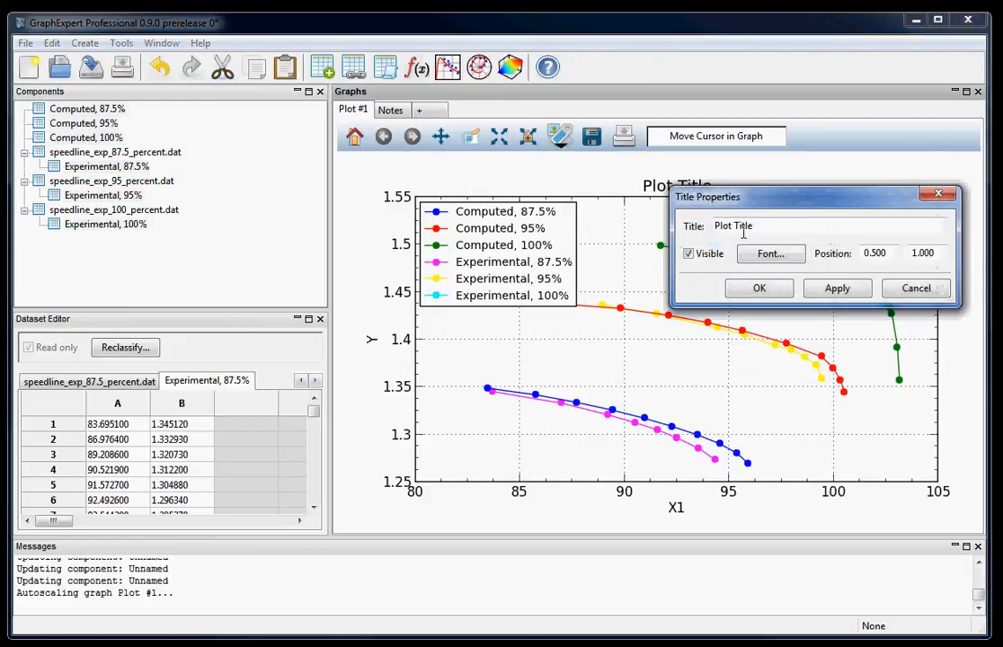
{"action": "type", "text": "S"}
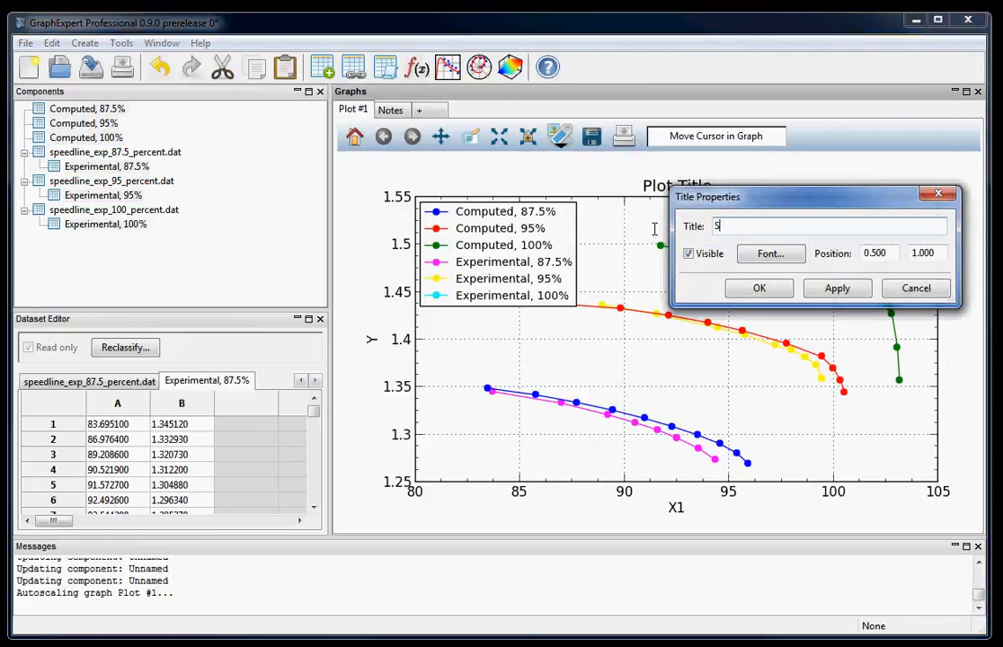
{"action": "type", "text": "tage Performa"}
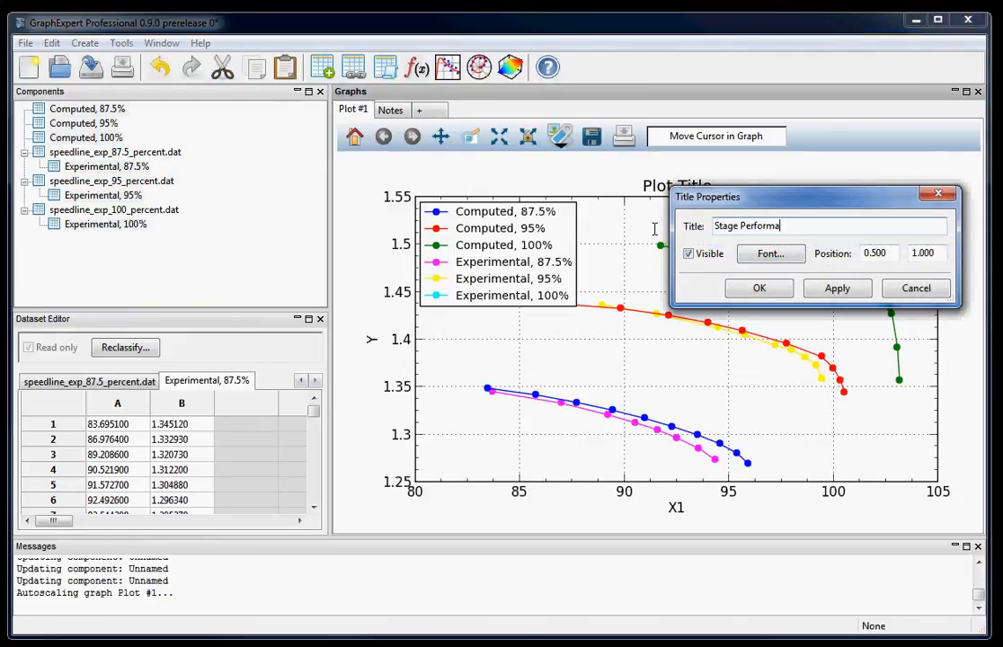
{"action": "left_click", "coordinate": [759, 287]}
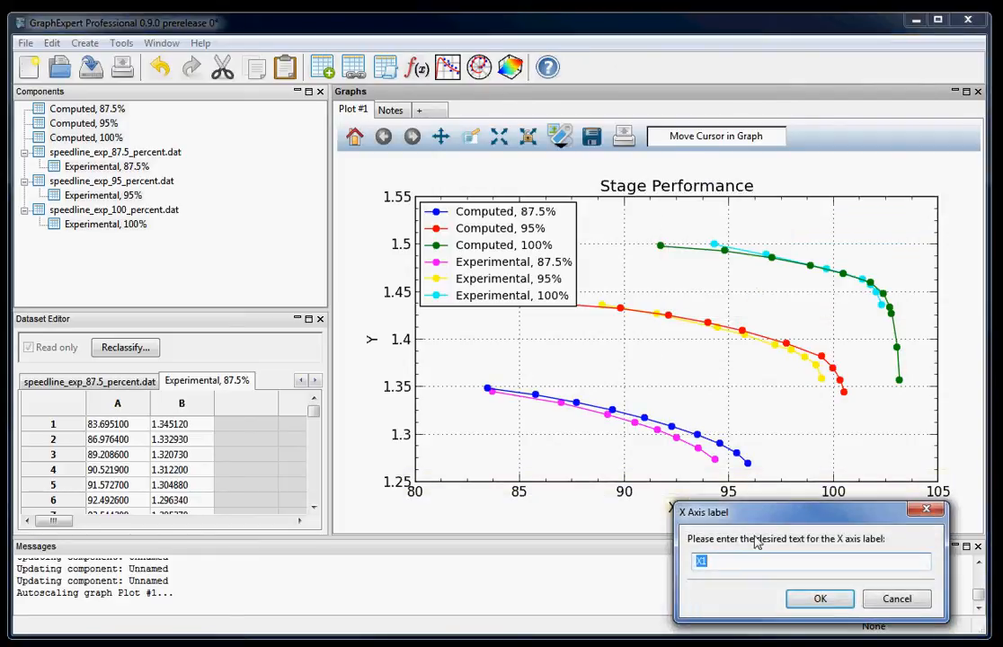
Step: Label the X axis 'Corrected Stage Mass Flow, lbm/s'
{"action": "type", "text": "Corrected Stag"}
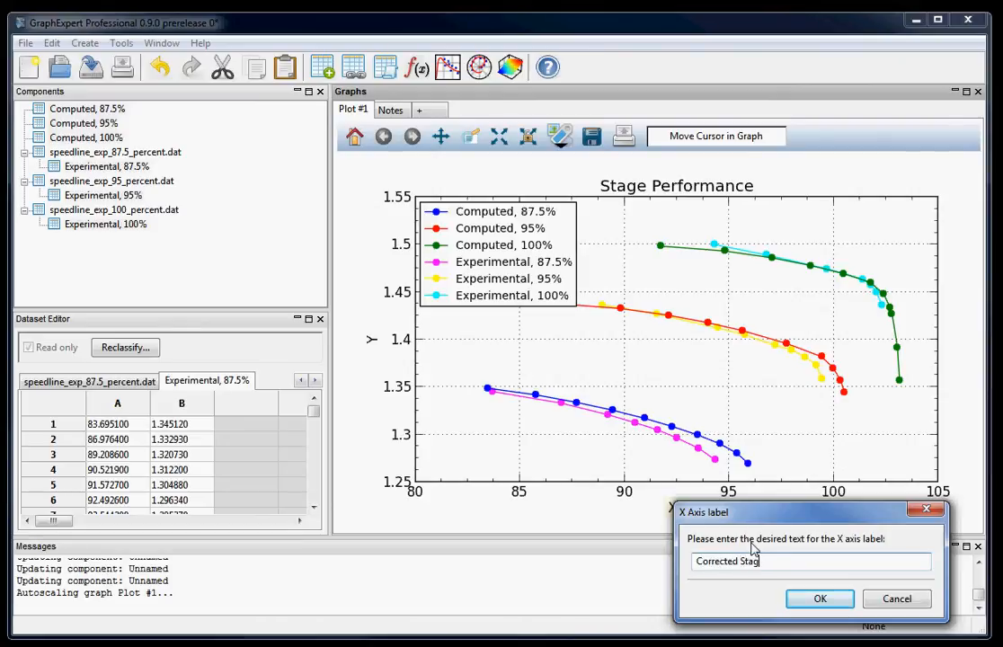
{"action": "type", "text": "Mass Flow, li"}
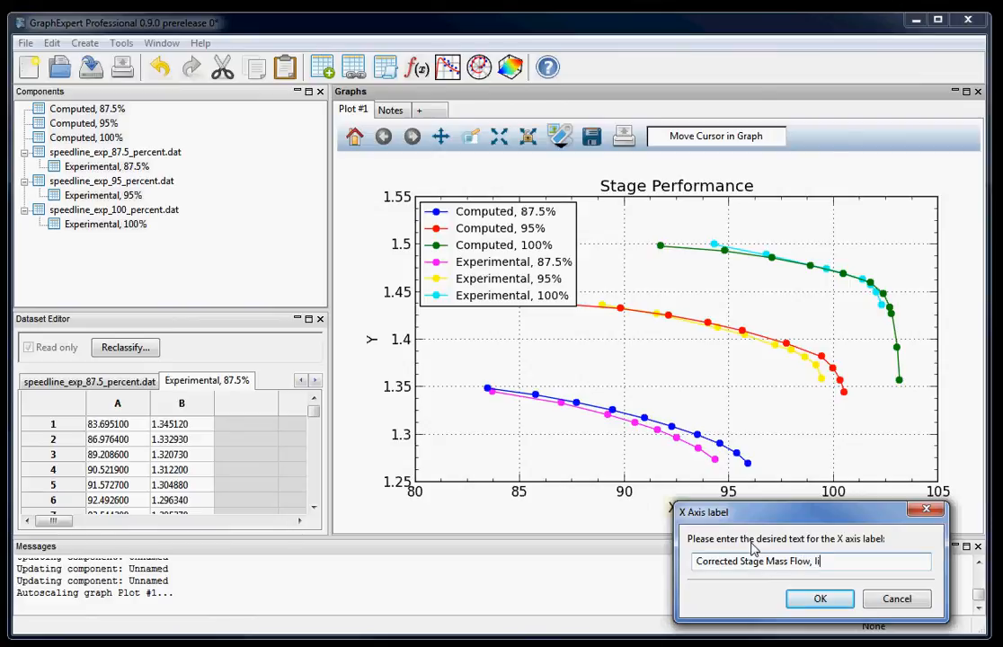
{"action": "type", "text": "bm/s"}
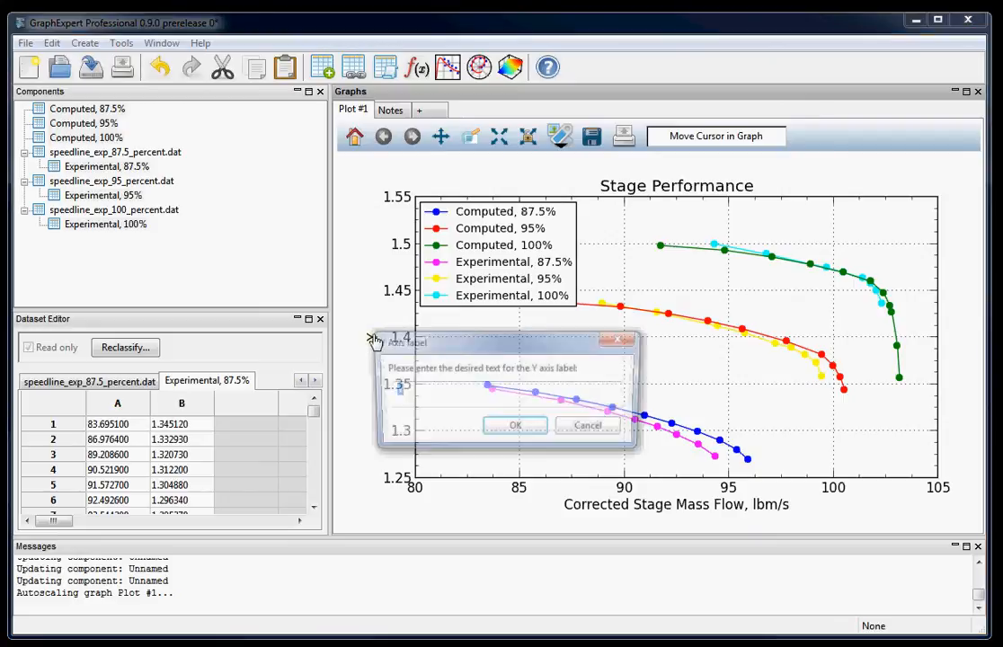
Step: Label the Y axis 'Stage Total Pressure Ratio' with a LaTeX P_T,st/P_T,∞ formula
{"action": "type", "text": "St"}
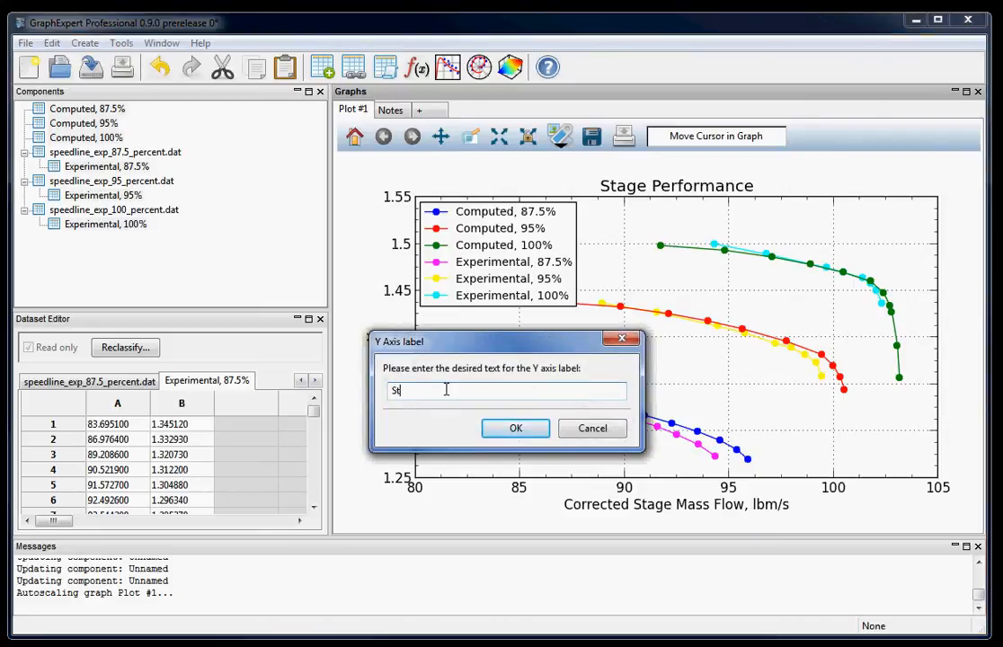
{"action": "type", "text": "age Total Pressure Ratio,"}
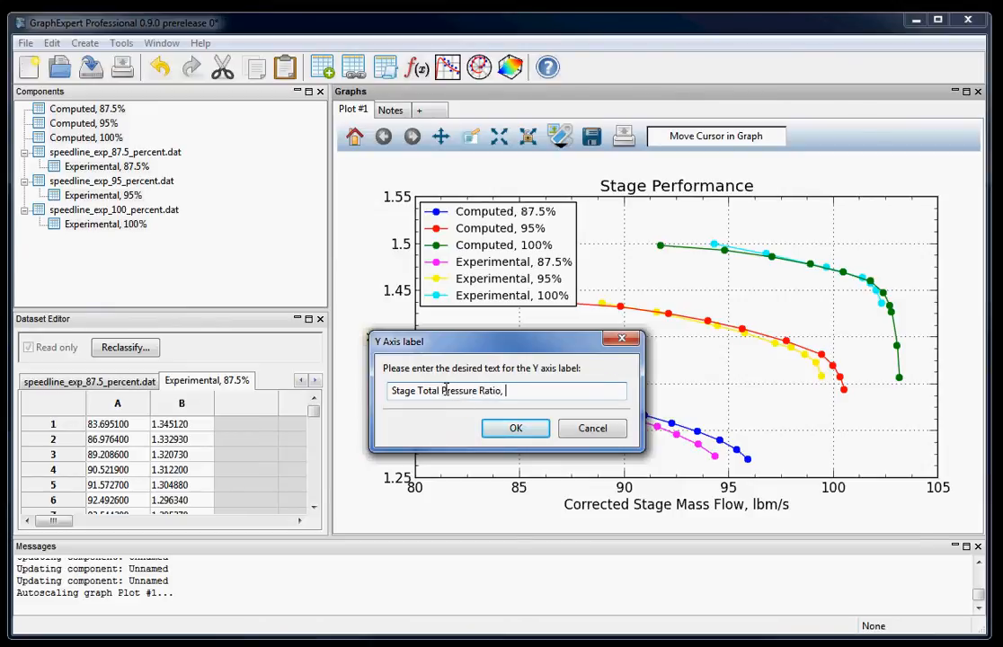
{"action": "type", "text": "S"}
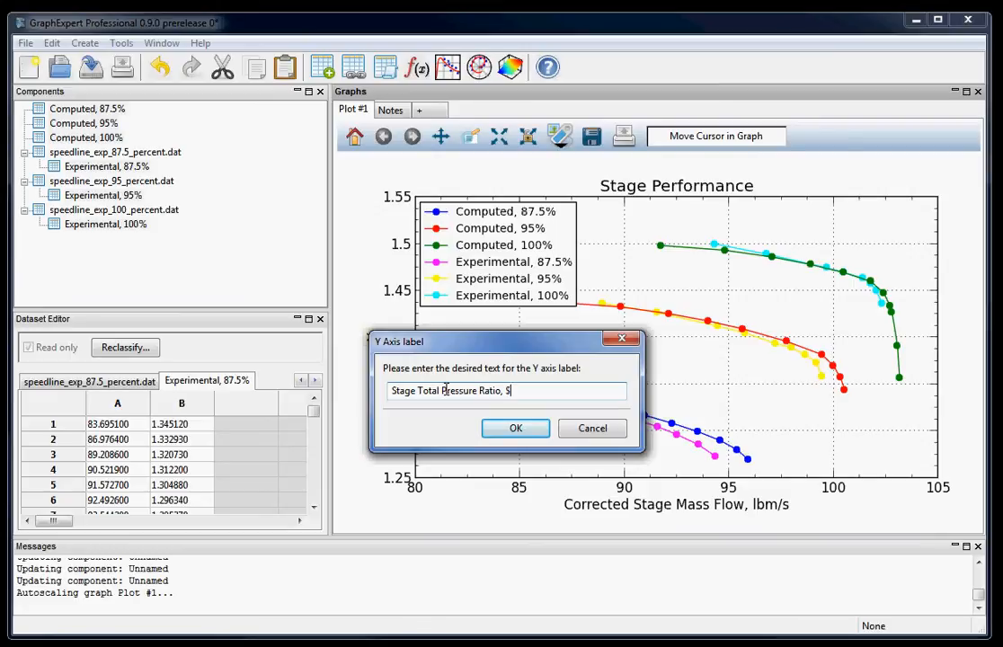
{"action": "type", "text": "P"}
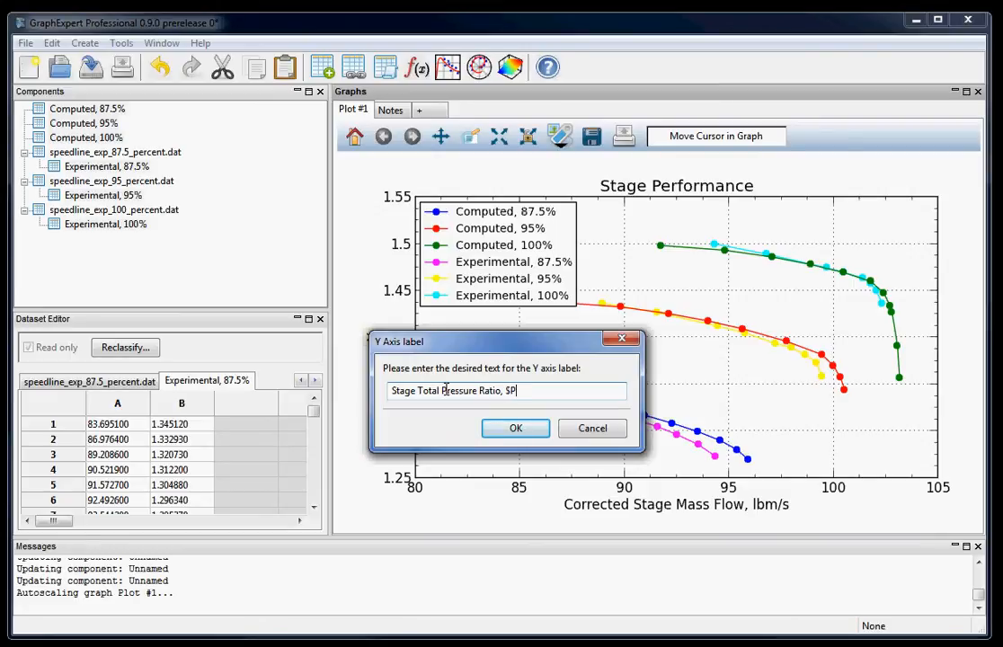
{"action": "type", "text": "_"}
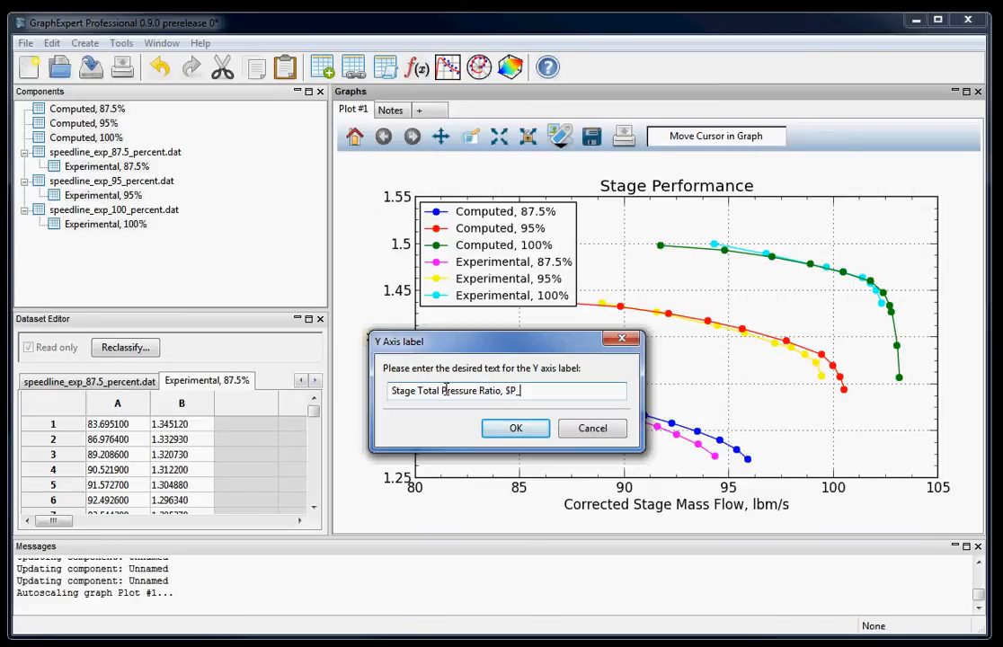
{"action": "type", "text": "("}
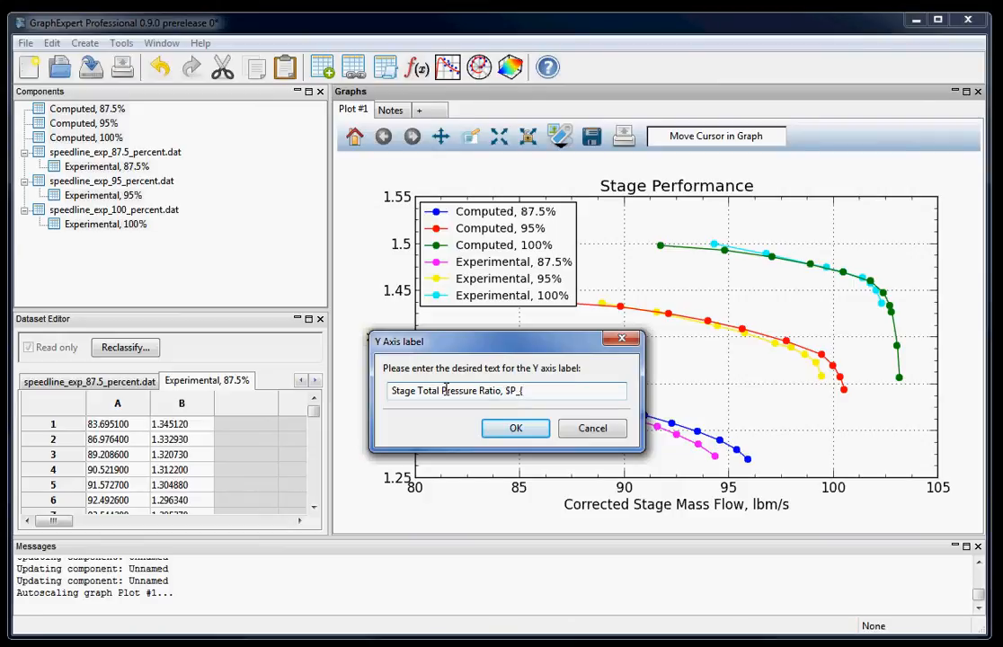
{"action": "type", "text": "T"}
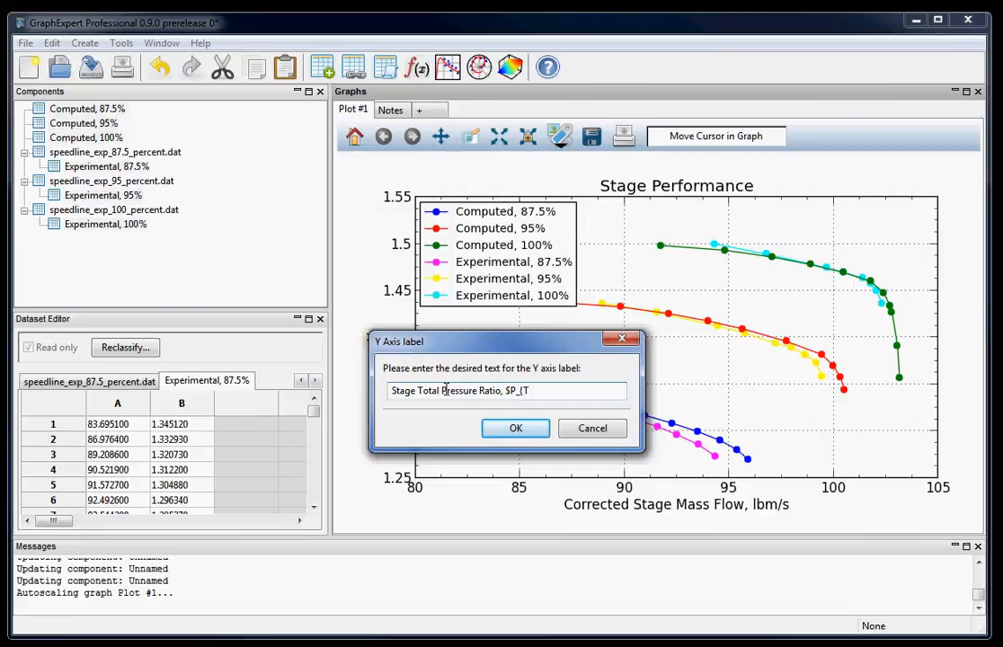
{"action": "type", "text": ",st}"}
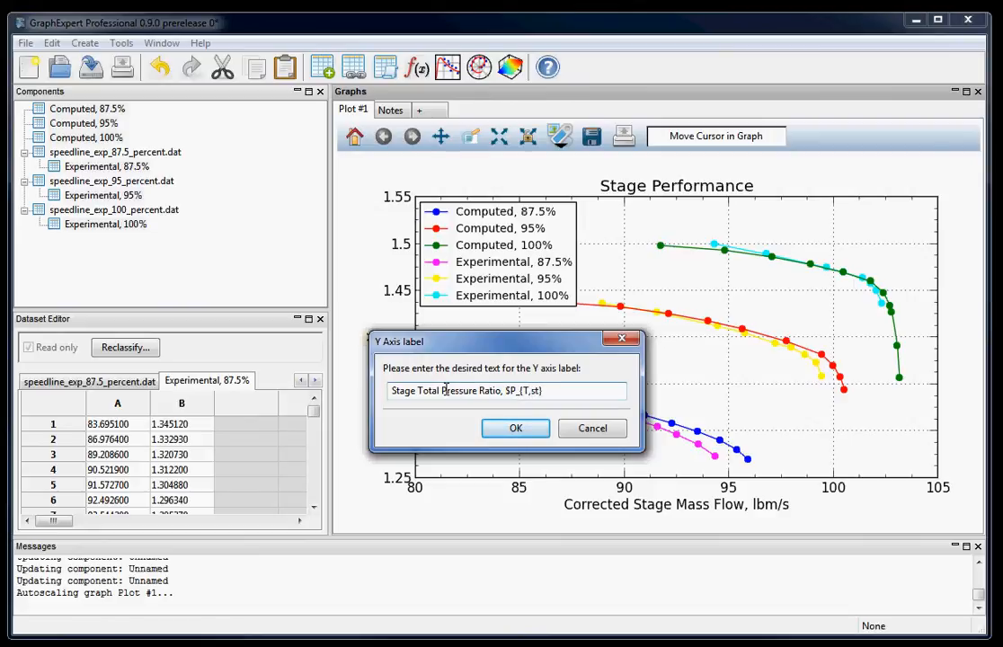
{"action": "type", "text": "/P_{"}
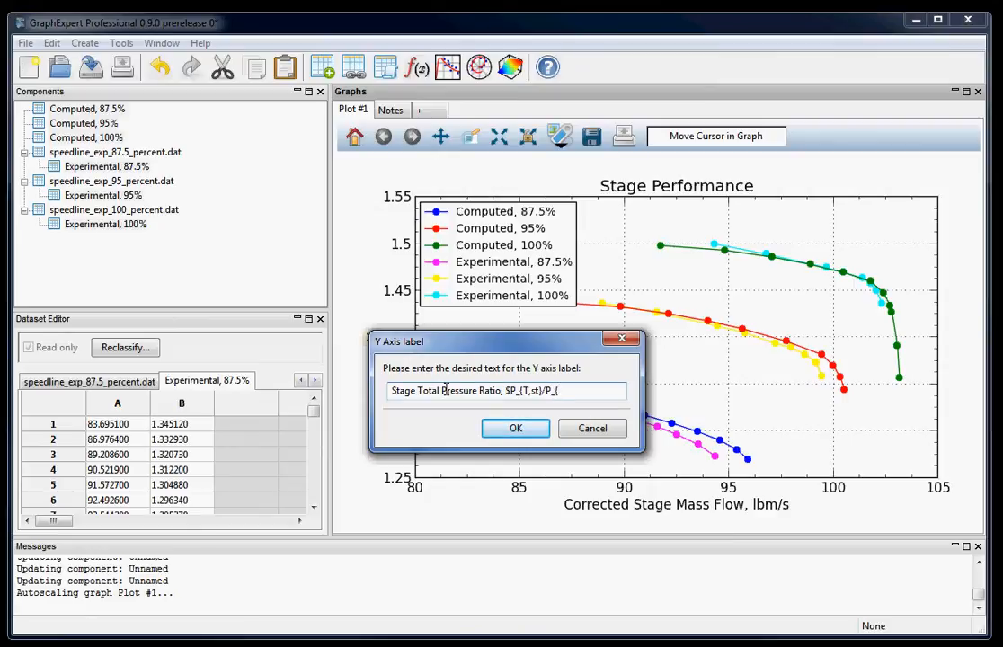
{"action": "type", "text": "T,\\"}
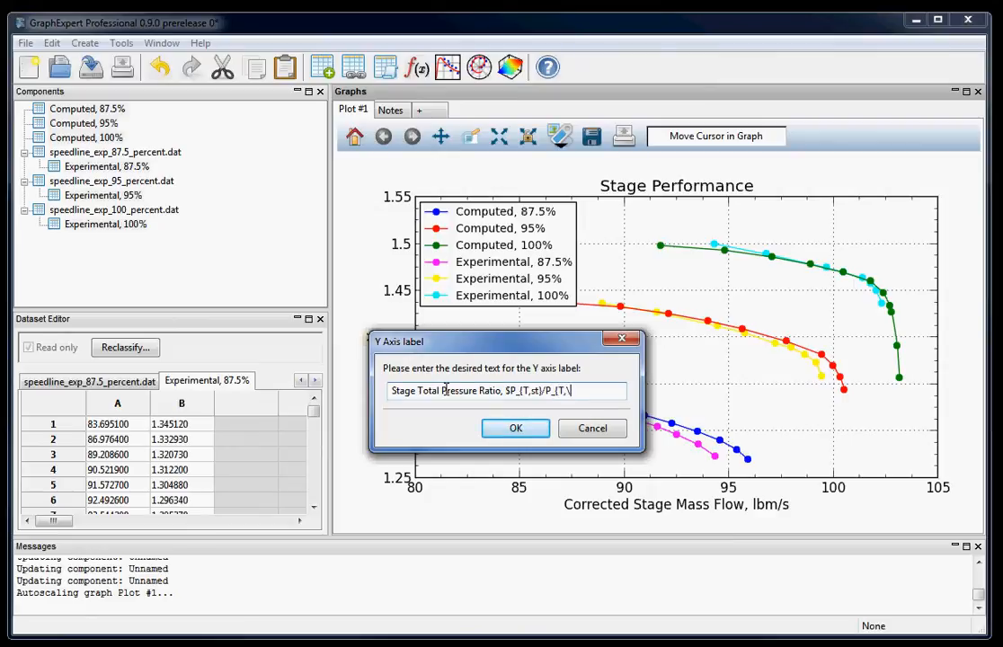
{"action": "type", "text": "infty}"}
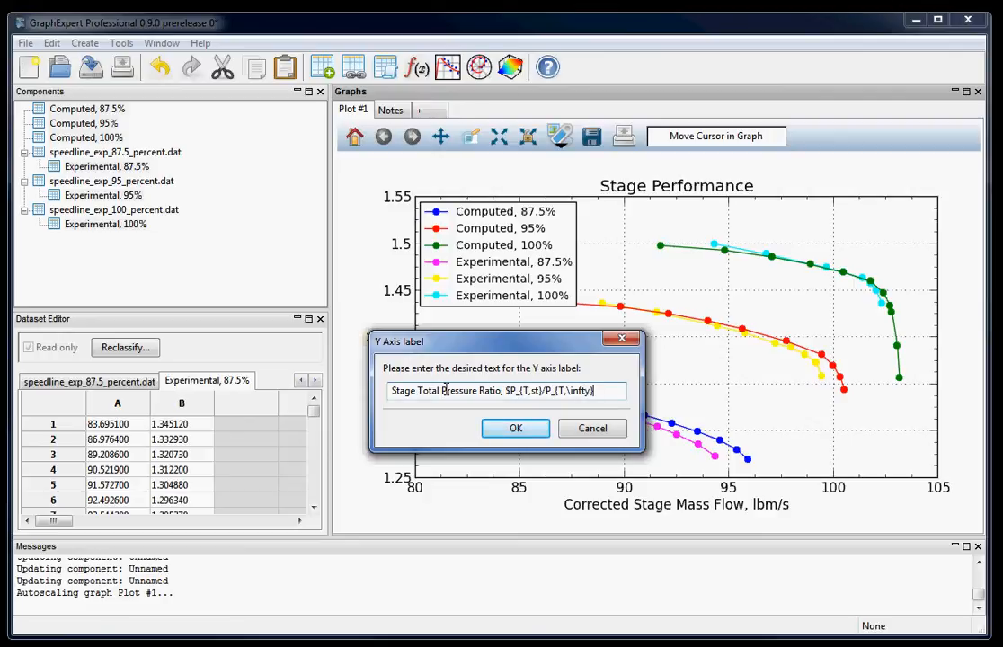
{"action": "type", "text": "$"}
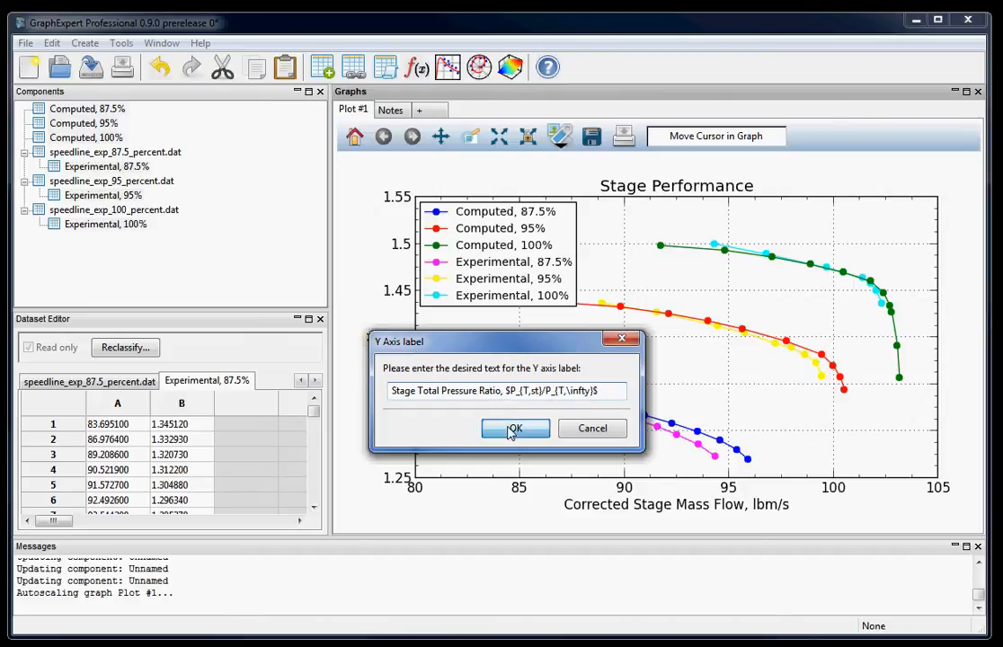
{"action": "left_click", "coordinate": [515, 428]}
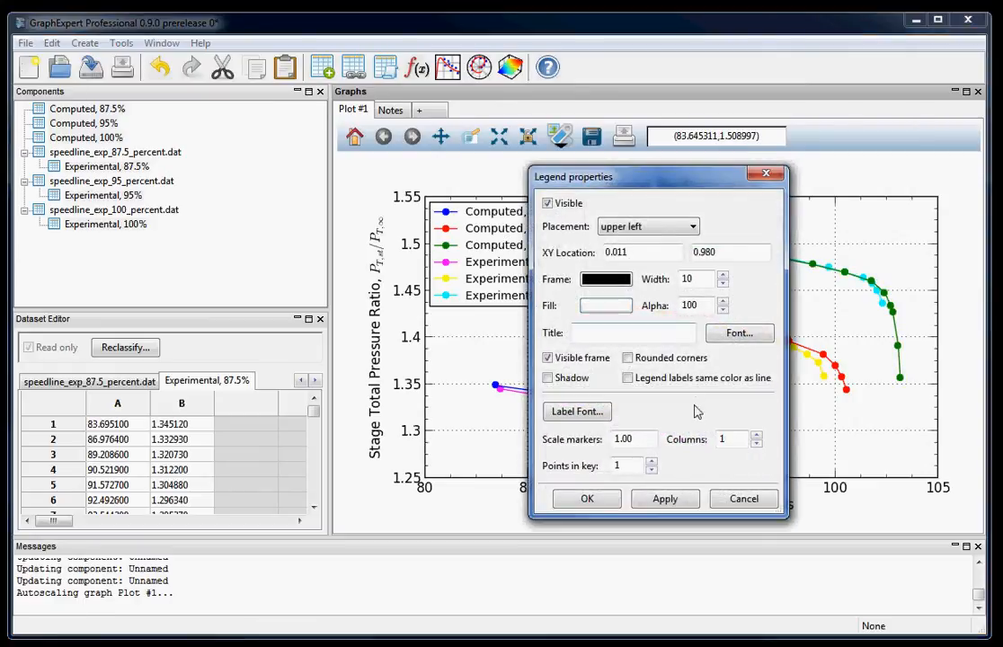
Step: Pick a smaller legend label font, then open and cancel the series settings
{"action": "left_click", "coordinate": [739, 333]}
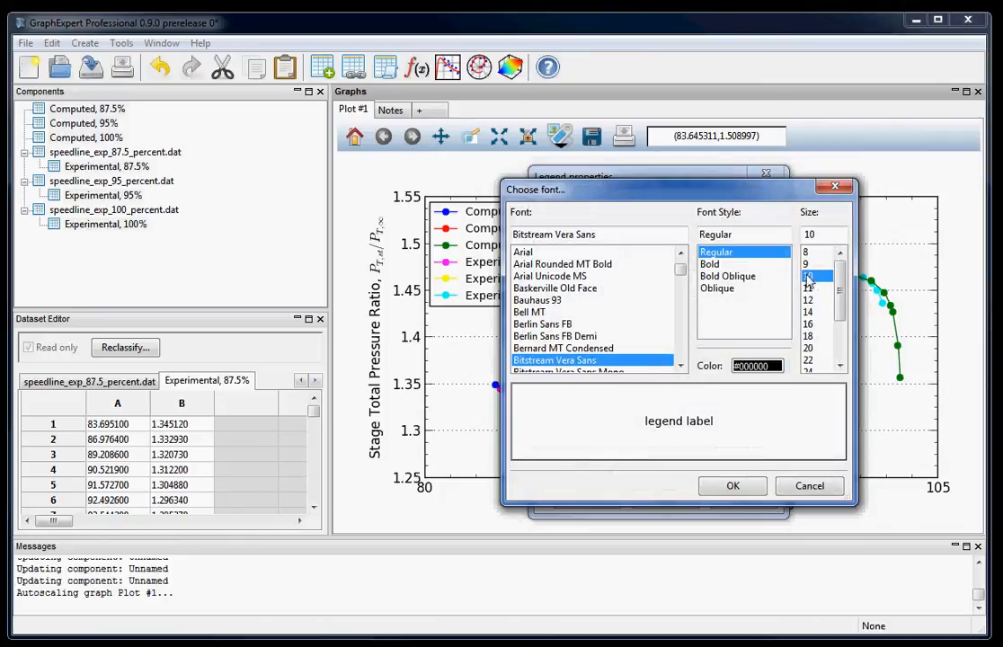
{"action": "left_click", "coordinate": [733, 485]}
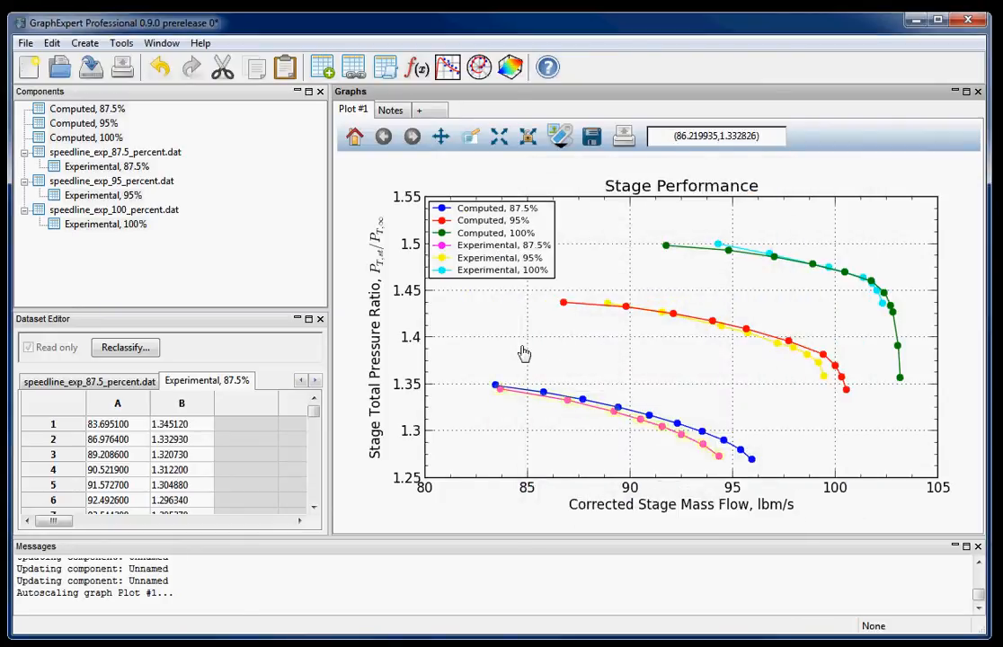
{"action": "double_click", "coordinate": [490, 238]}
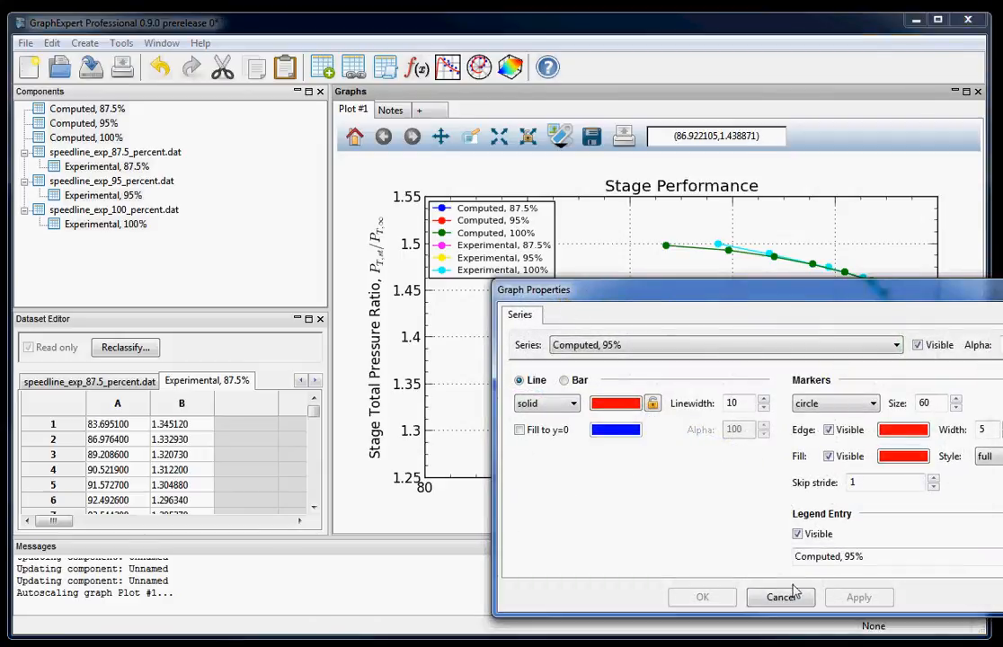
{"action": "left_click", "coordinate": [780, 597]}
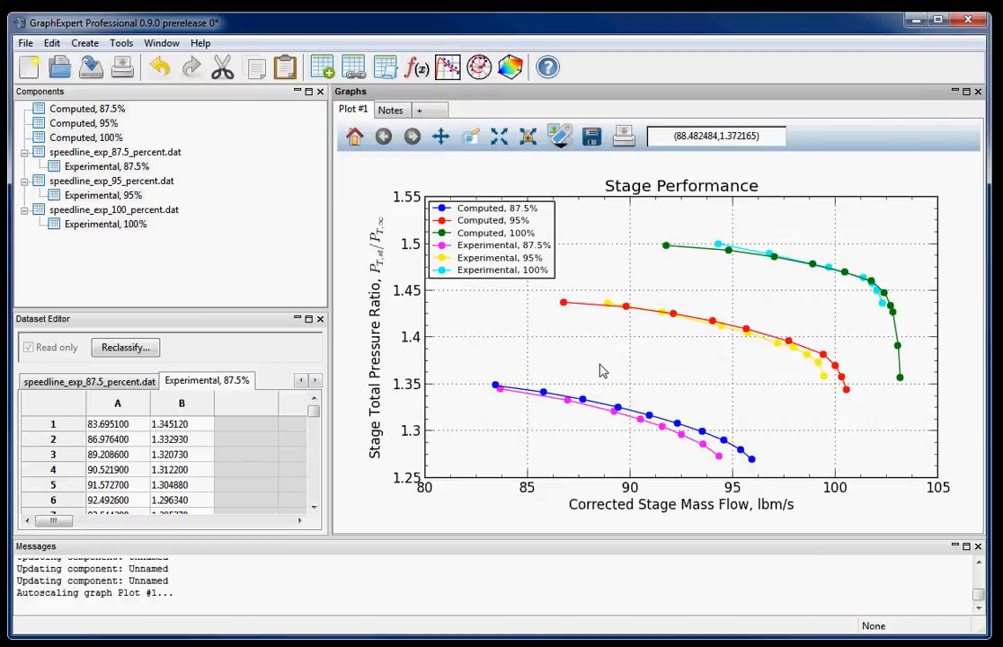
{"action": "mouse_move", "coordinate": [619, 322]}
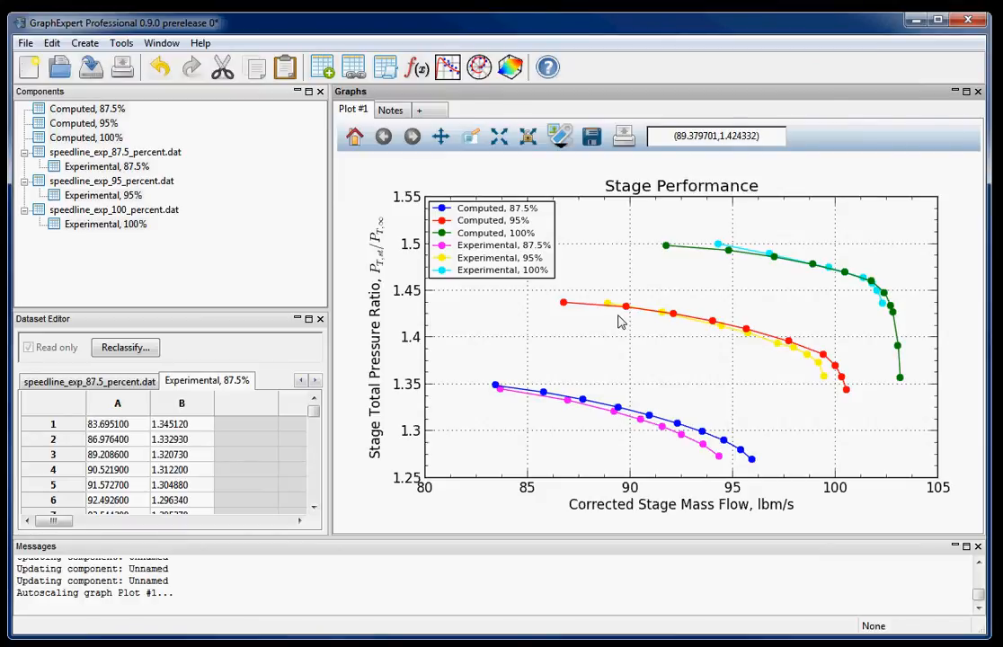
{"action": "mouse_move", "coordinate": [592, 259]}
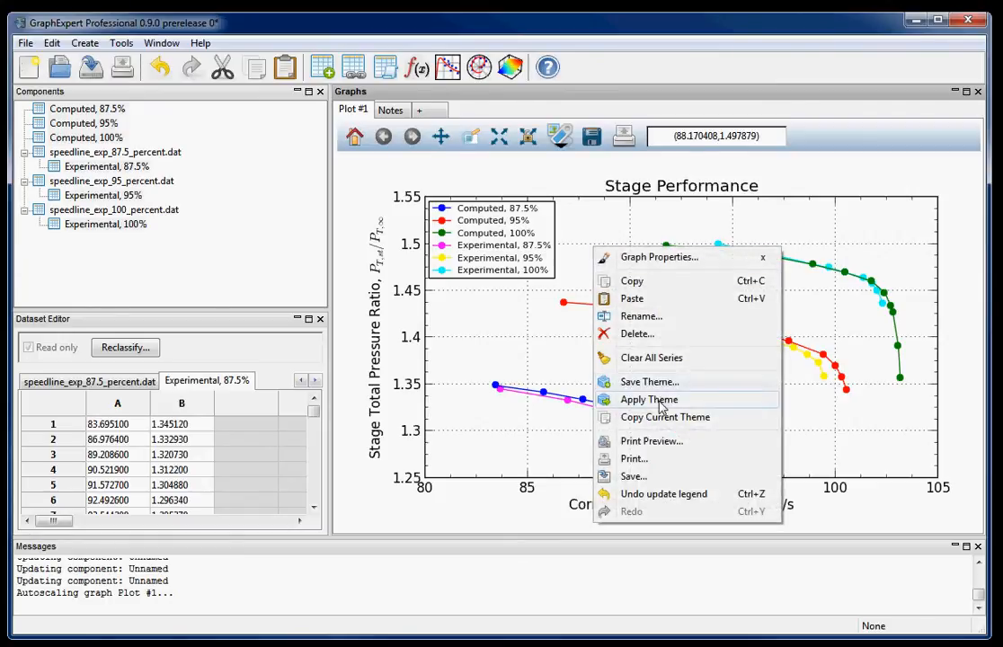
Step: Apply the built-in Elegant White - Soft theme to the graph
{"action": "left_click", "coordinate": [649, 399]}
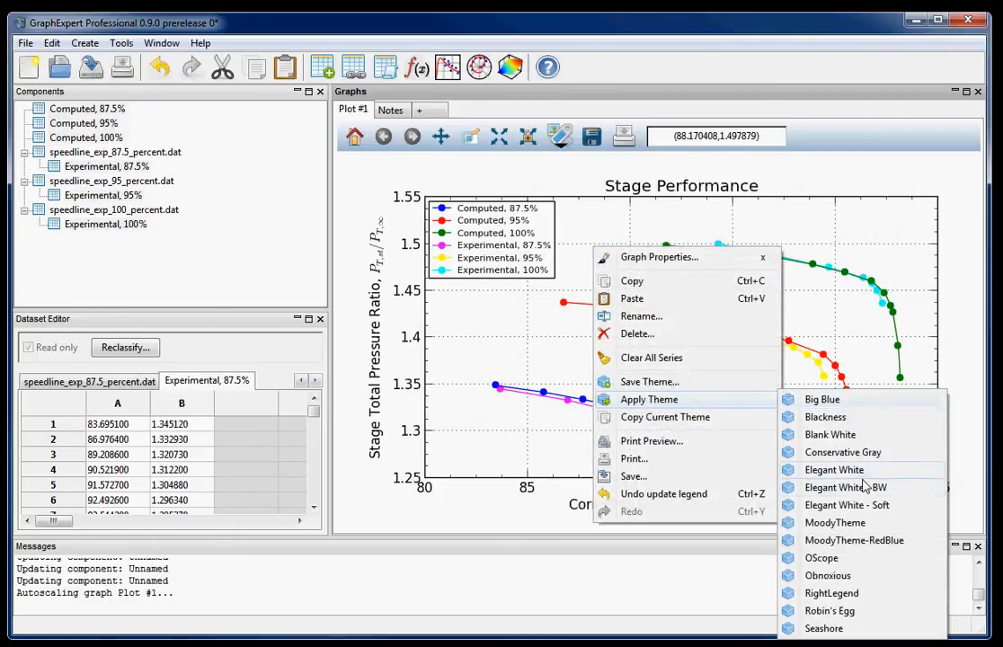
{"action": "mouse_move", "coordinate": [847, 504]}
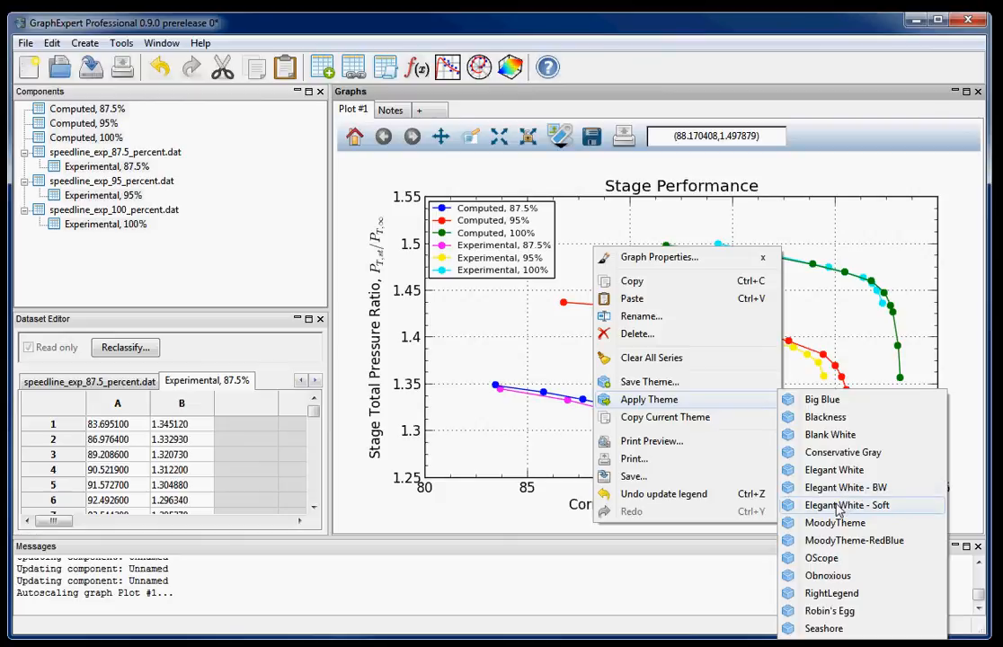
{"action": "left_click", "coordinate": [847, 505]}
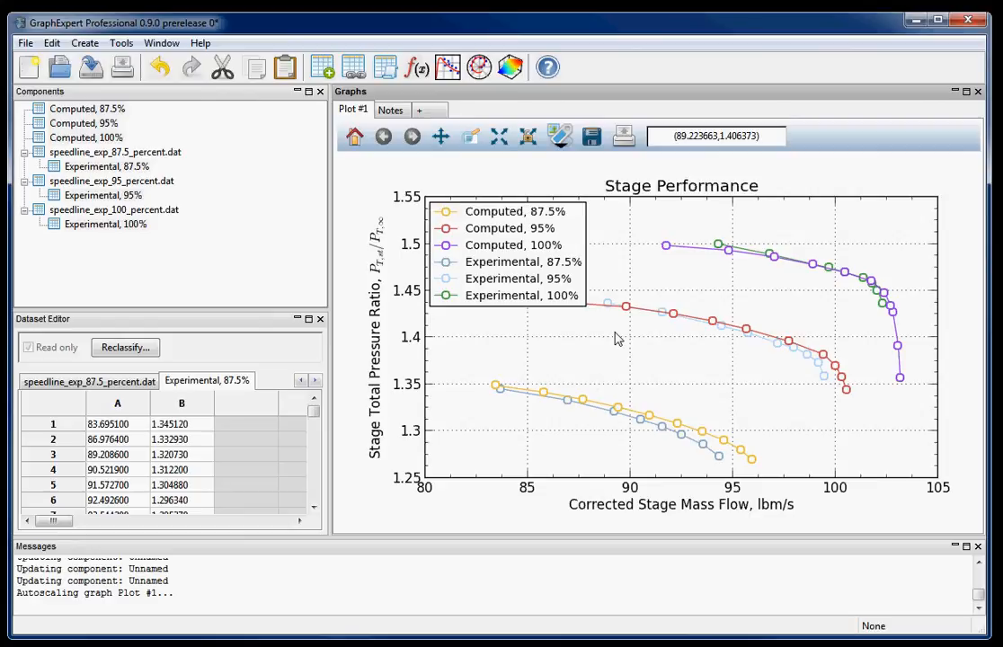
{"action": "mouse_move", "coordinate": [629, 354]}
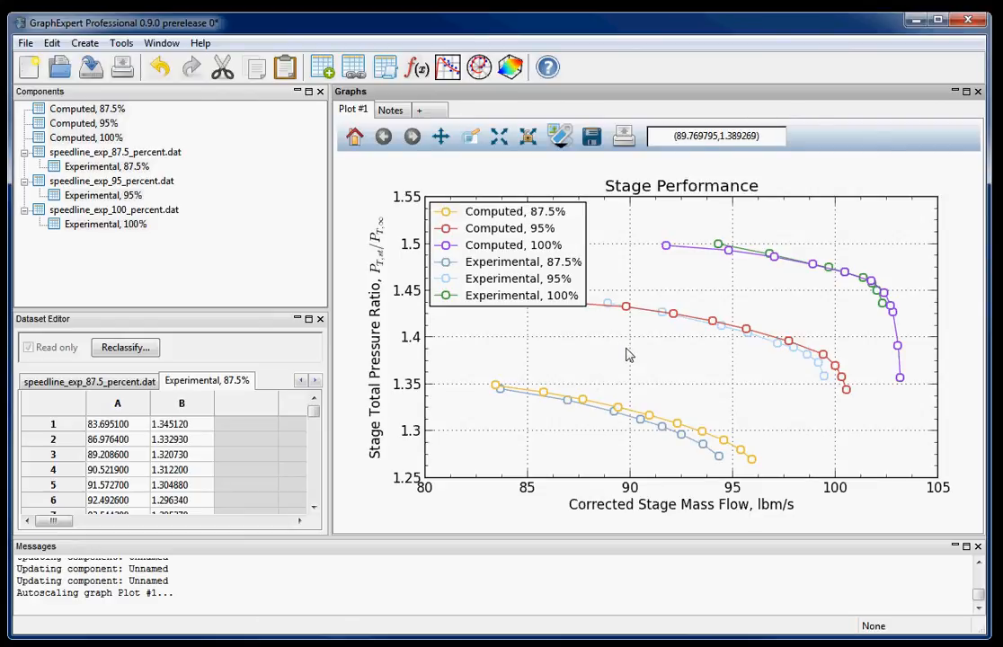
{"action": "mouse_move", "coordinate": [696, 373]}
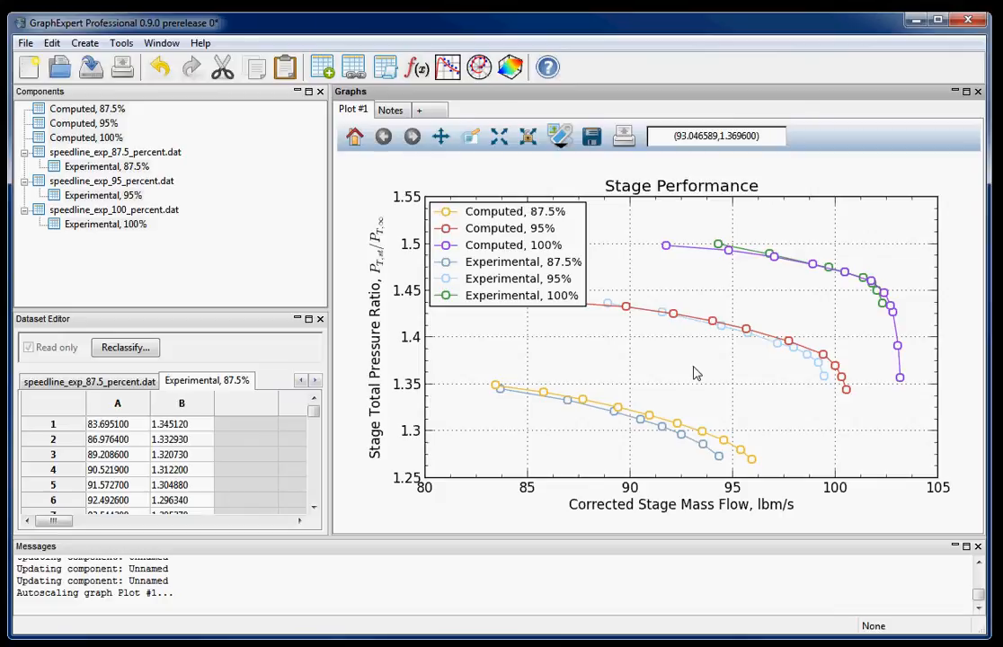
{"action": "mouse_move", "coordinate": [685, 341]}
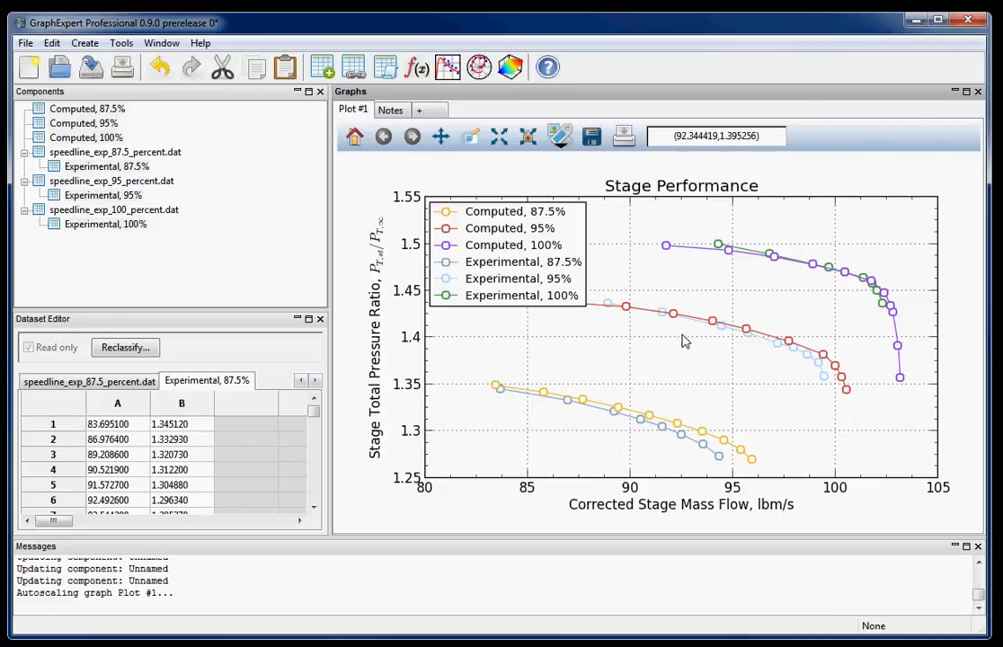
{"action": "mouse_move", "coordinate": [682, 286]}
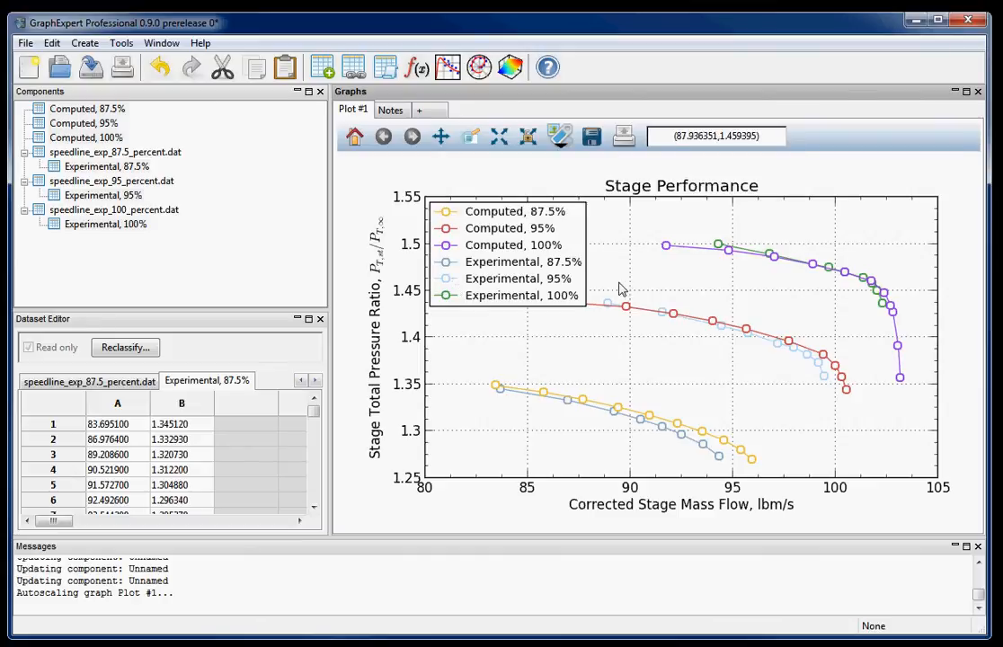
{"action": "mouse_move", "coordinate": [654, 298]}
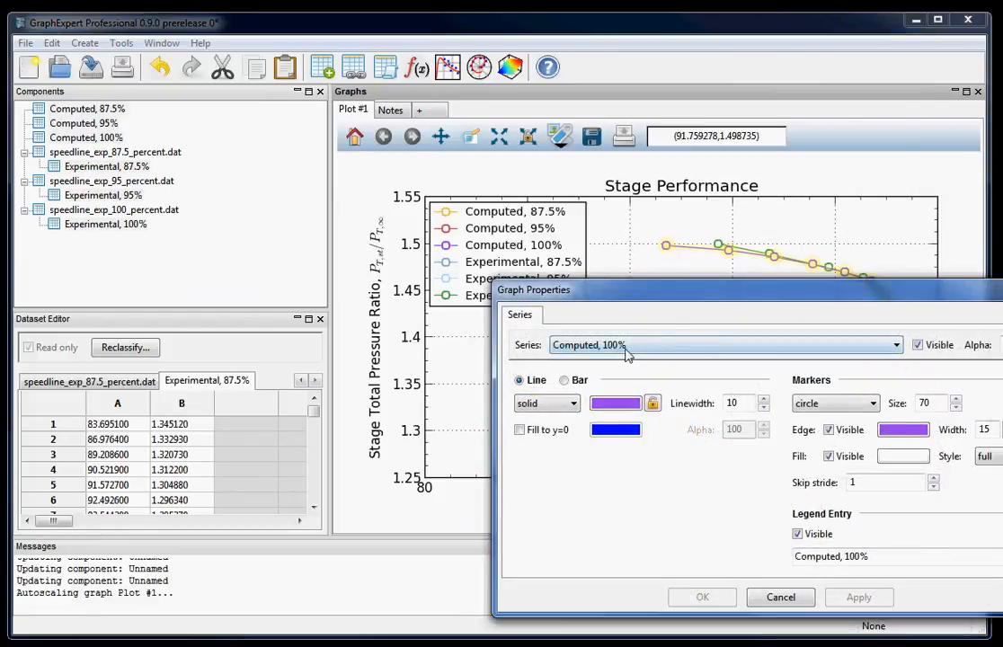
Step: Give the Experimental 87.5%, 95% and 100% series upward-triangle markers
{"action": "left_click", "coordinate": [723, 344]}
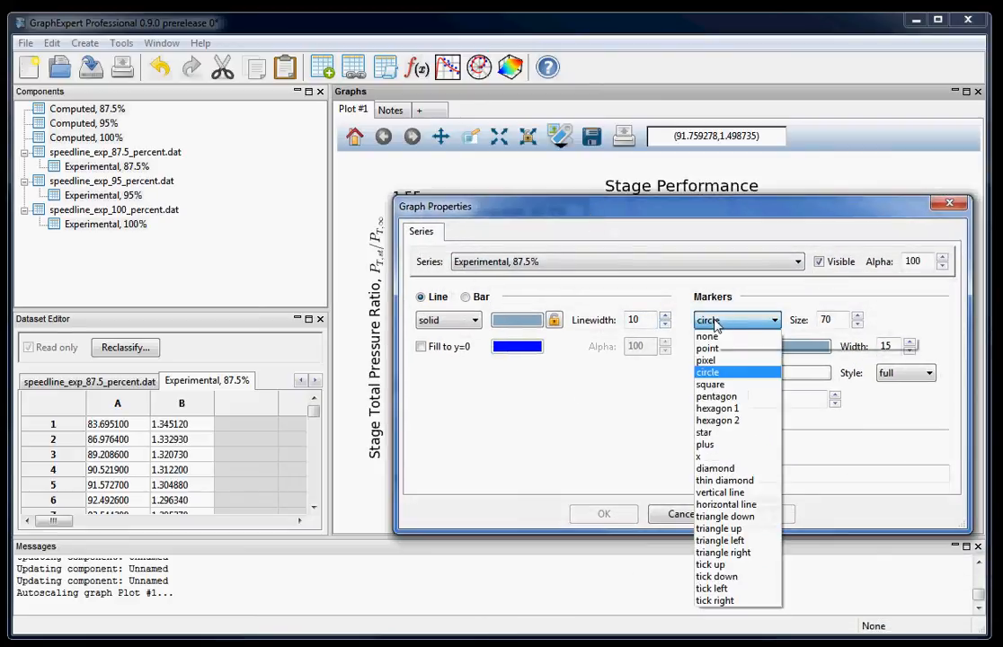
{"action": "left_click", "coordinate": [718, 528]}
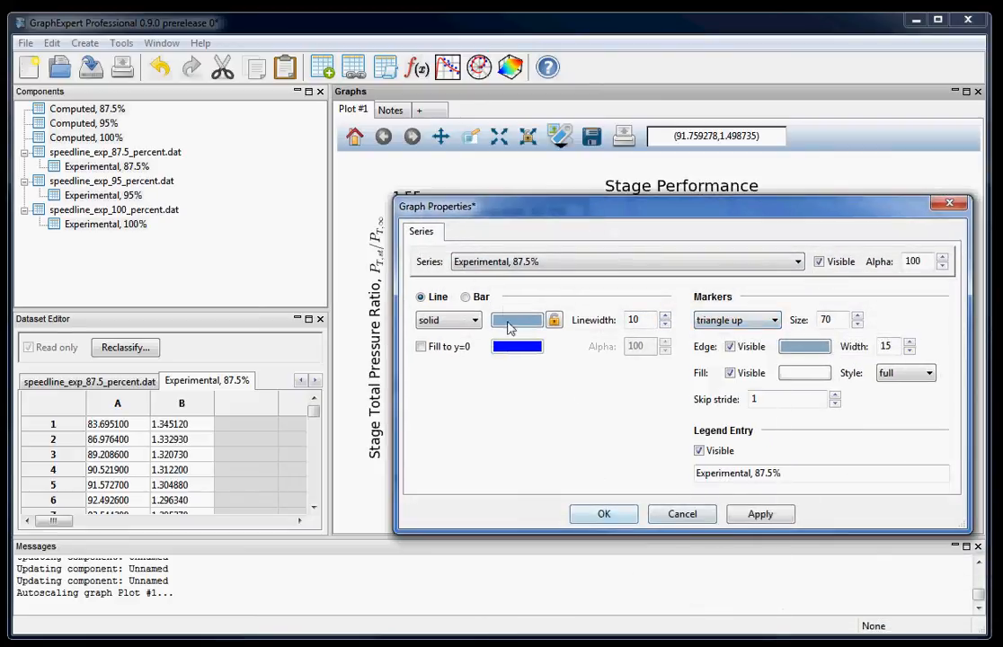
{"action": "left_click", "coordinate": [625, 262]}
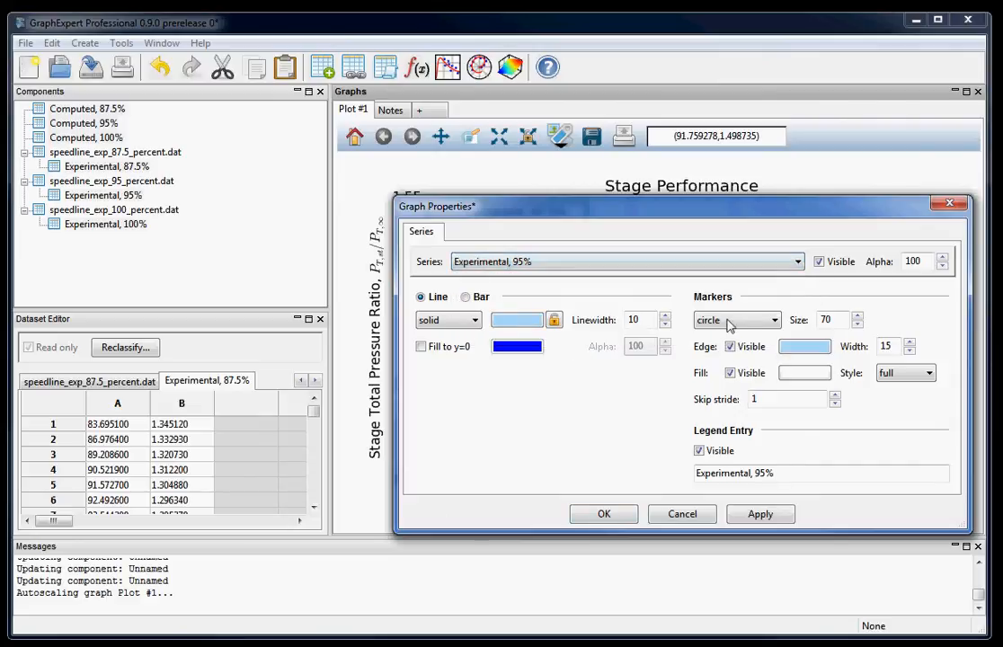
{"action": "left_click", "coordinate": [735, 320]}
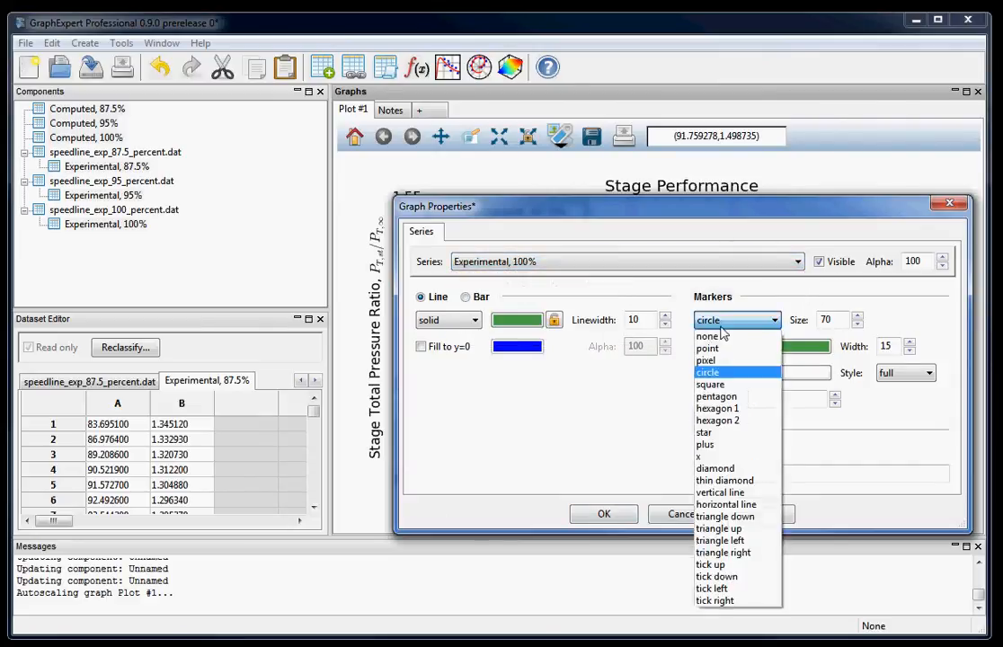
{"action": "left_click", "coordinate": [604, 514]}
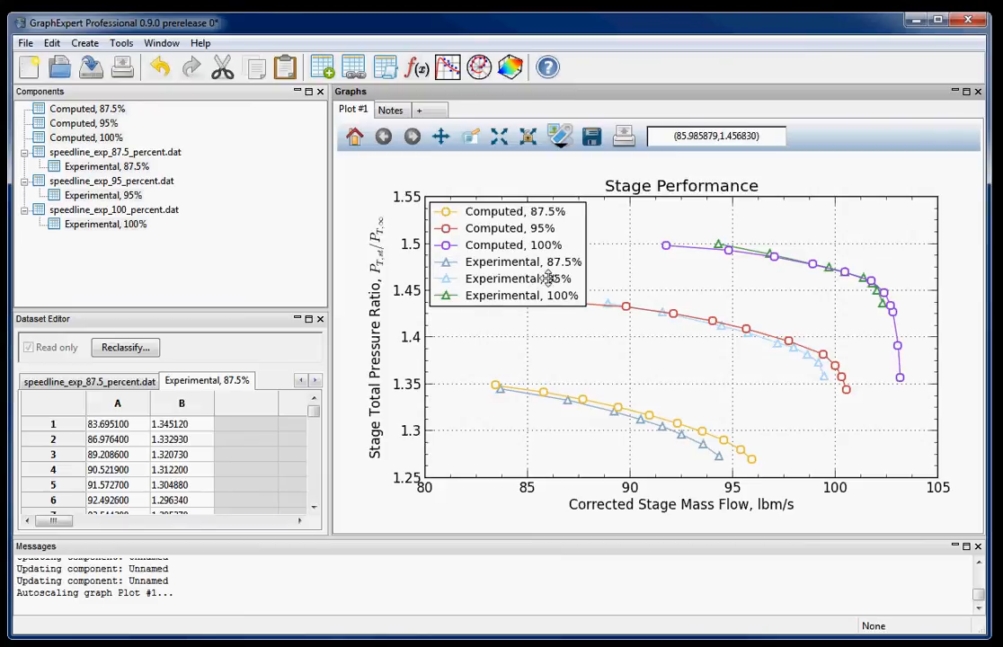
{"action": "mouse_move", "coordinate": [508, 247]}
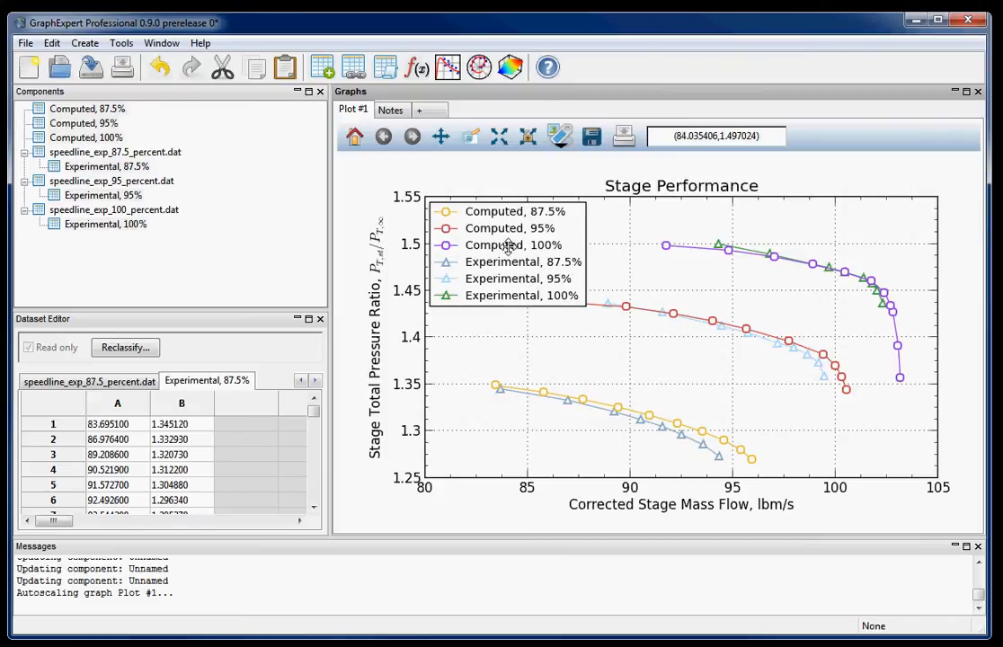
Step: In Legend properties, choose a smaller Label Font size and confirm
{"action": "double_click", "coordinate": [509, 244]}
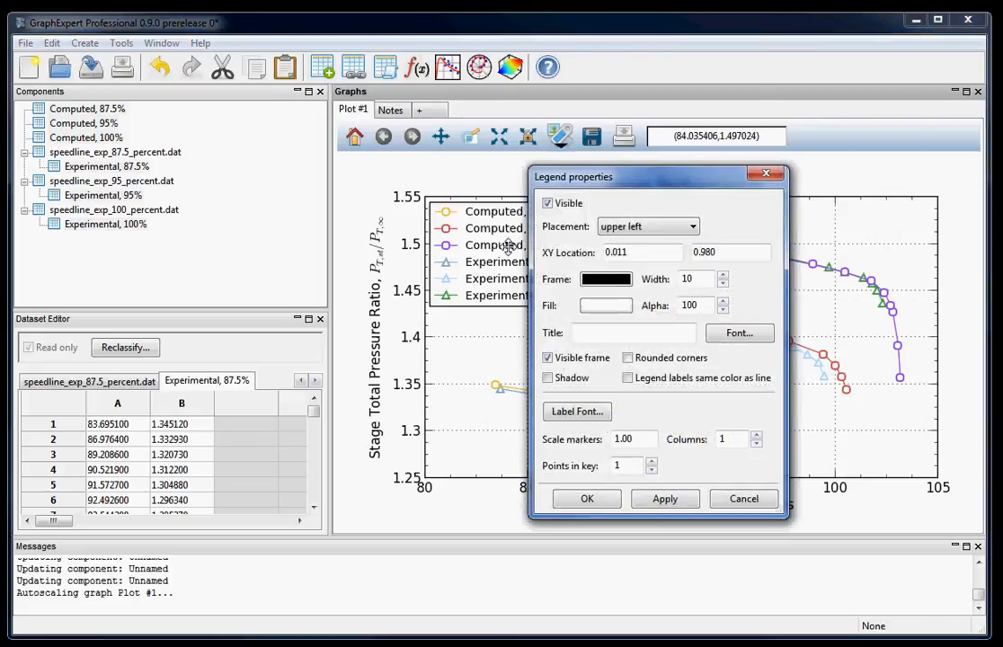
{"action": "left_click", "coordinate": [738, 332]}
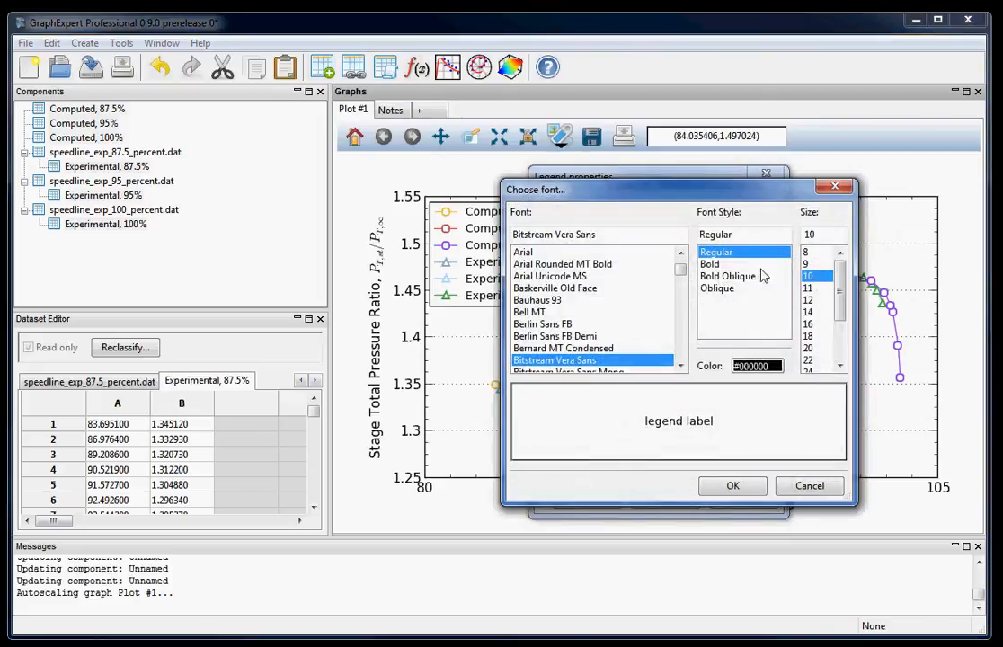
{"action": "left_click", "coordinate": [733, 485]}
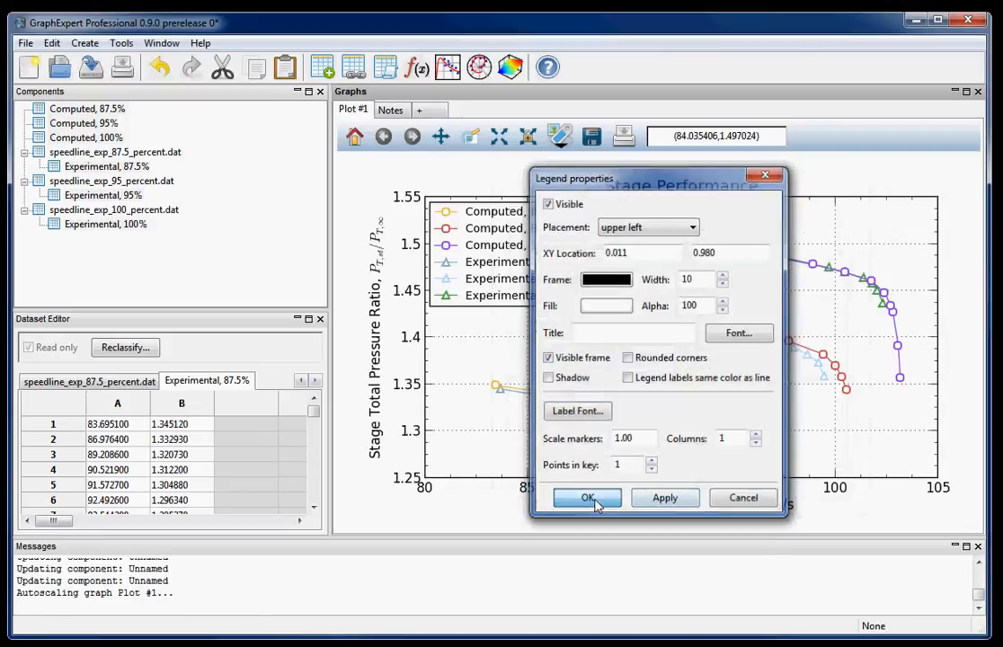
{"action": "left_click", "coordinate": [587, 497]}
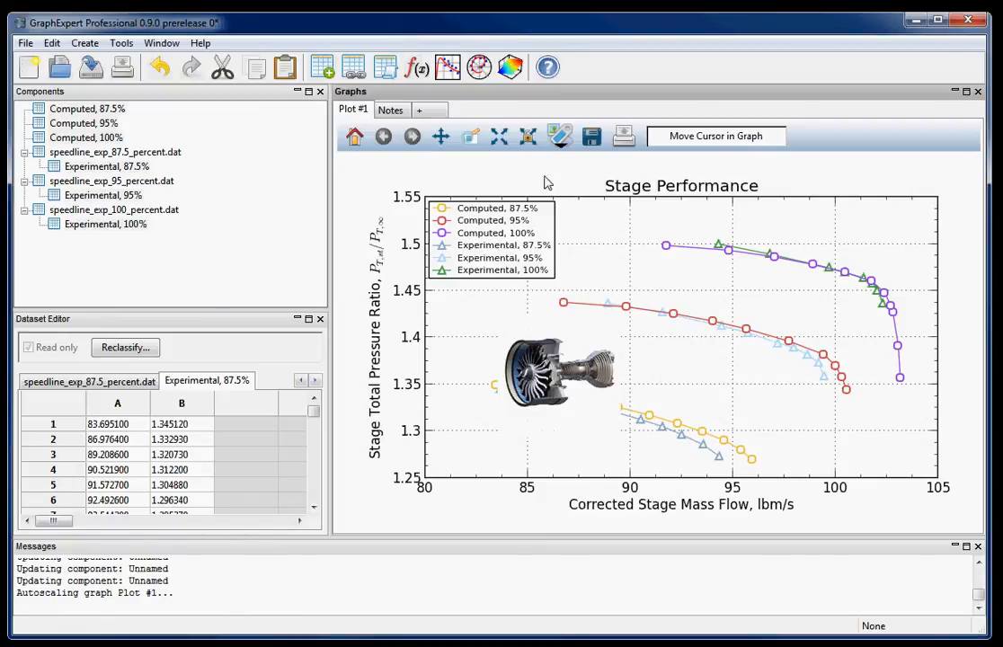
Step: Reposition the jet engine image in the lower right of the plot
{"action": "left_click_drag", "start_coordinate": [557, 368], "coordinate": [836, 413]}
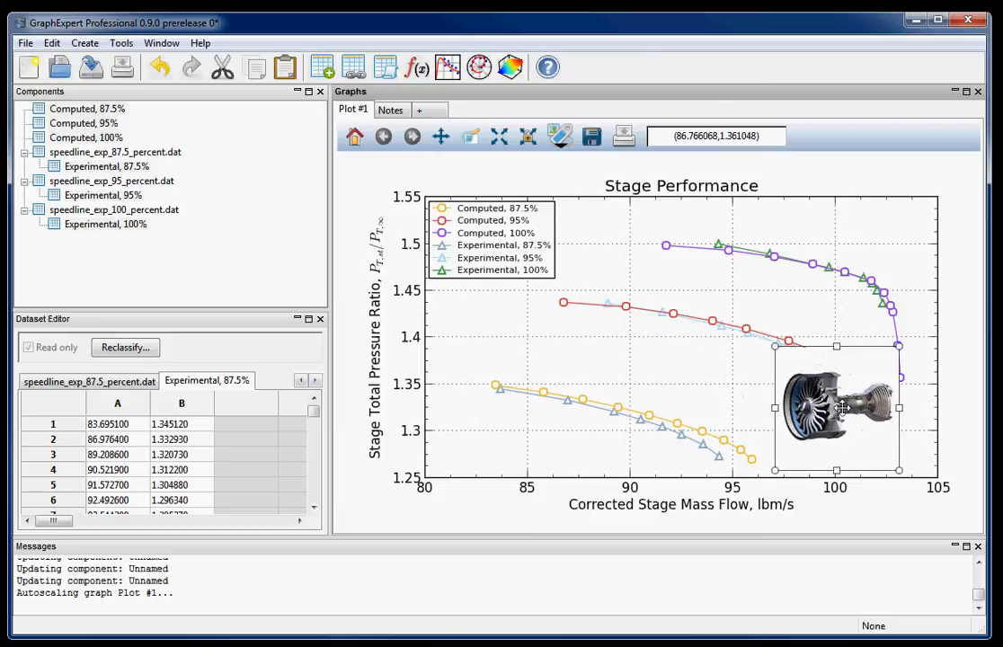
{"action": "left_click_drag", "start_coordinate": [836, 414], "coordinate": [697, 297]}
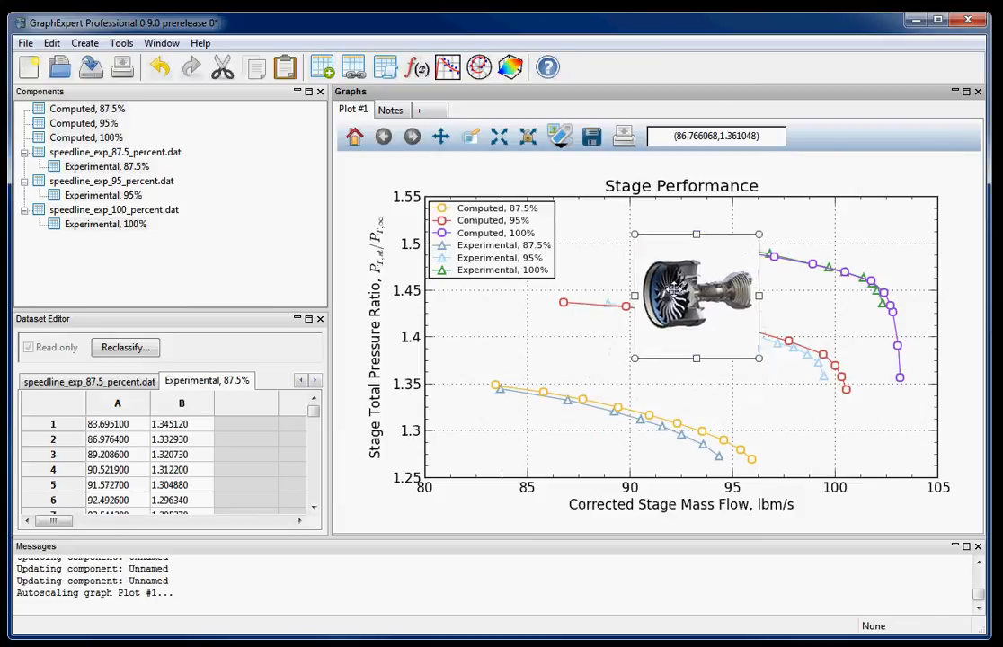
{"action": "left_click_drag", "start_coordinate": [697, 295], "coordinate": [840, 416]}
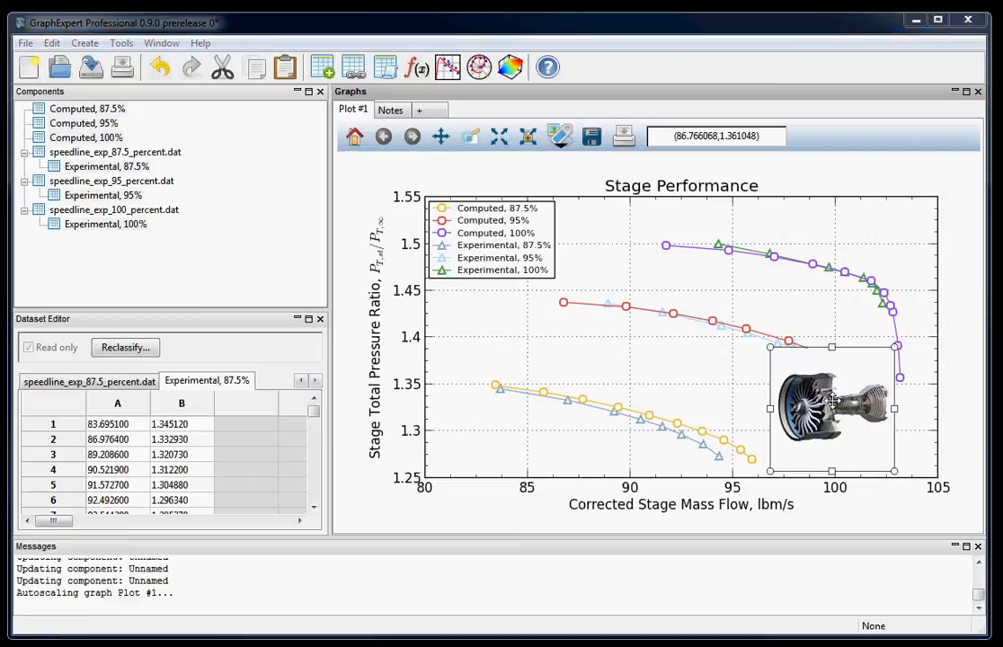
Step: Set the engine image's Added transparency to color mask
{"action": "double_click", "coordinate": [831, 409]}
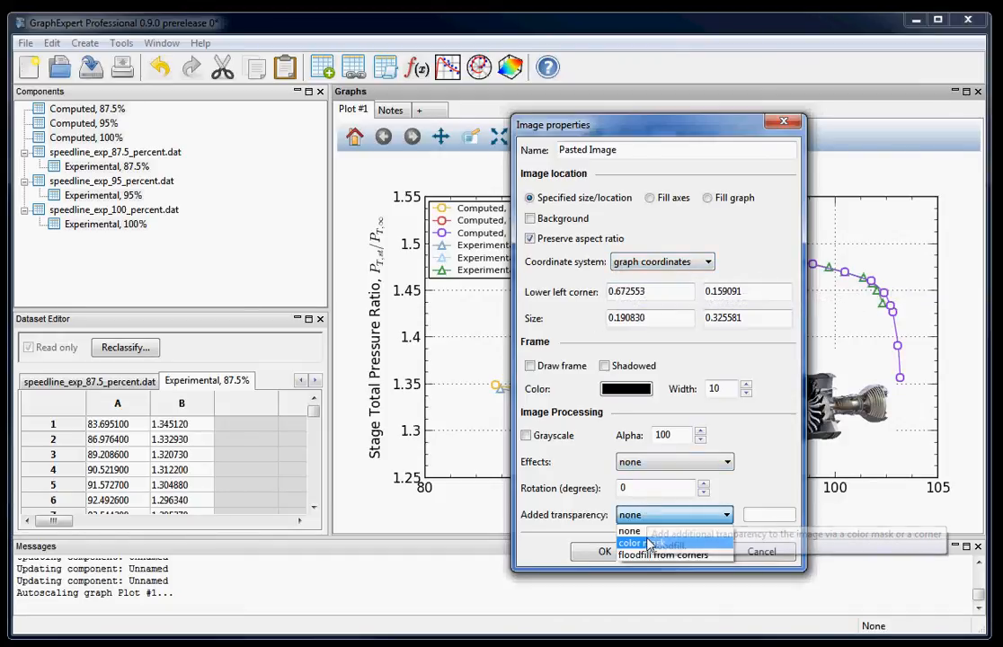
{"action": "left_click", "coordinate": [647, 543]}
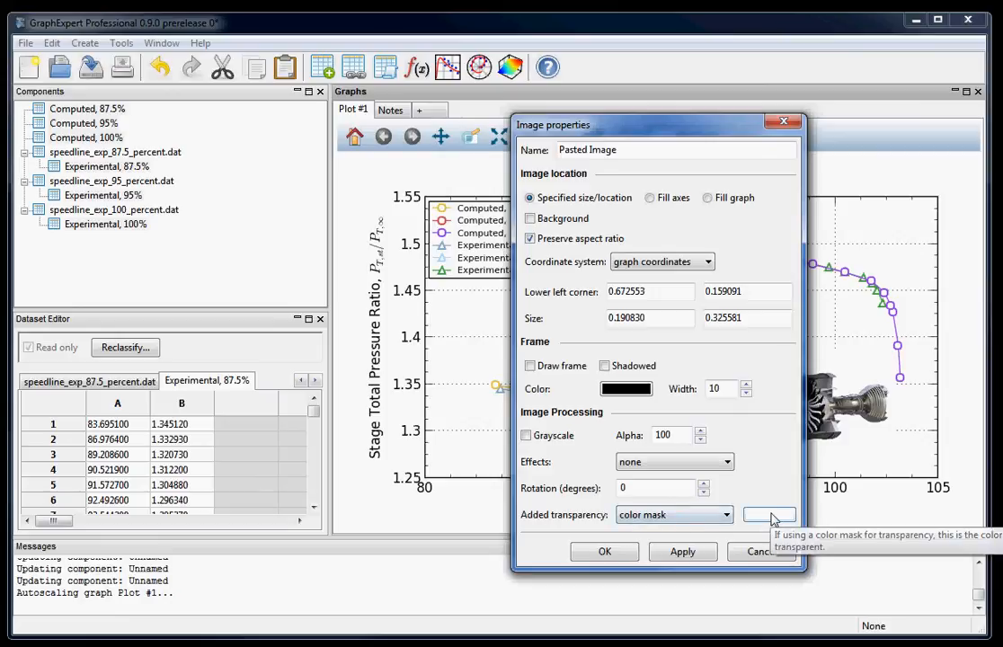
{"action": "mouse_move", "coordinate": [768, 523]}
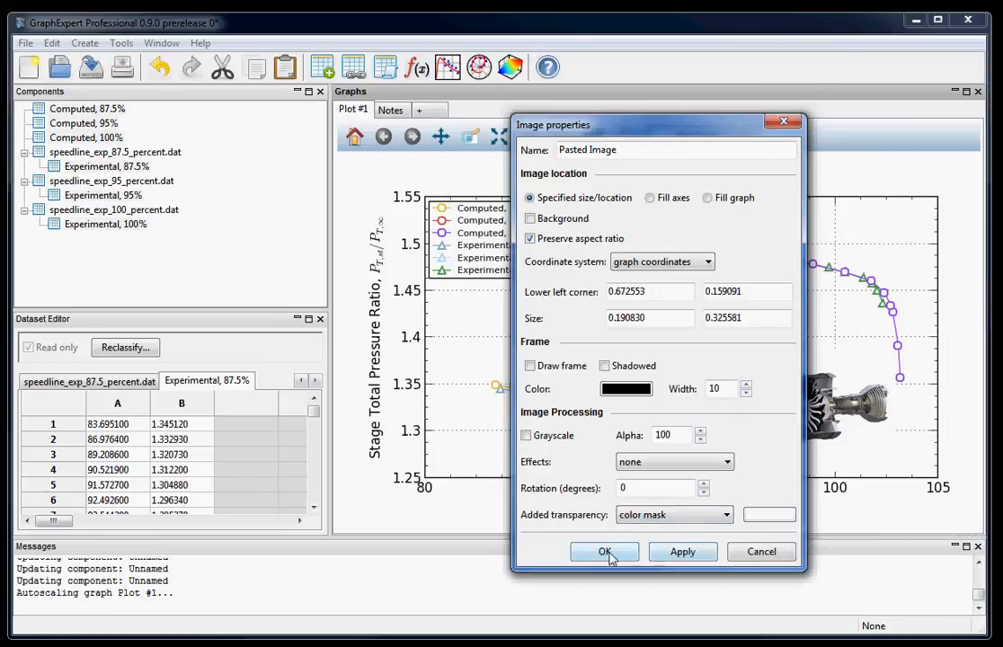
{"action": "left_click", "coordinate": [604, 551]}
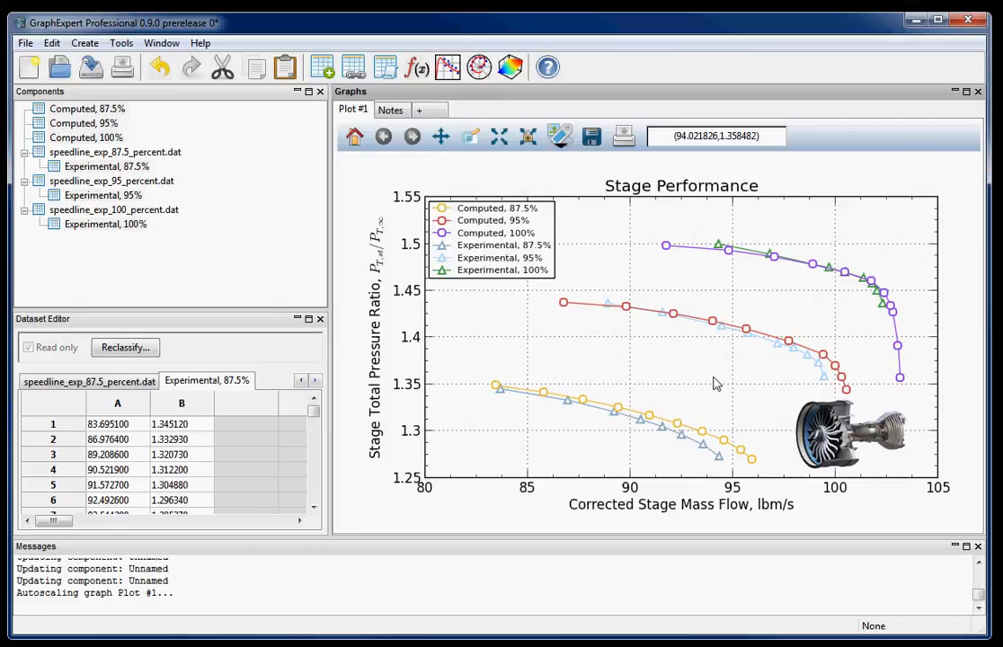
{"action": "mouse_move", "coordinate": [234, 225]}
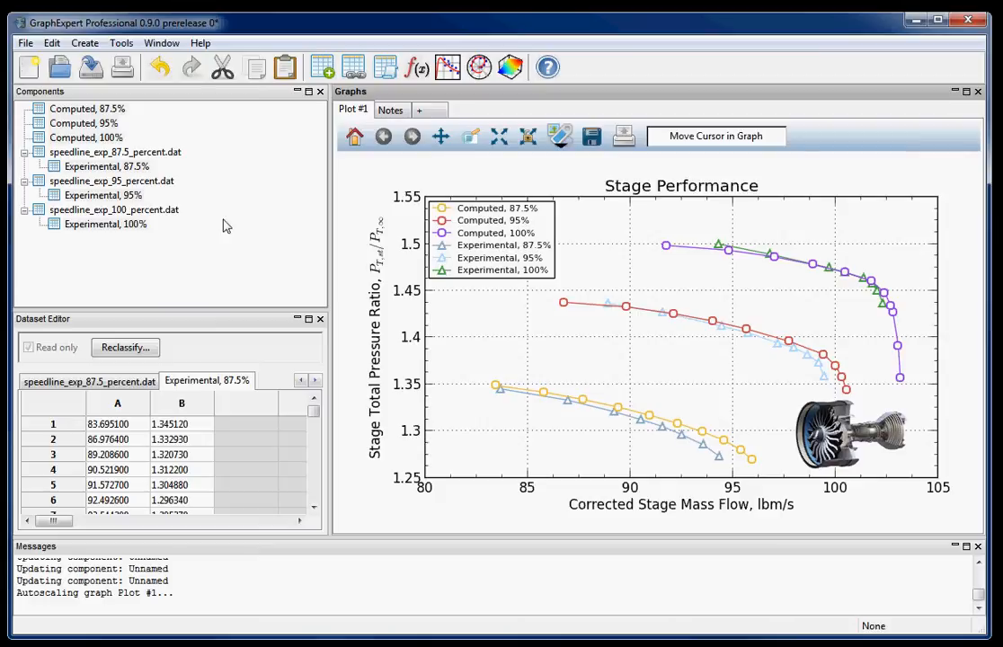
{"action": "mouse_move", "coordinate": [167, 199]}
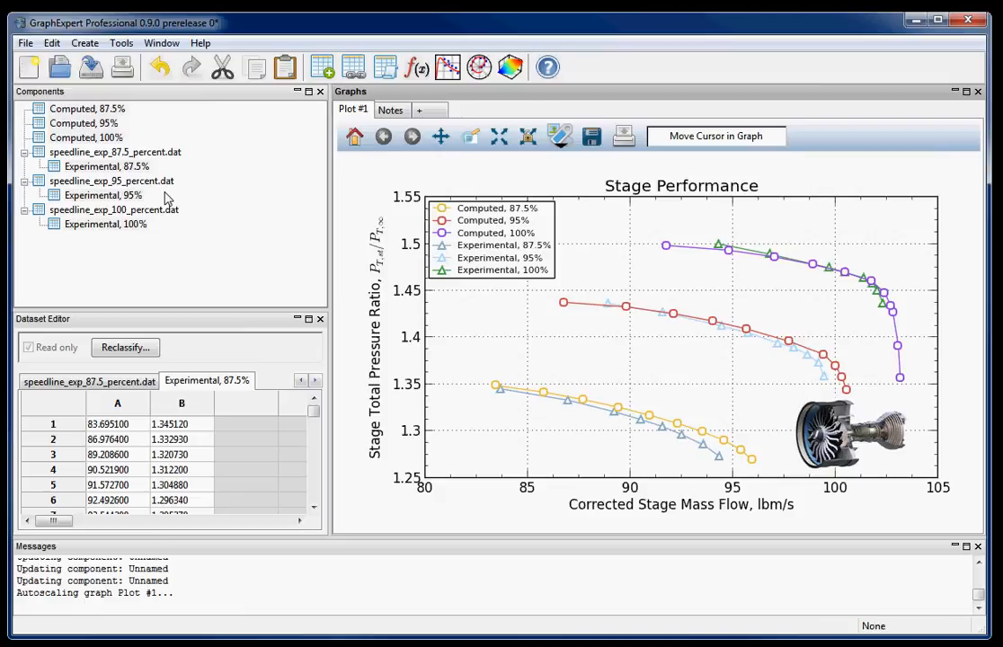
Step: Create a Sort child dataset of Computed, 87.5% keyed on column 1
{"action": "left_click", "coordinate": [87, 108]}
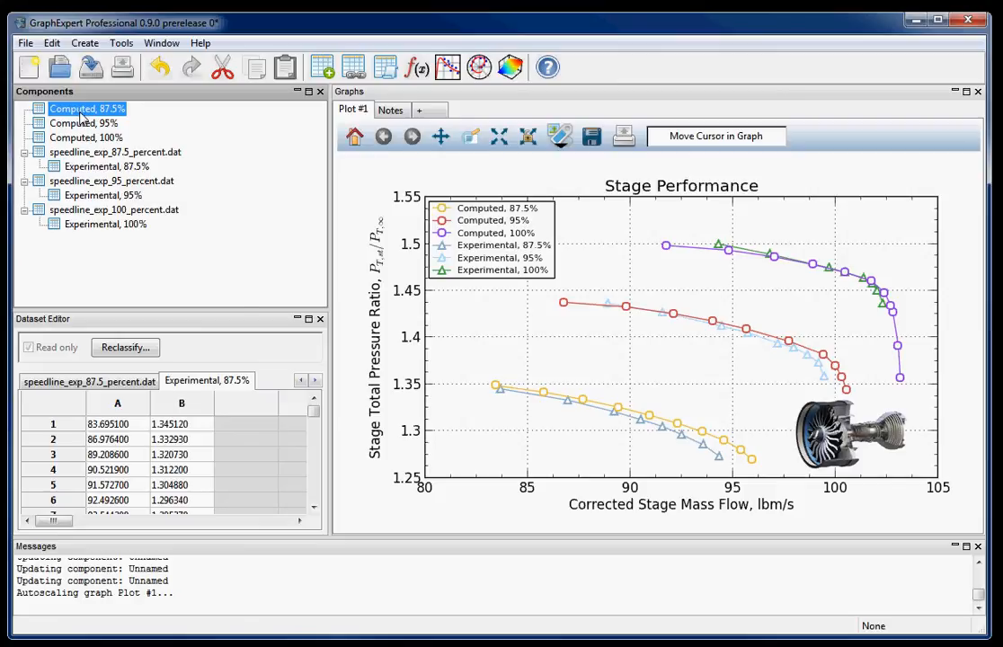
{"action": "right_click", "coordinate": [87, 107]}
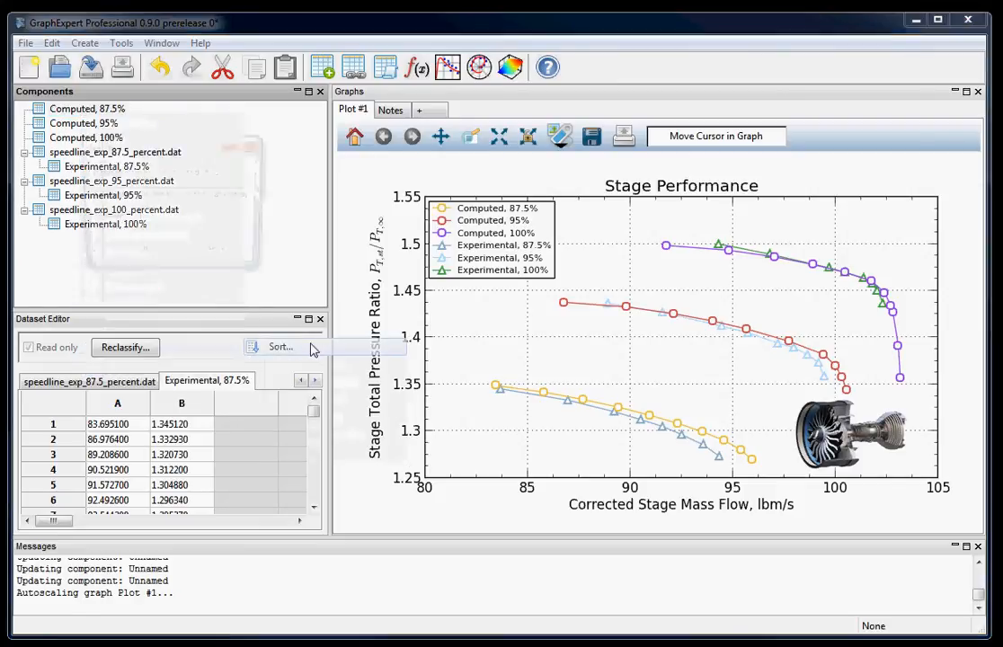
{"action": "left_click", "coordinate": [279, 347]}
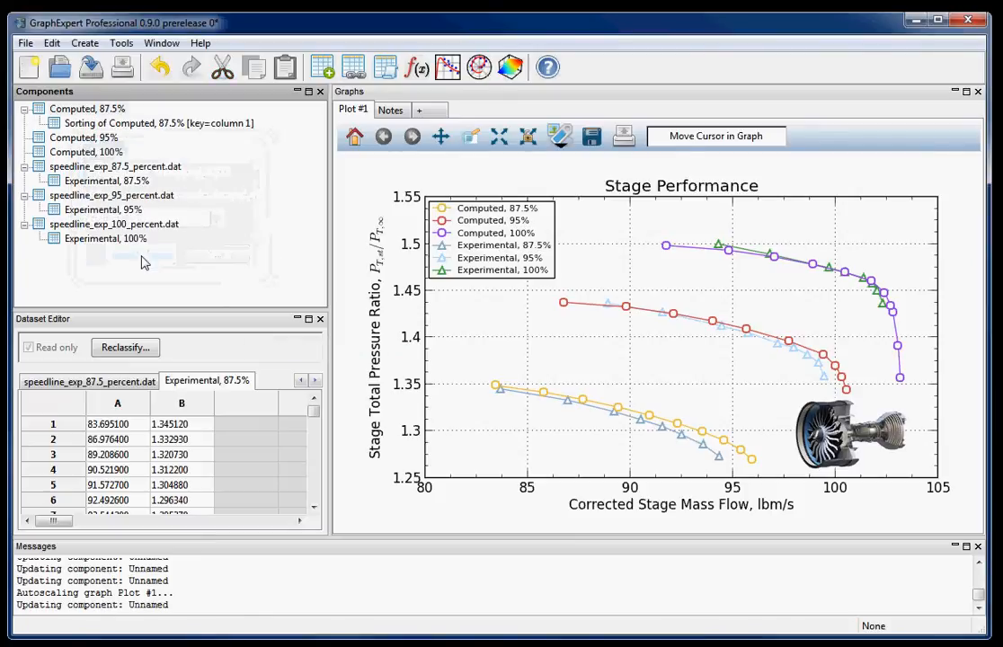
{"action": "mouse_move", "coordinate": [175, 247]}
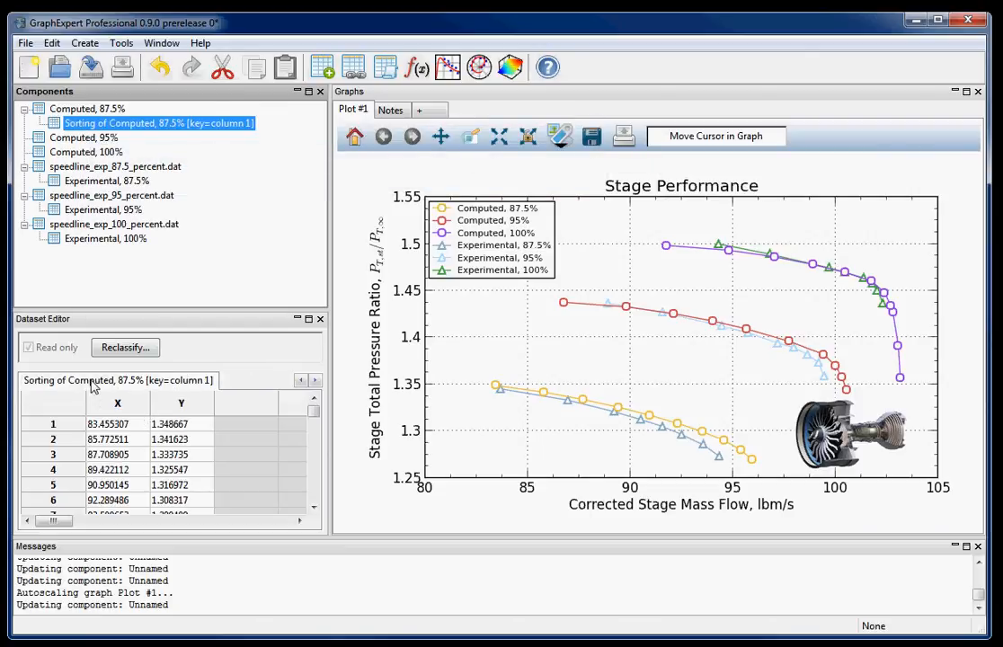
{"action": "mouse_move", "coordinate": [115, 488]}
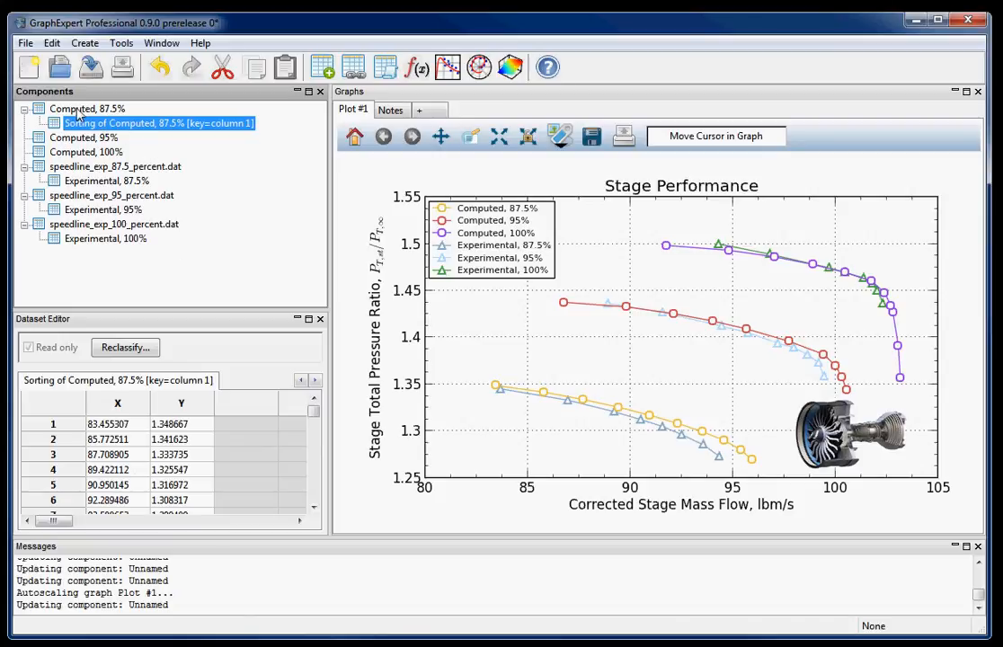
{"action": "mouse_move", "coordinate": [132, 134]}
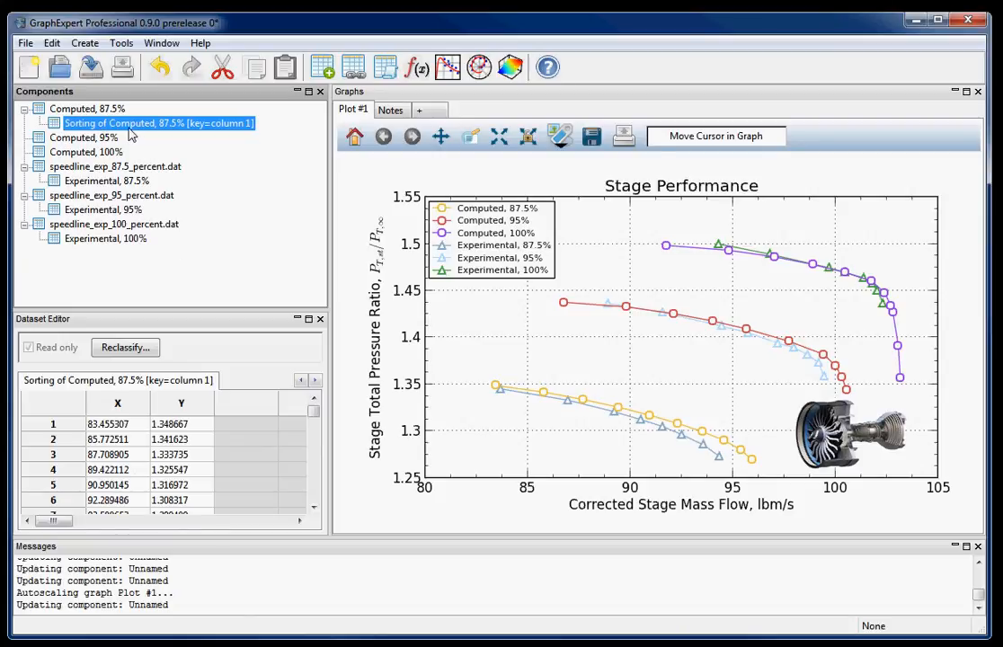
Step: Add an Integral operator to the sorted dataset and view its value, 16.463418
{"action": "right_click", "coordinate": [159, 123]}
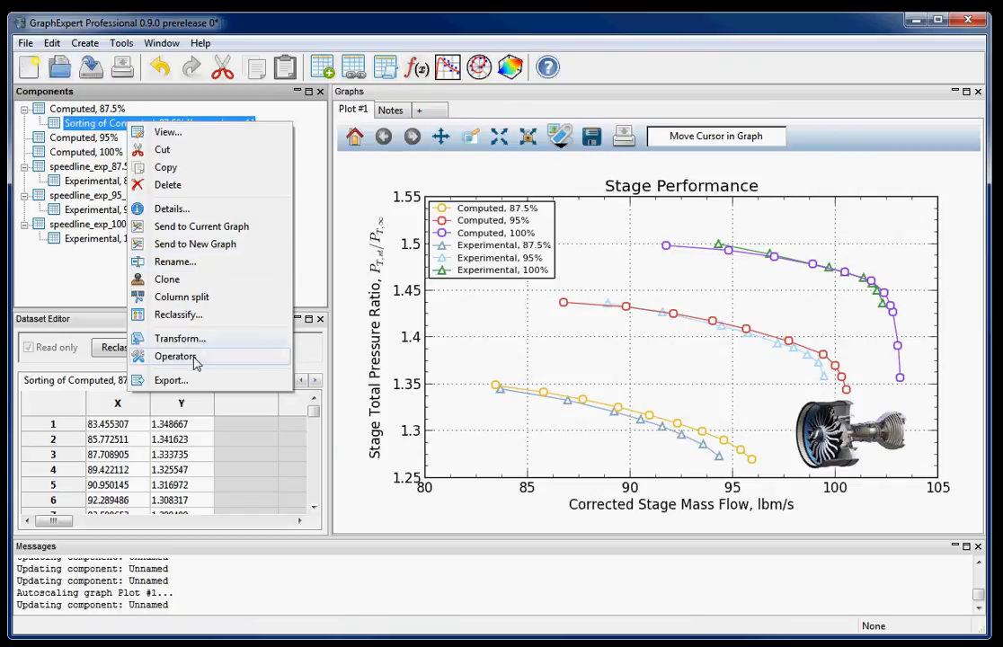
{"action": "left_click", "coordinate": [176, 356]}
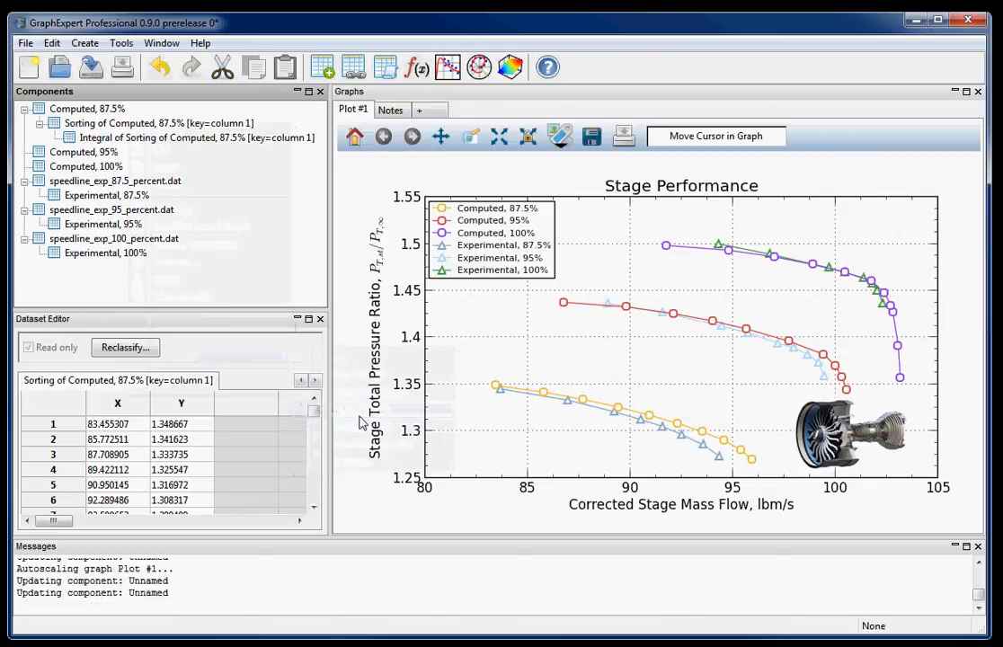
{"action": "left_click", "coordinate": [196, 136]}
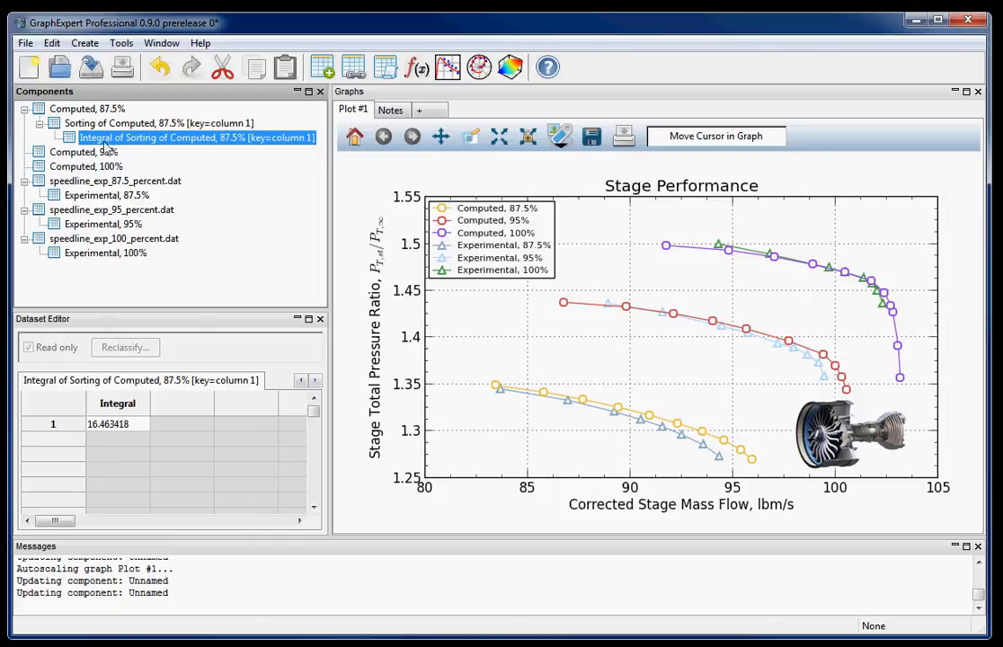
{"action": "left_click", "coordinate": [88, 108]}
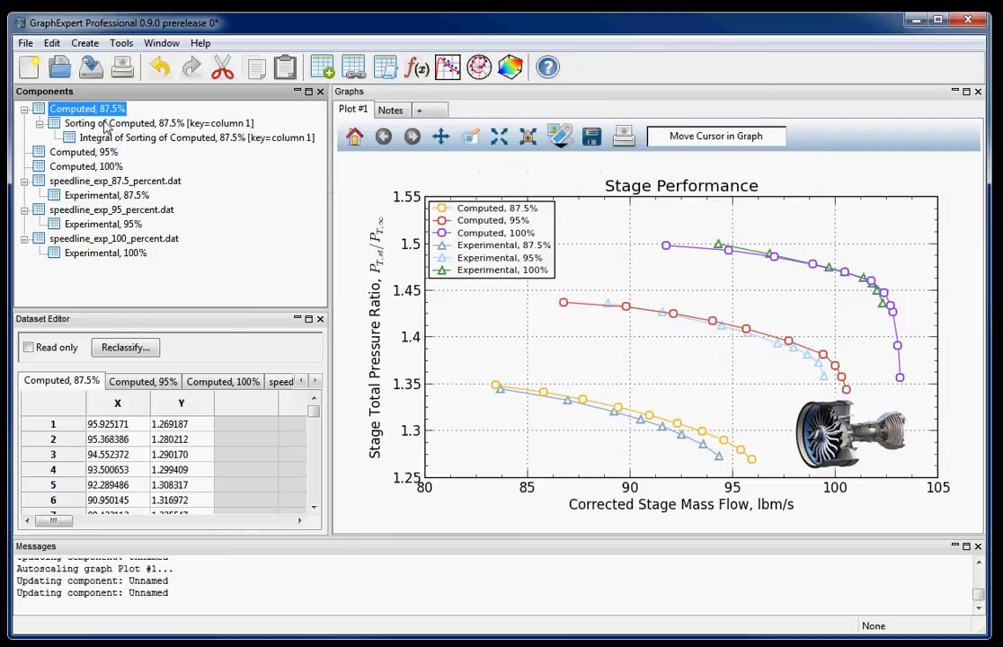
{"action": "mouse_move", "coordinate": [148, 144]}
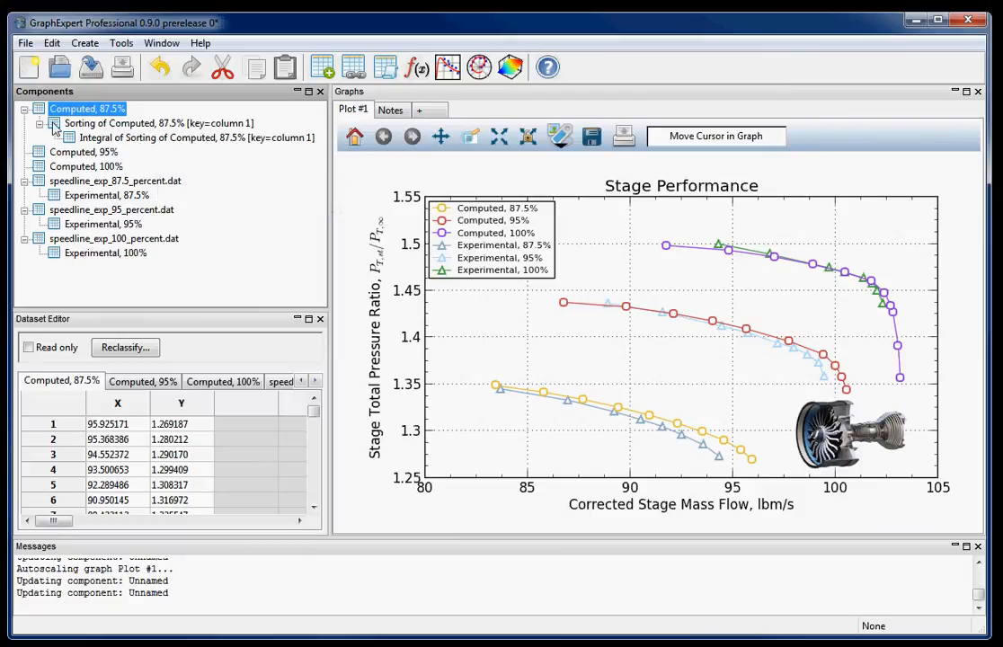
{"action": "mouse_move", "coordinate": [135, 122]}
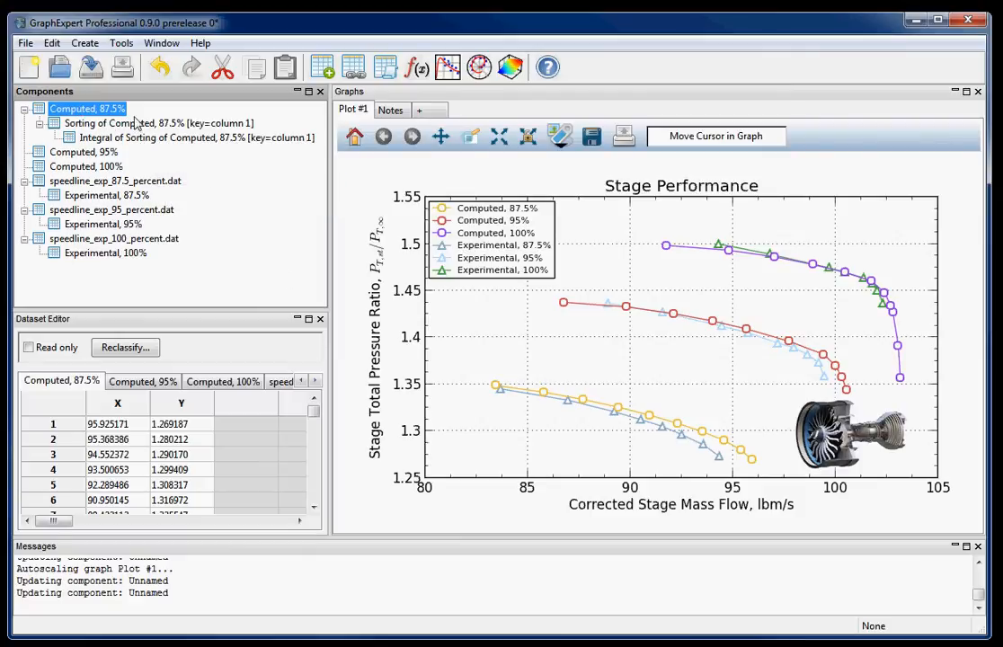
{"action": "mouse_move", "coordinate": [158, 123]}
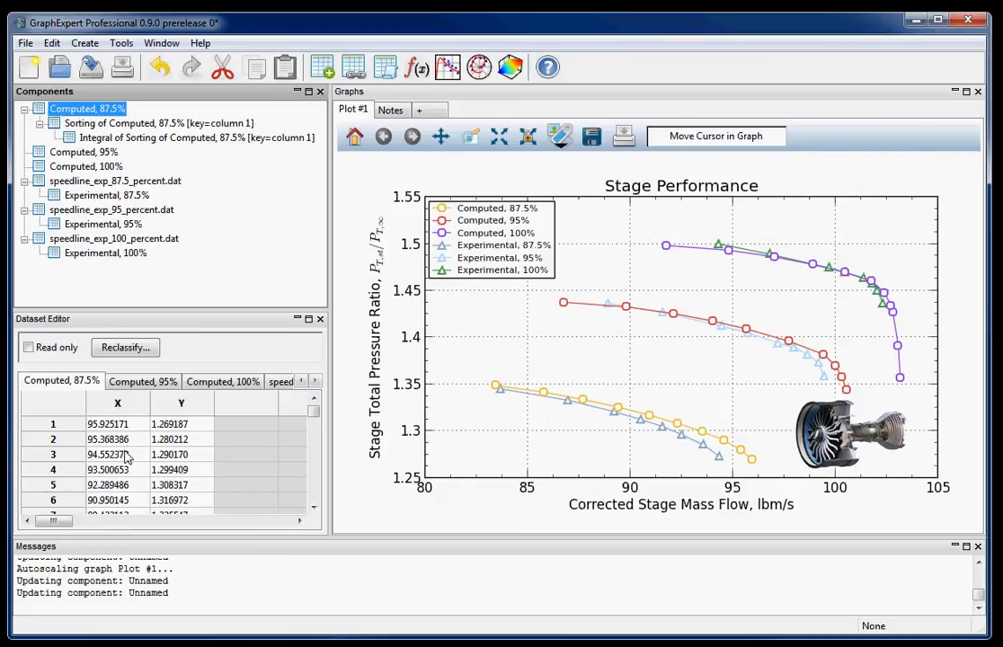
Step: Set row 2's Y of Computed, 87.5% to 1.4 and check the integral, now 16.550193
{"action": "left_click", "coordinate": [181, 438]}
{"action": "type", "text": "1.400000"}
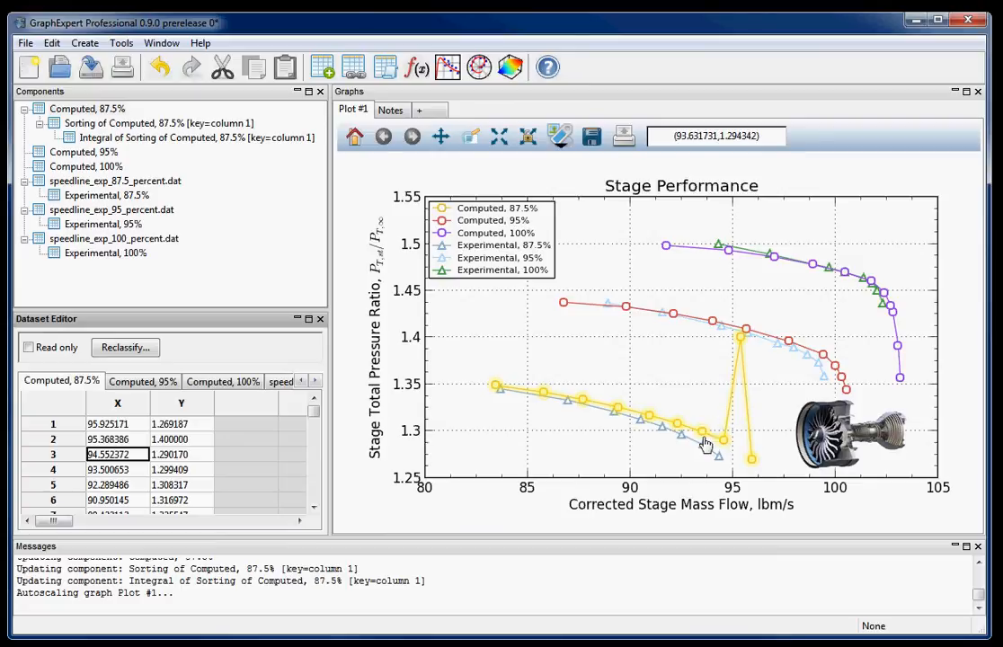
{"action": "mouse_move", "coordinate": [758, 463]}
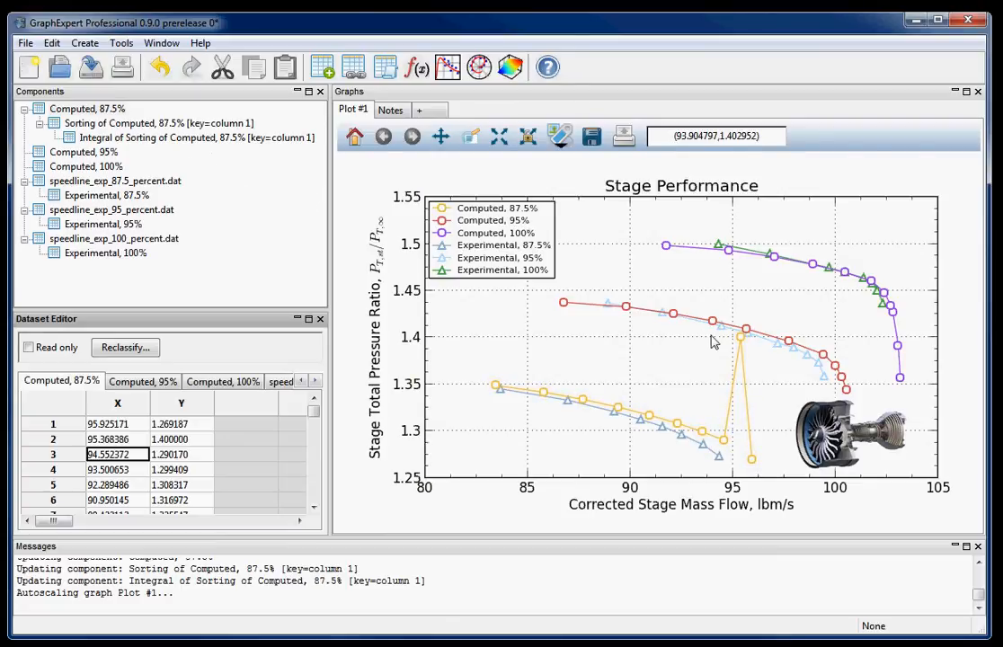
{"action": "mouse_move", "coordinate": [583, 349]}
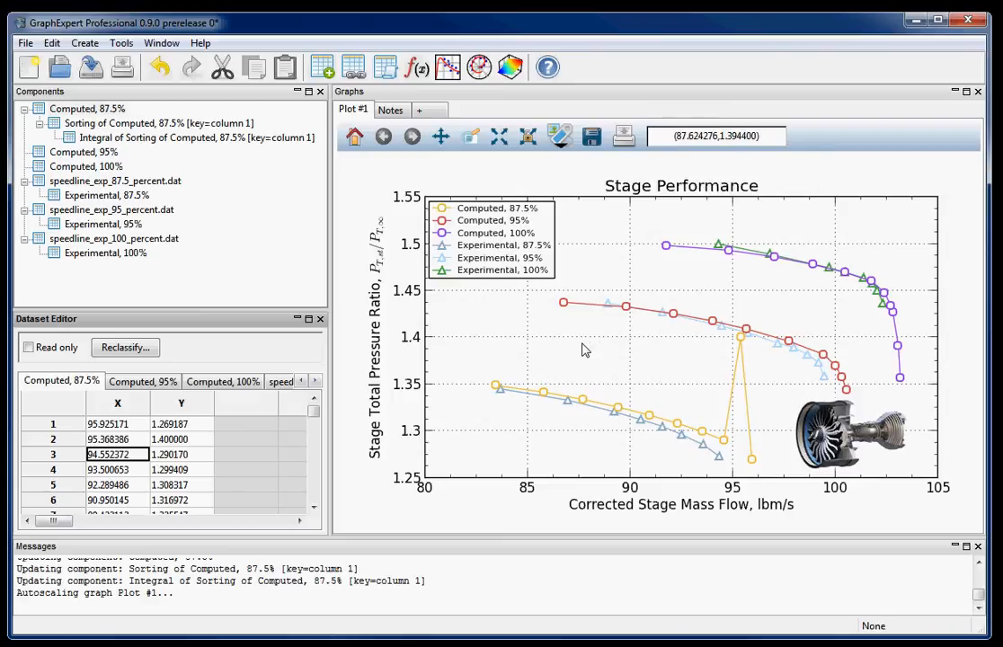
{"action": "mouse_move", "coordinate": [605, 372]}
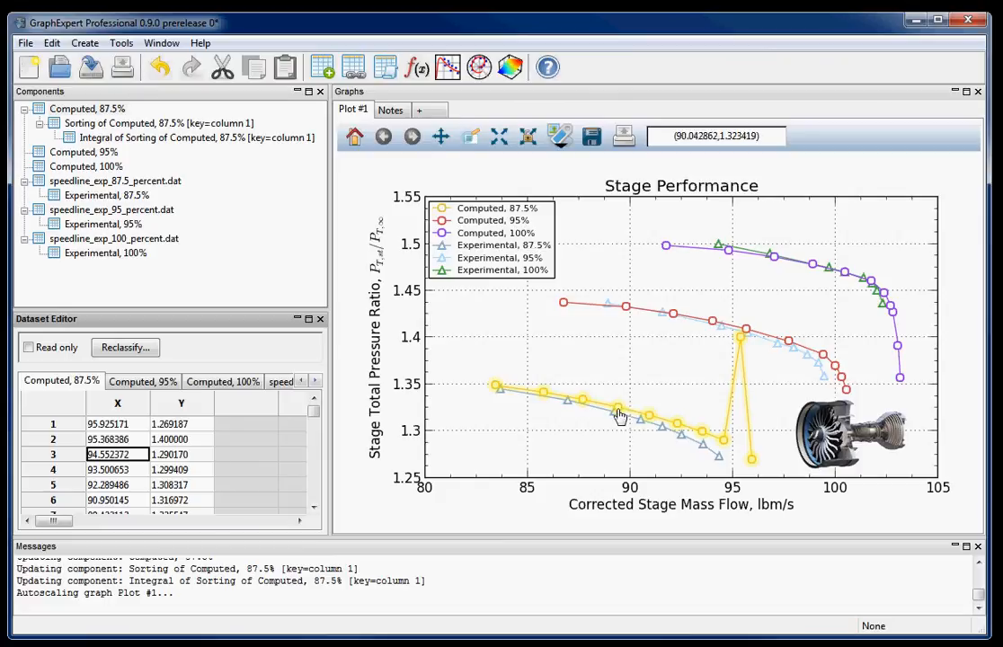
{"action": "mouse_move", "coordinate": [483, 335]}
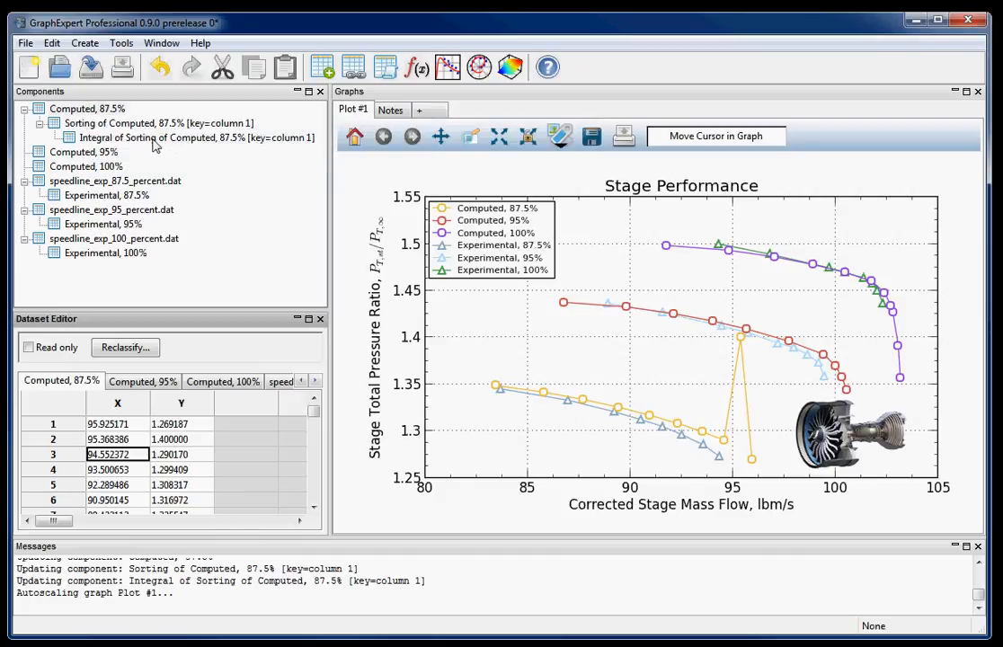
{"action": "left_click", "coordinate": [184, 138]}
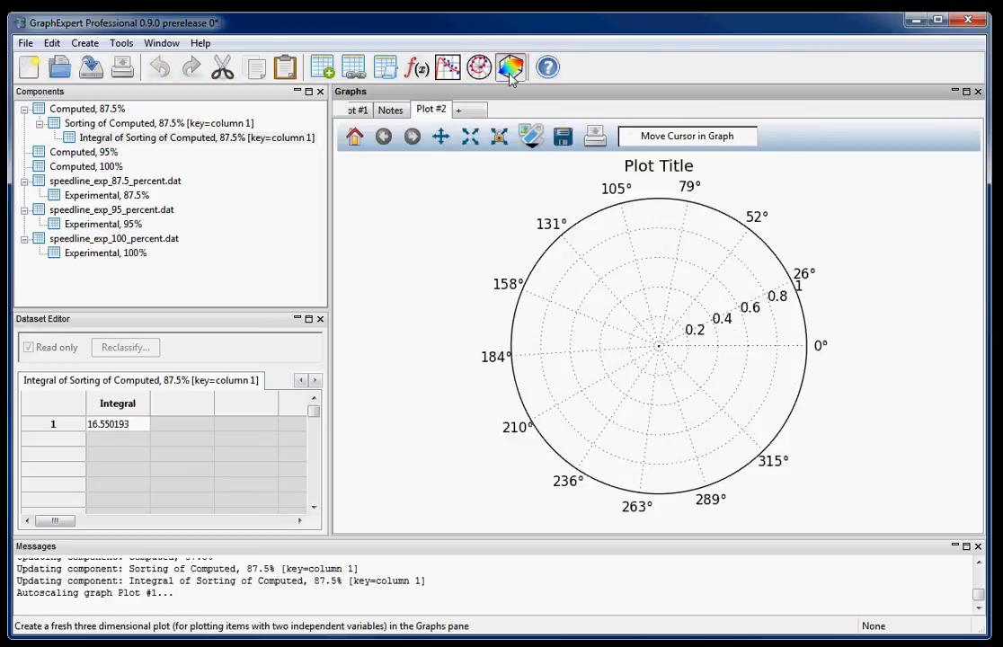
Step: Create empty 3D Plot #3, view polar Plot #2, then return to Stage Performance
{"action": "left_click", "coordinate": [511, 66]}
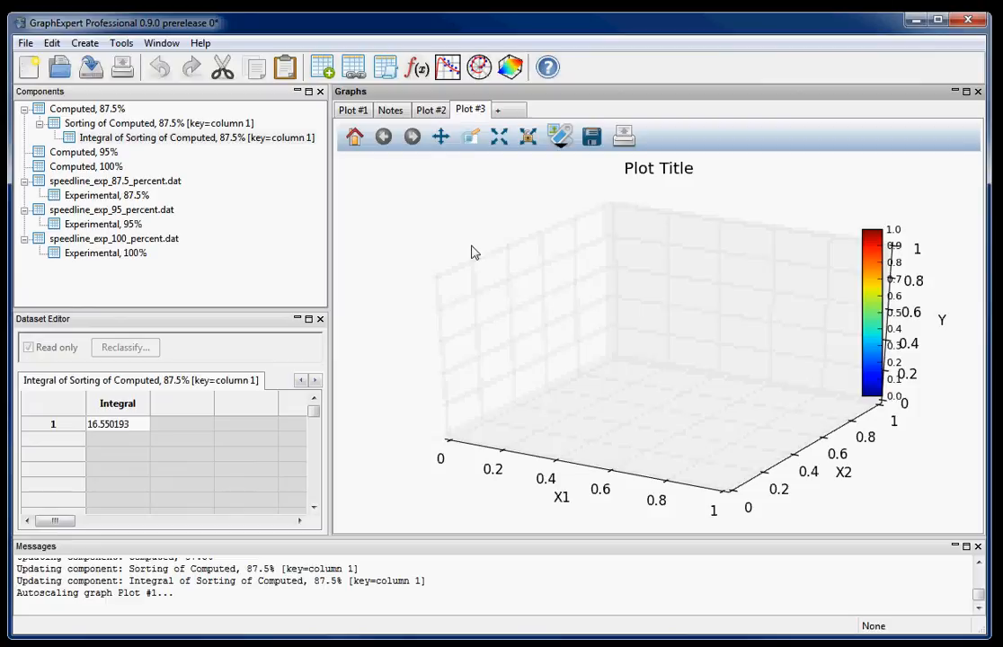
{"action": "left_click", "coordinate": [431, 110]}
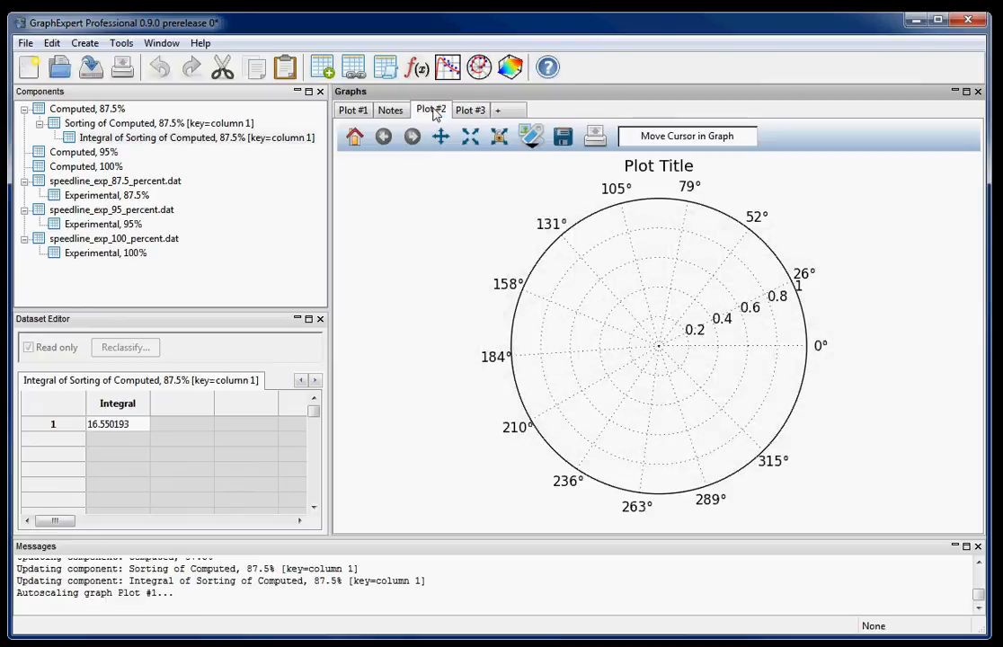
{"action": "mouse_move", "coordinate": [672, 349]}
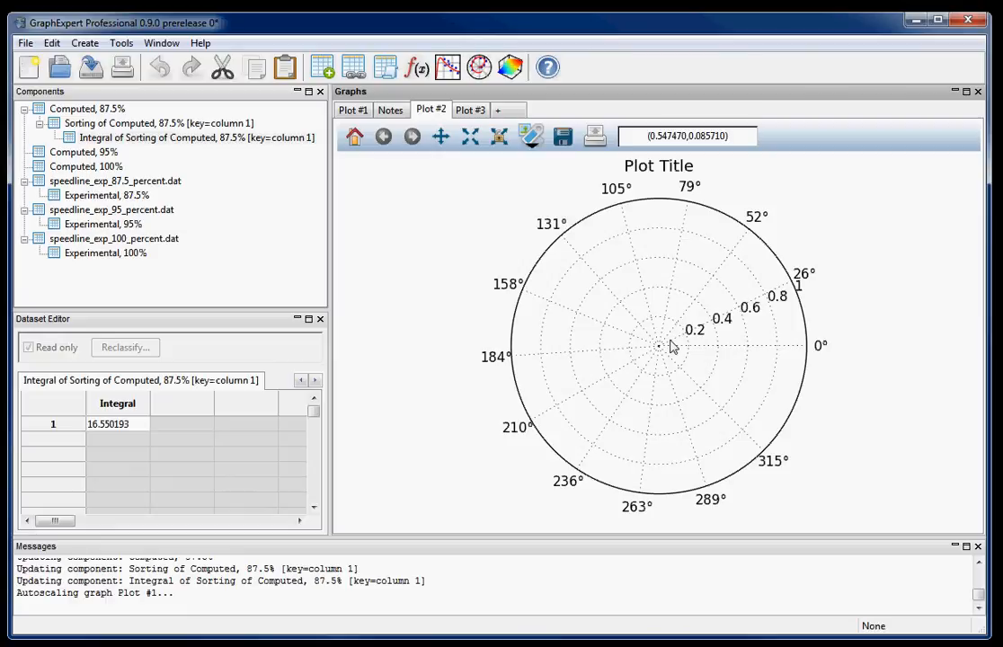
{"action": "mouse_move", "coordinate": [569, 289]}
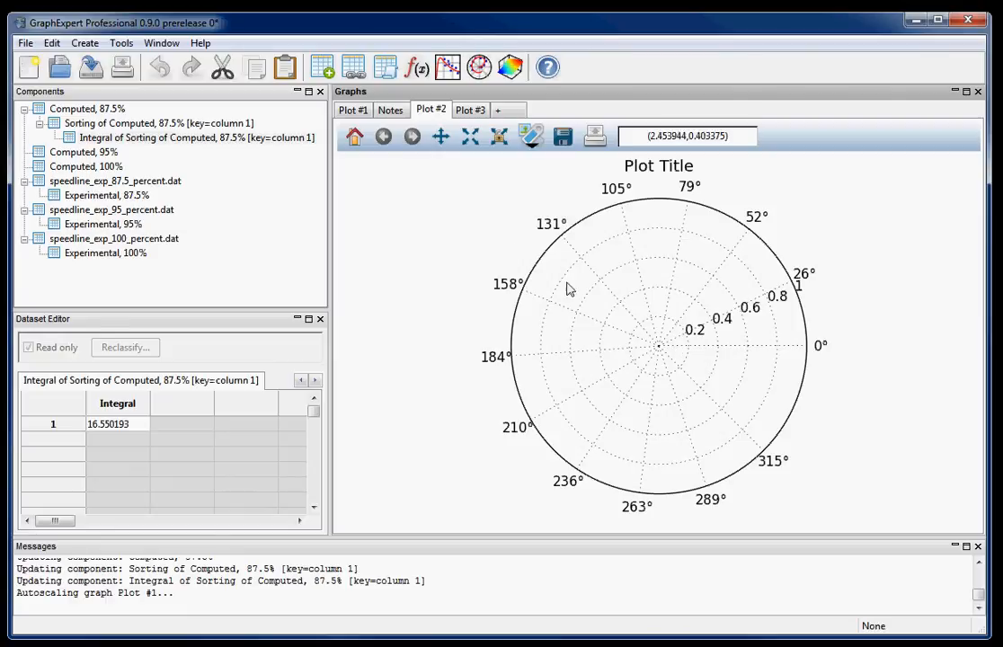
{"action": "left_click", "coordinate": [352, 109]}
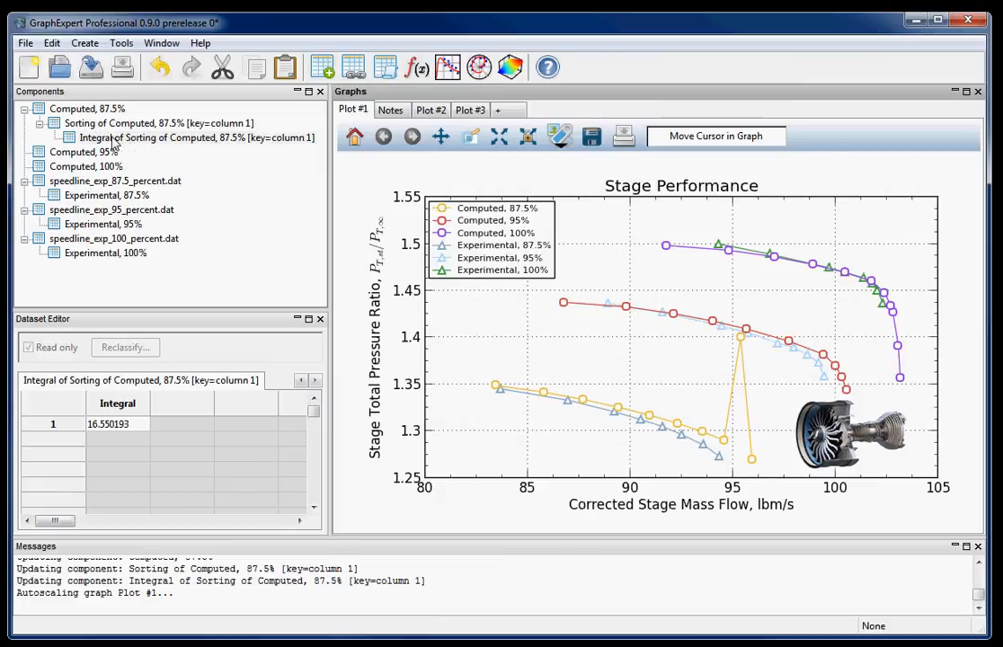
{"action": "mouse_move", "coordinate": [546, 400]}
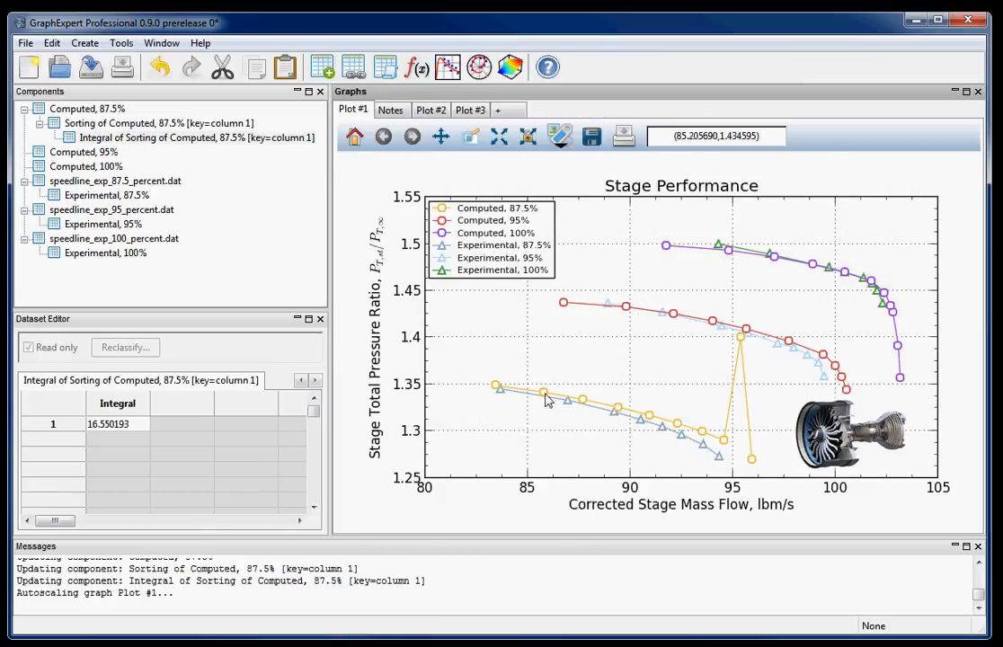